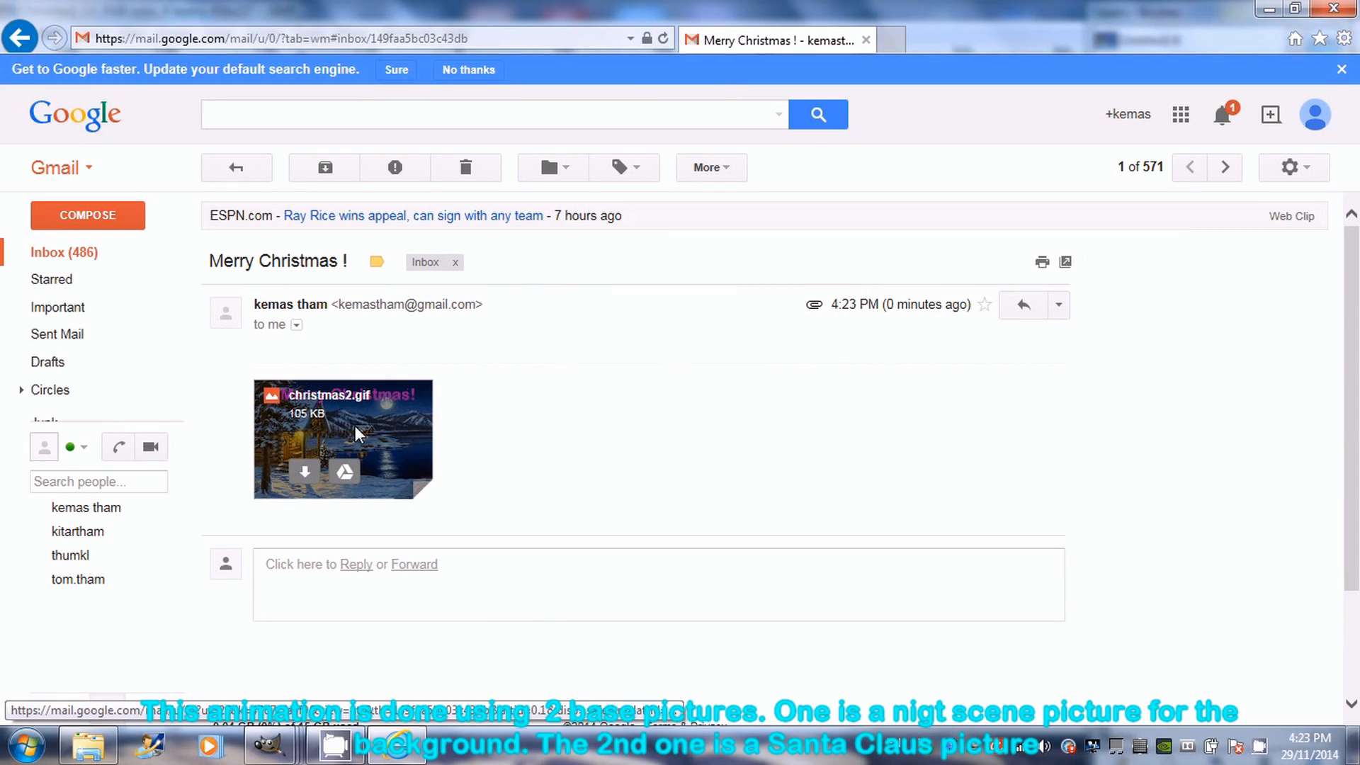
Preview the christmas2.gif attachment from the Merry Christmas email in Gmail.
{"action": "left_click", "coordinate": [342, 437]}
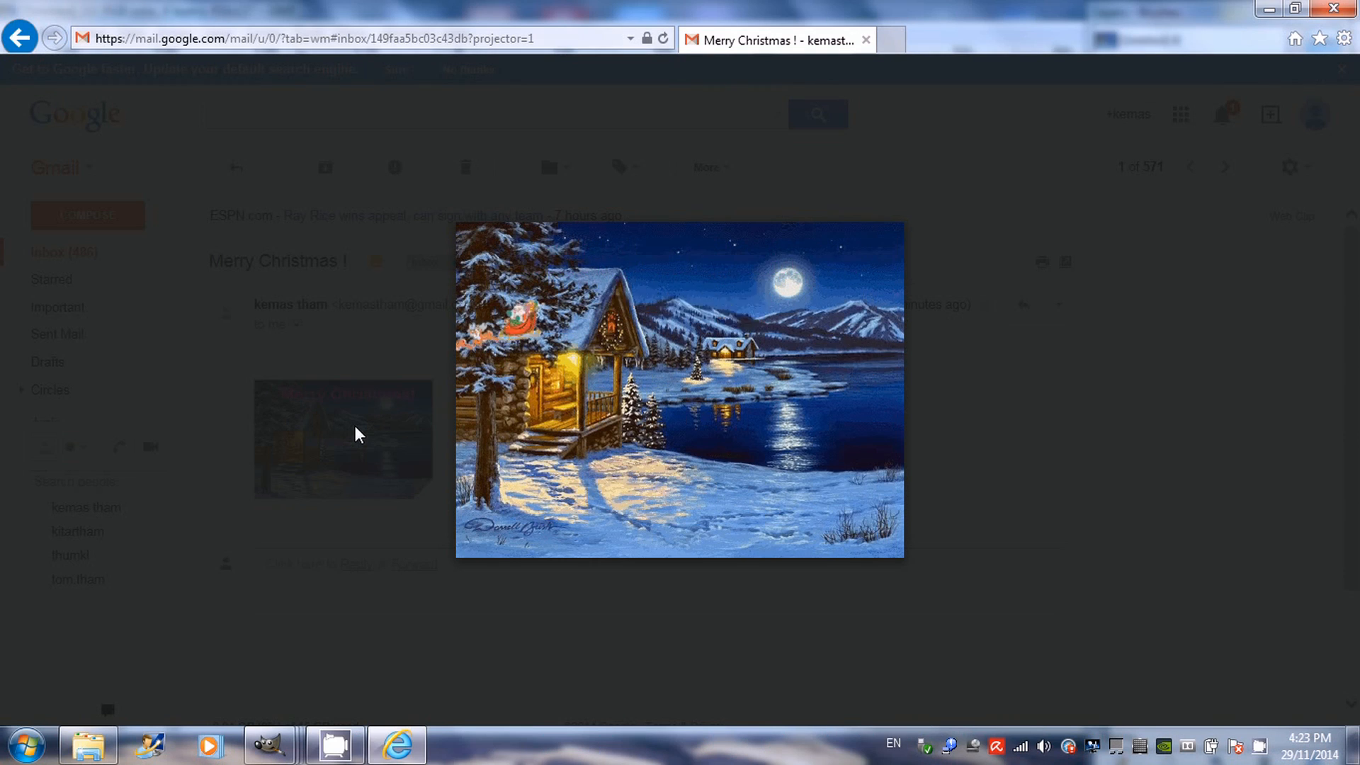
Open Background.jpg, the snowy night cabin scene, in GIMP.
{"action": "left_click", "coordinate": [24, 40]}
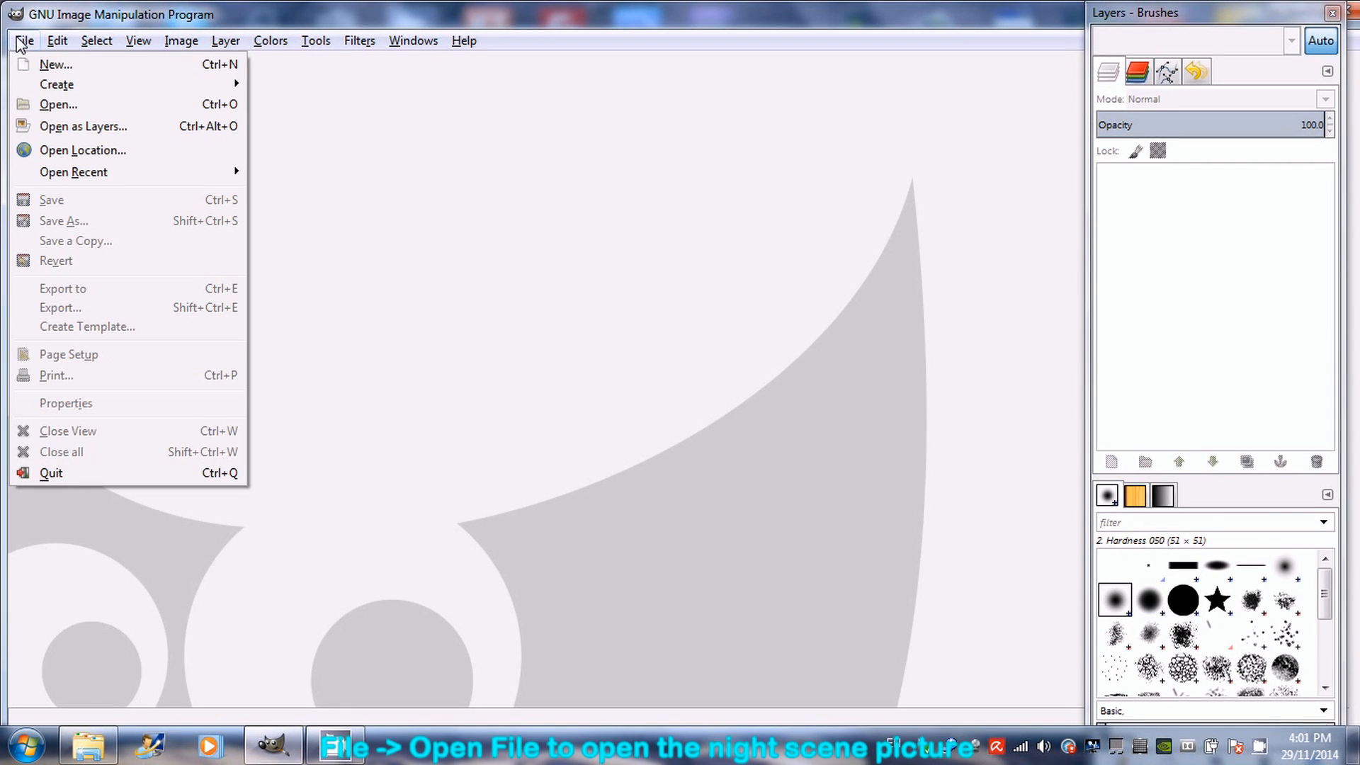
{"action": "left_click", "coordinate": [59, 105]}
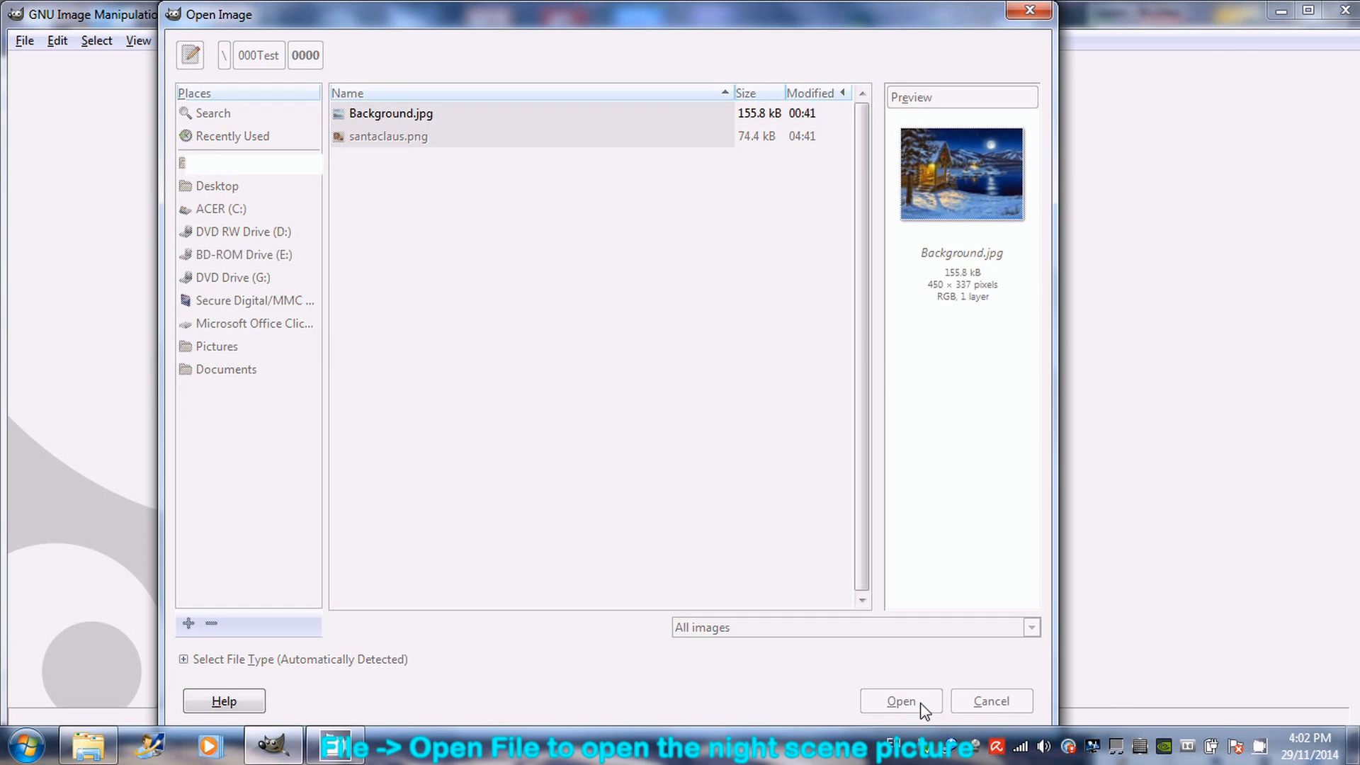
{"action": "left_click", "coordinate": [900, 701]}
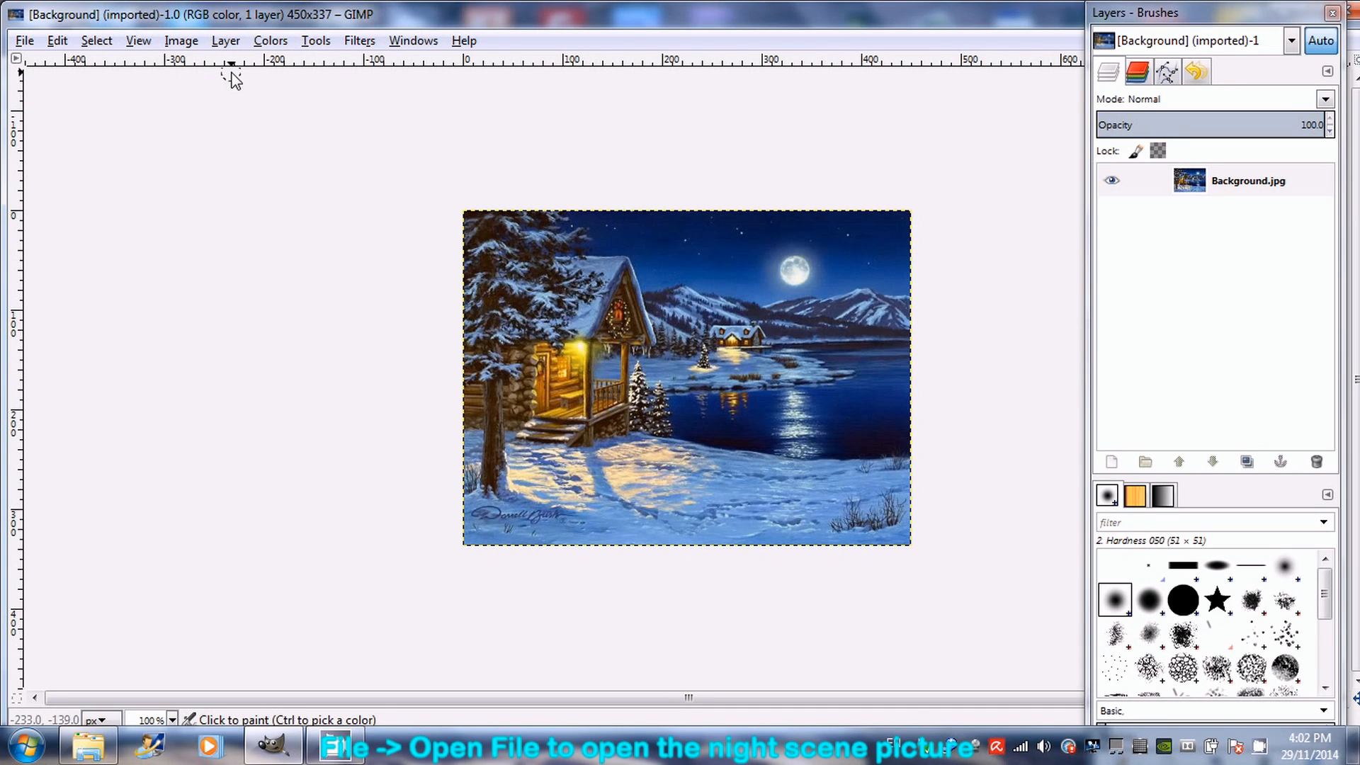
Duplicate the background layer three times, giving four stacked layers.
{"action": "left_click", "coordinate": [225, 41]}
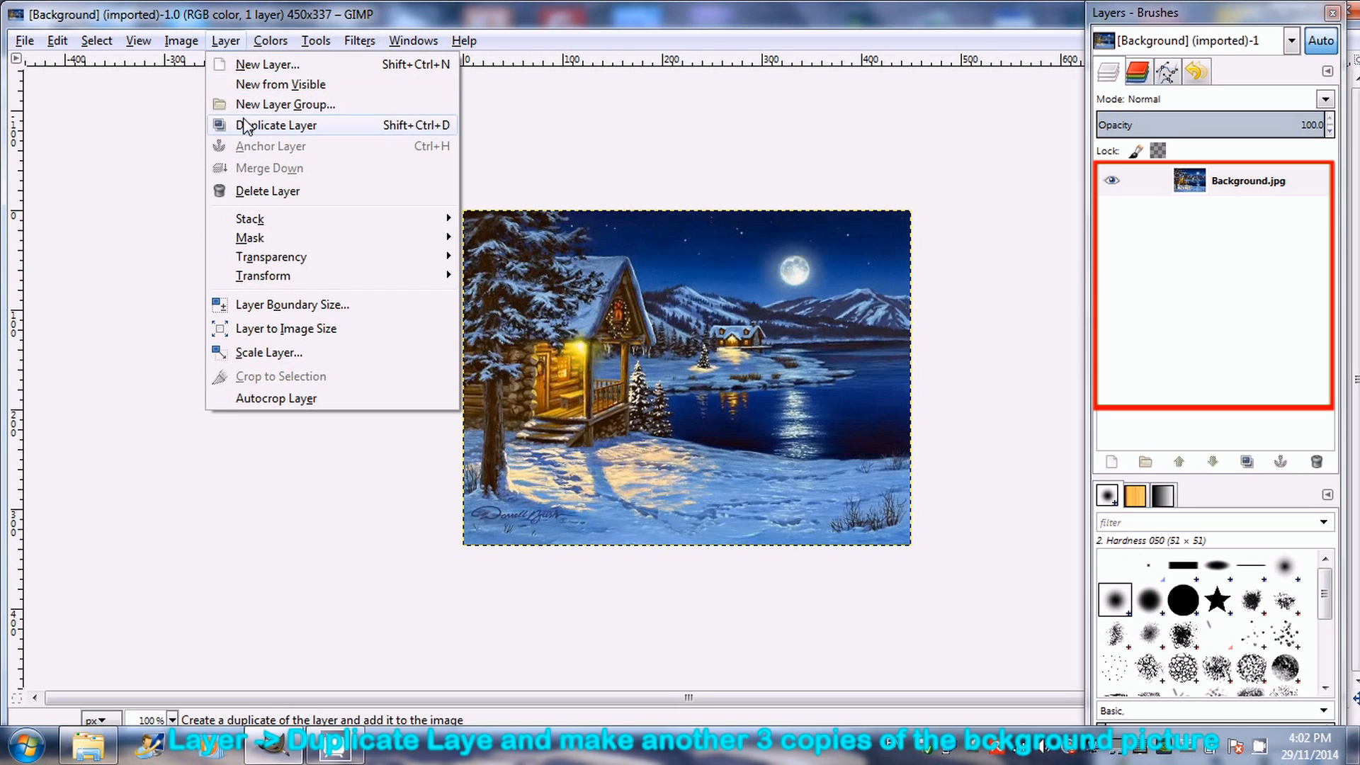
{"action": "left_click", "coordinate": [276, 126]}
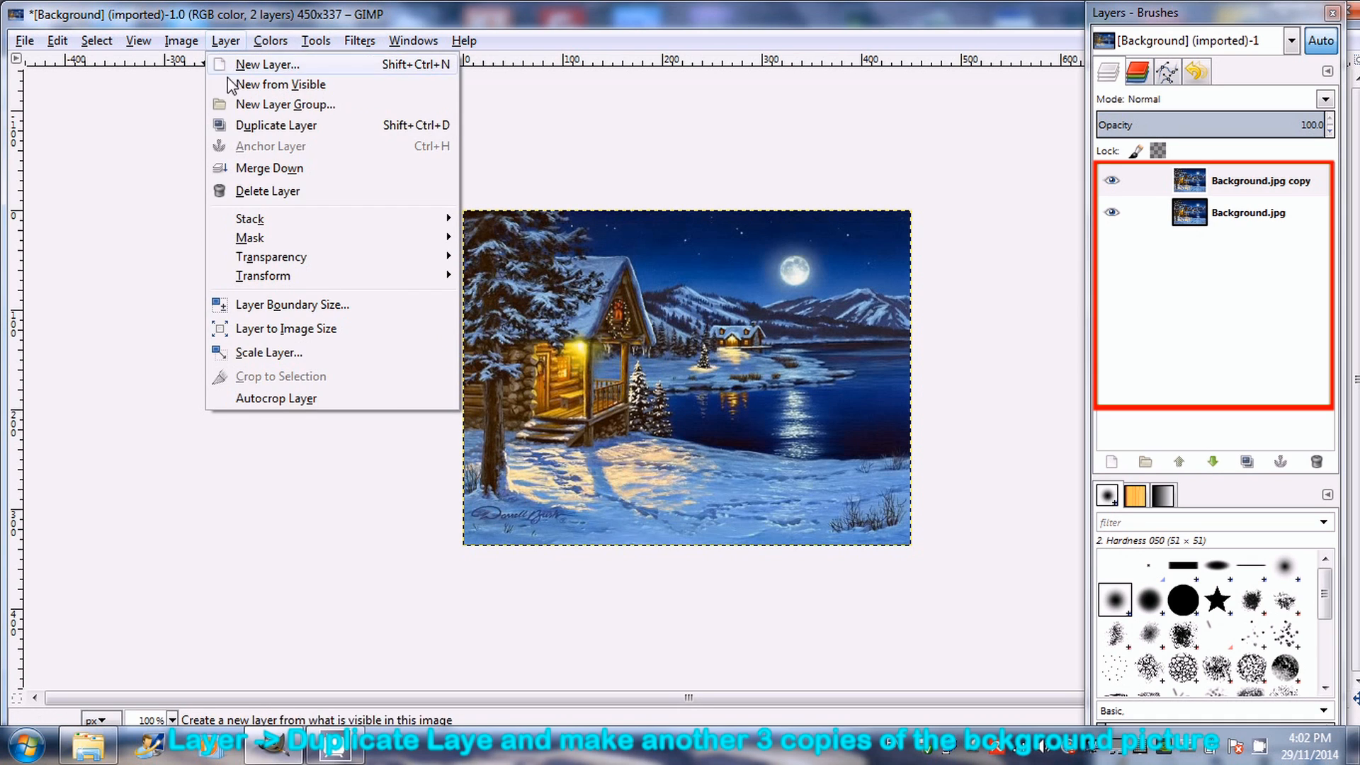
{"action": "left_click", "coordinate": [275, 126]}
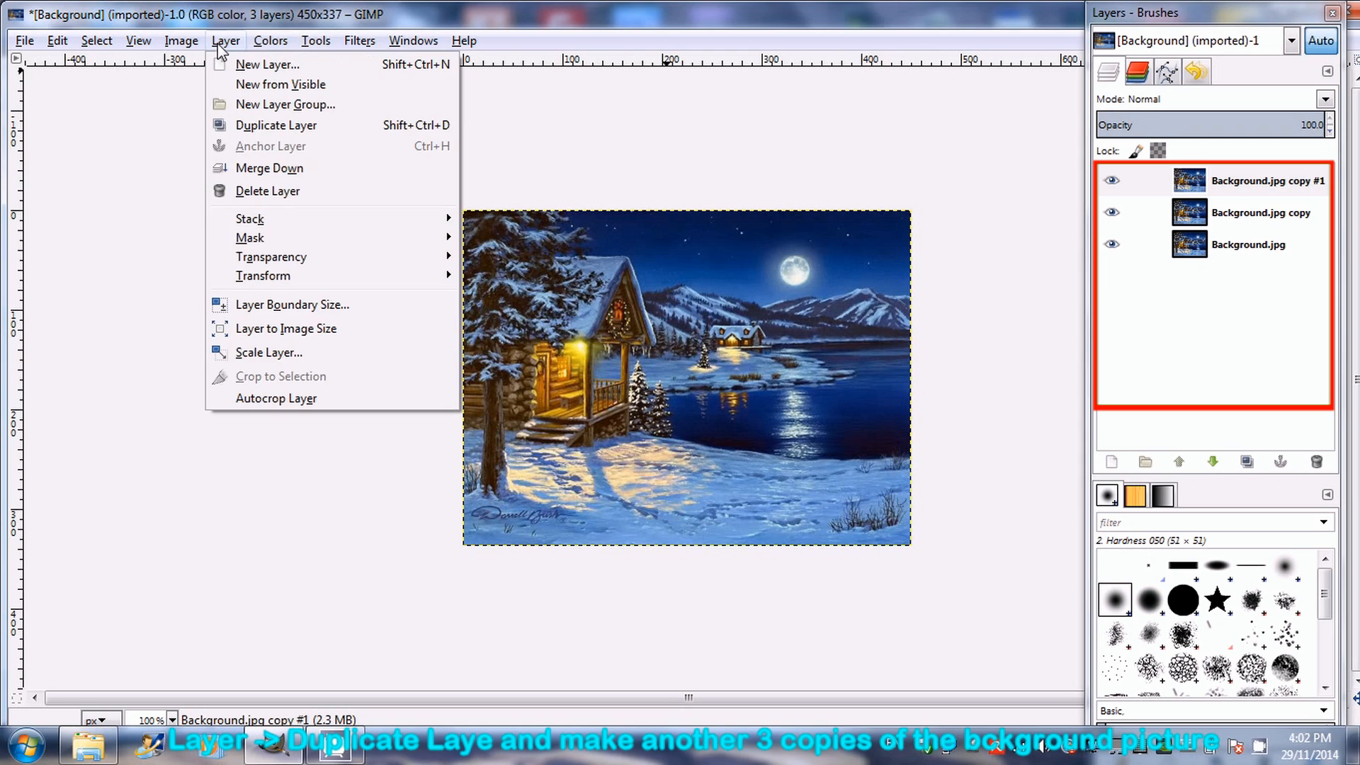
{"action": "left_click", "coordinate": [275, 125]}
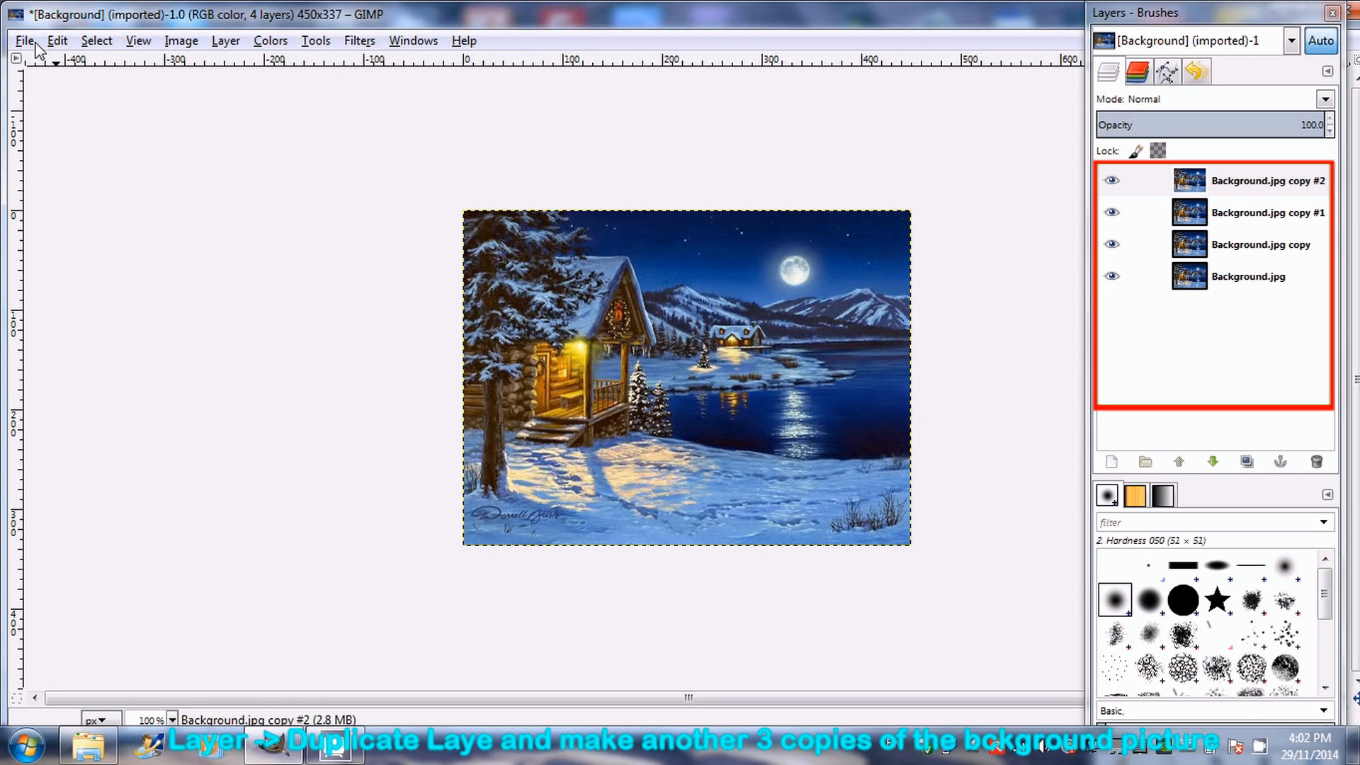
Add santaclaus.png to the image as a new layer.
{"action": "left_click", "coordinate": [25, 41]}
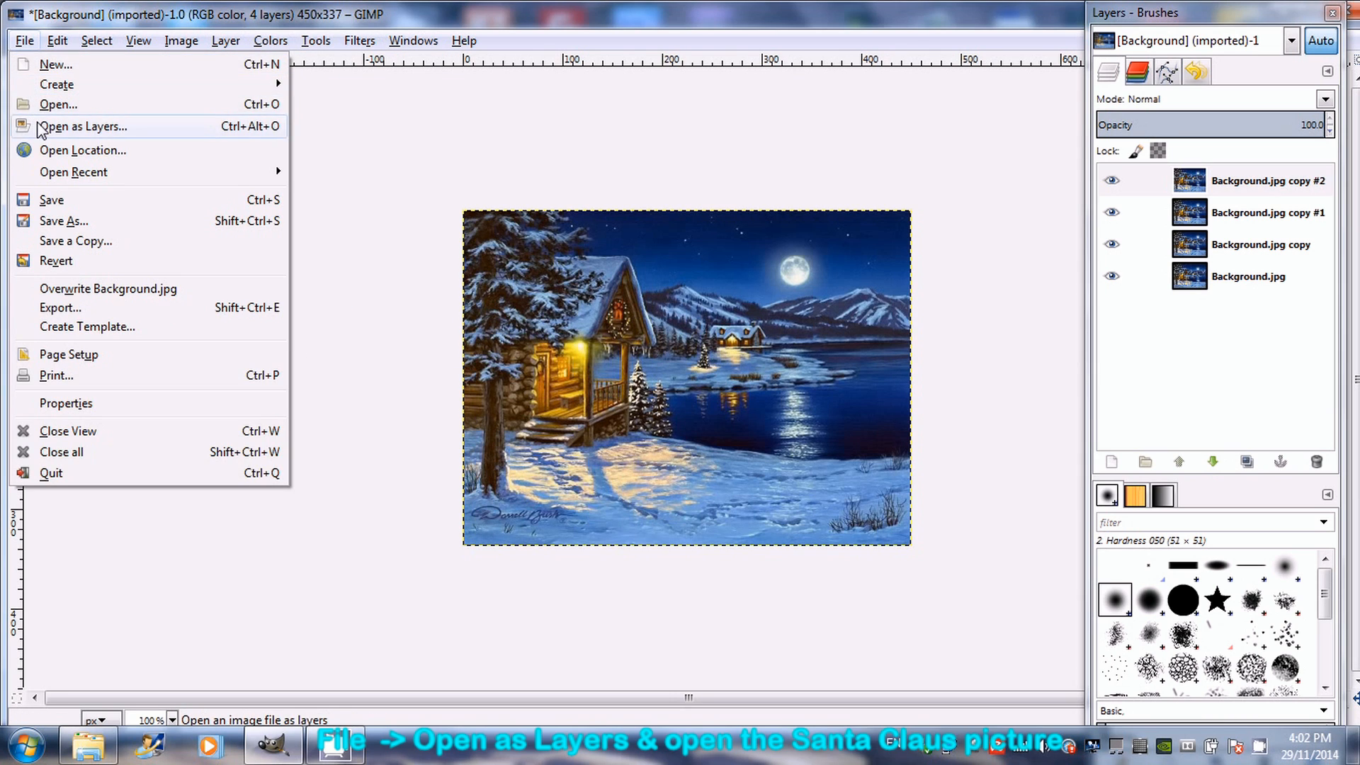
{"action": "left_click", "coordinate": [82, 126]}
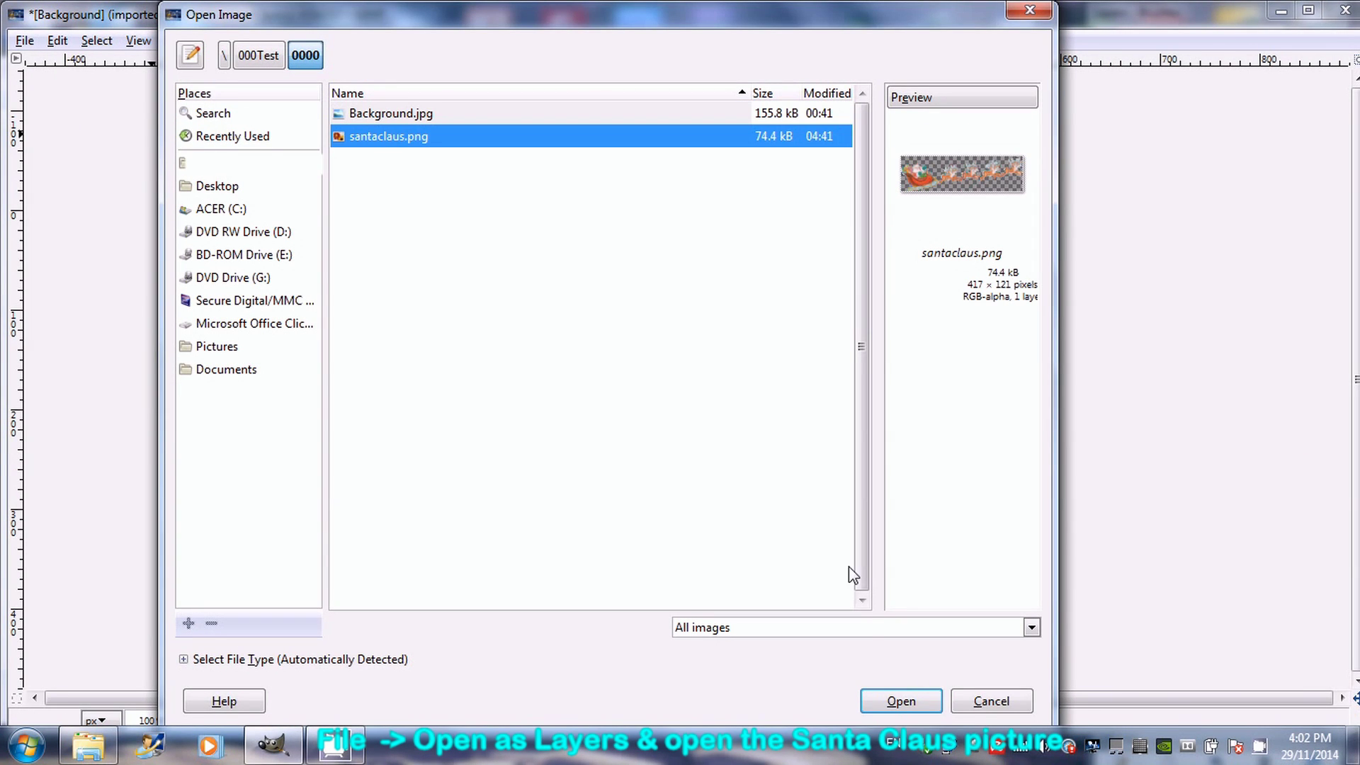
{"action": "left_click", "coordinate": [901, 700]}
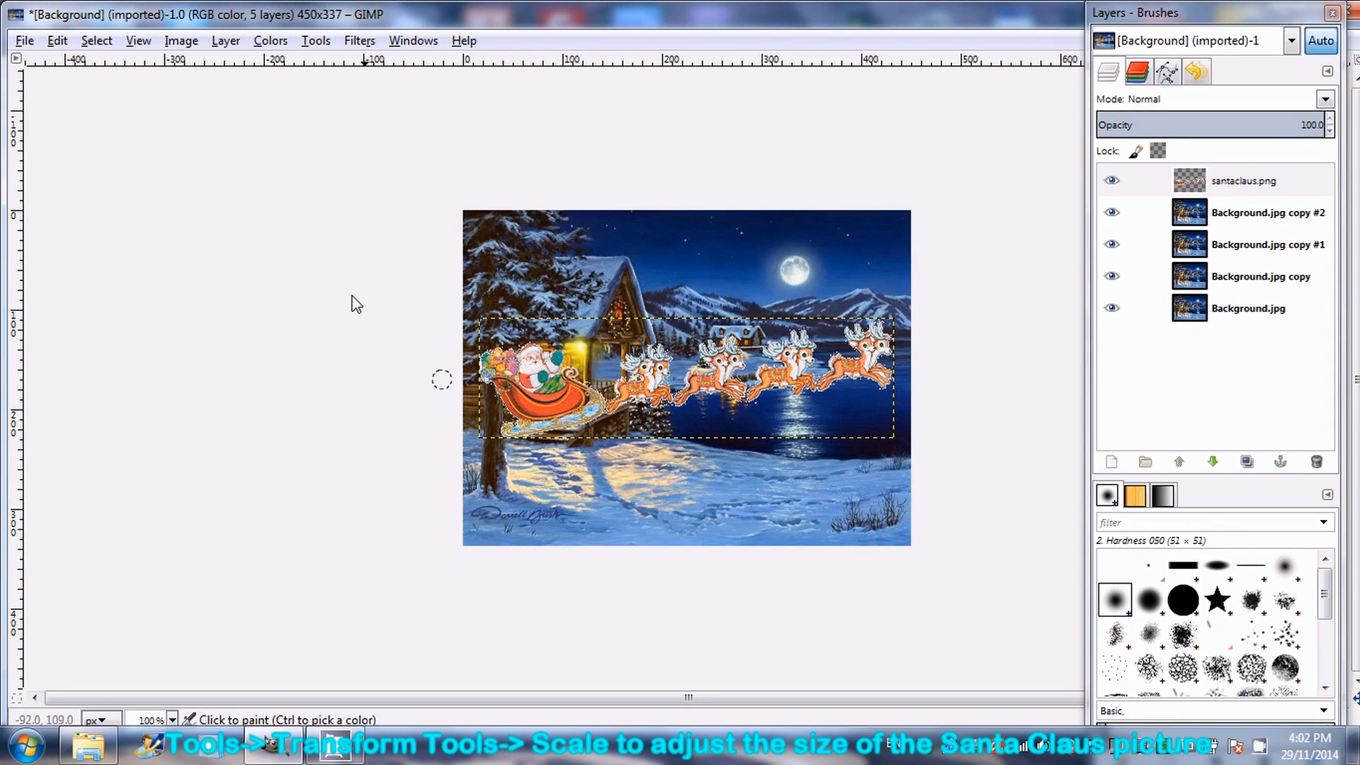
Scale the sleigh layer down to 166 × 48 pixels.
{"action": "left_click", "coordinate": [316, 40]}
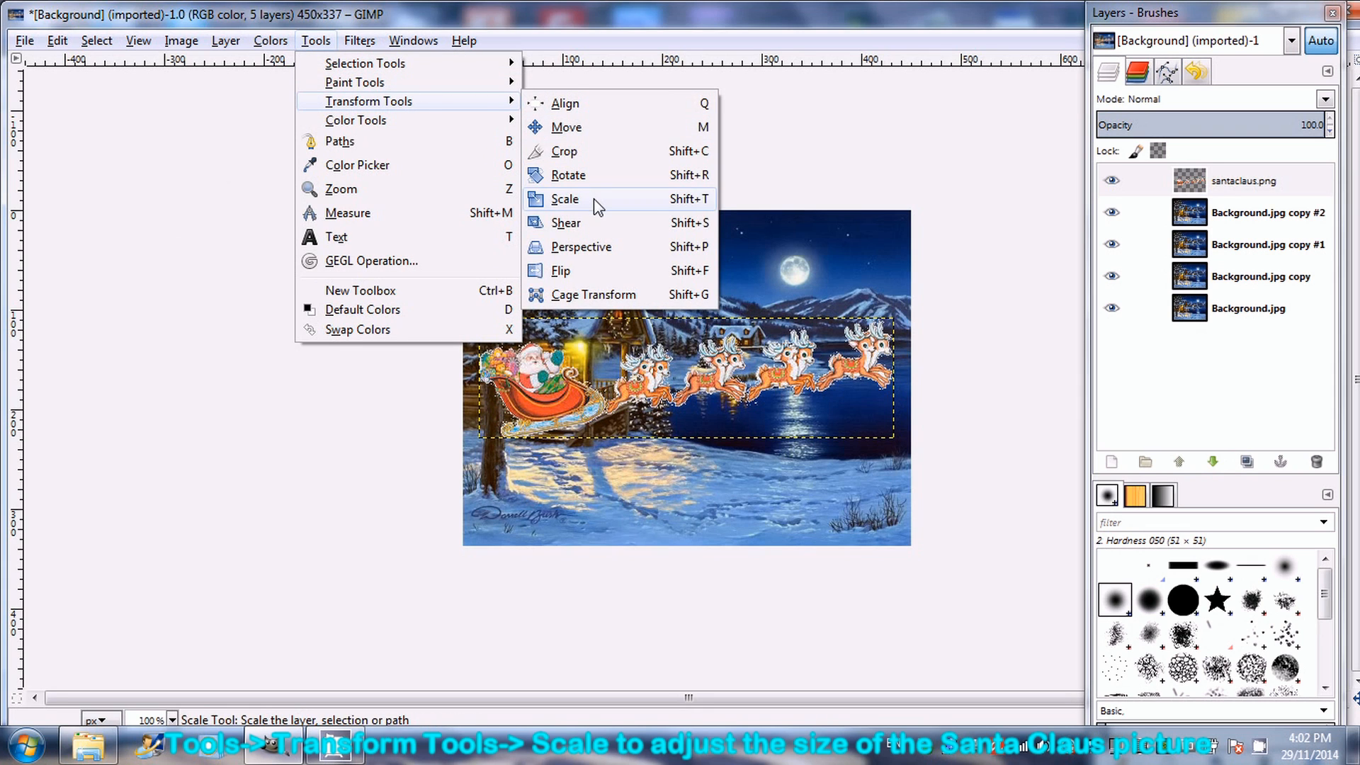
{"action": "left_click", "coordinate": [564, 199]}
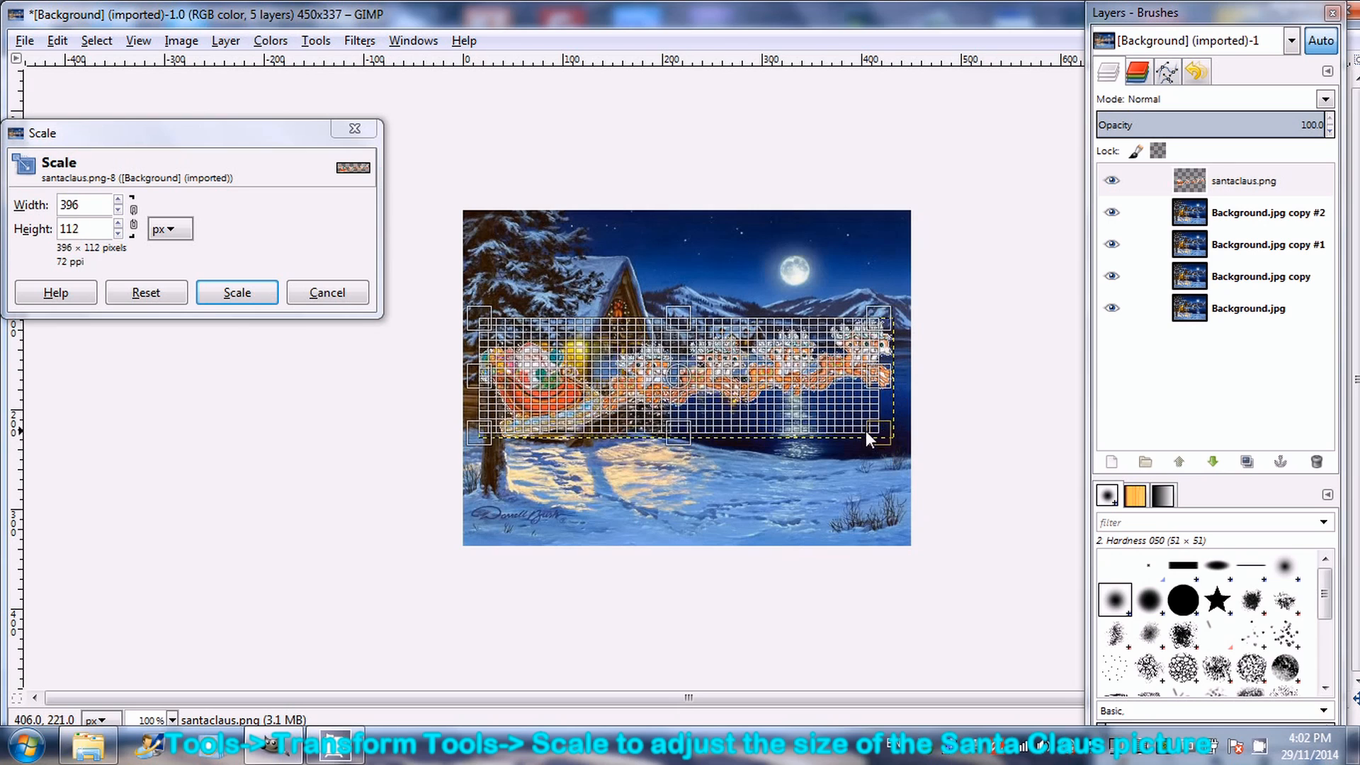
{"action": "left_click_drag", "start_coordinate": [876, 437], "coordinate": [640, 379]}
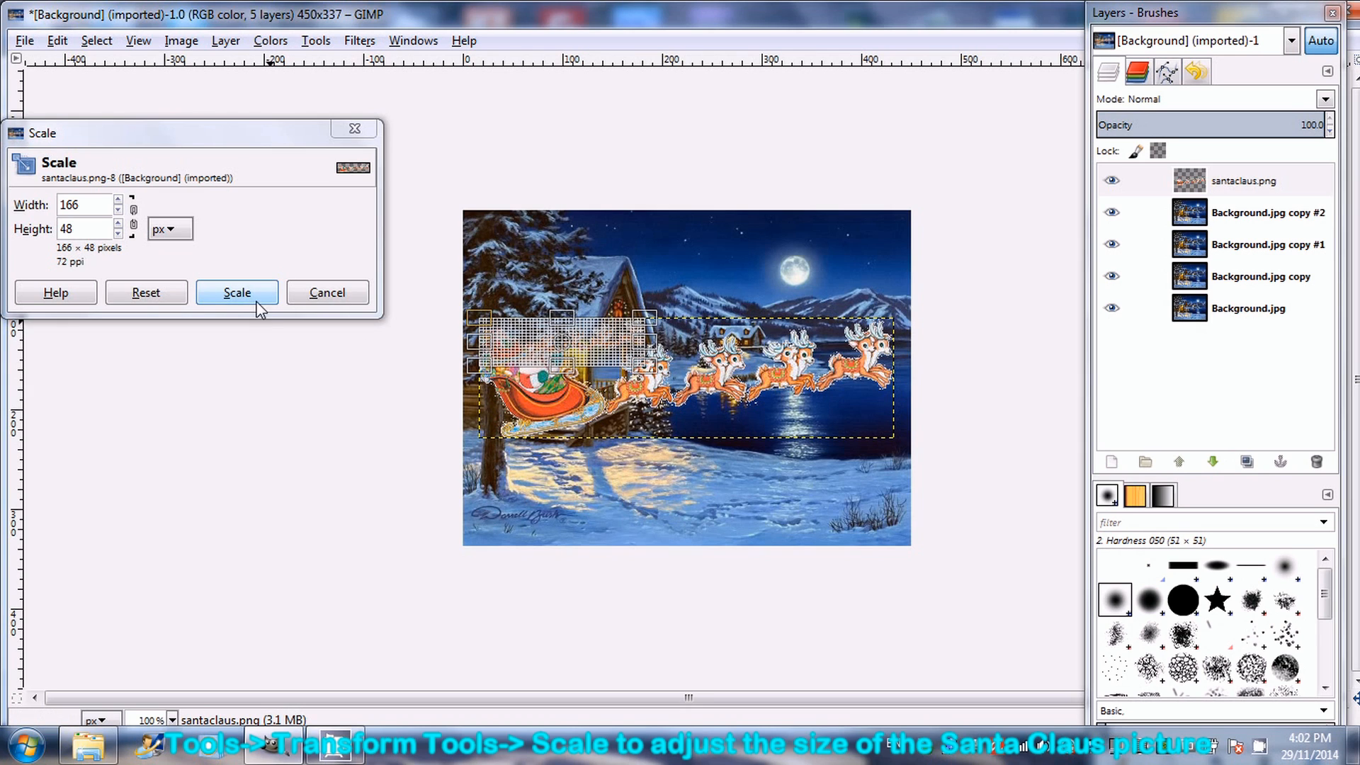
{"action": "left_click", "coordinate": [236, 292]}
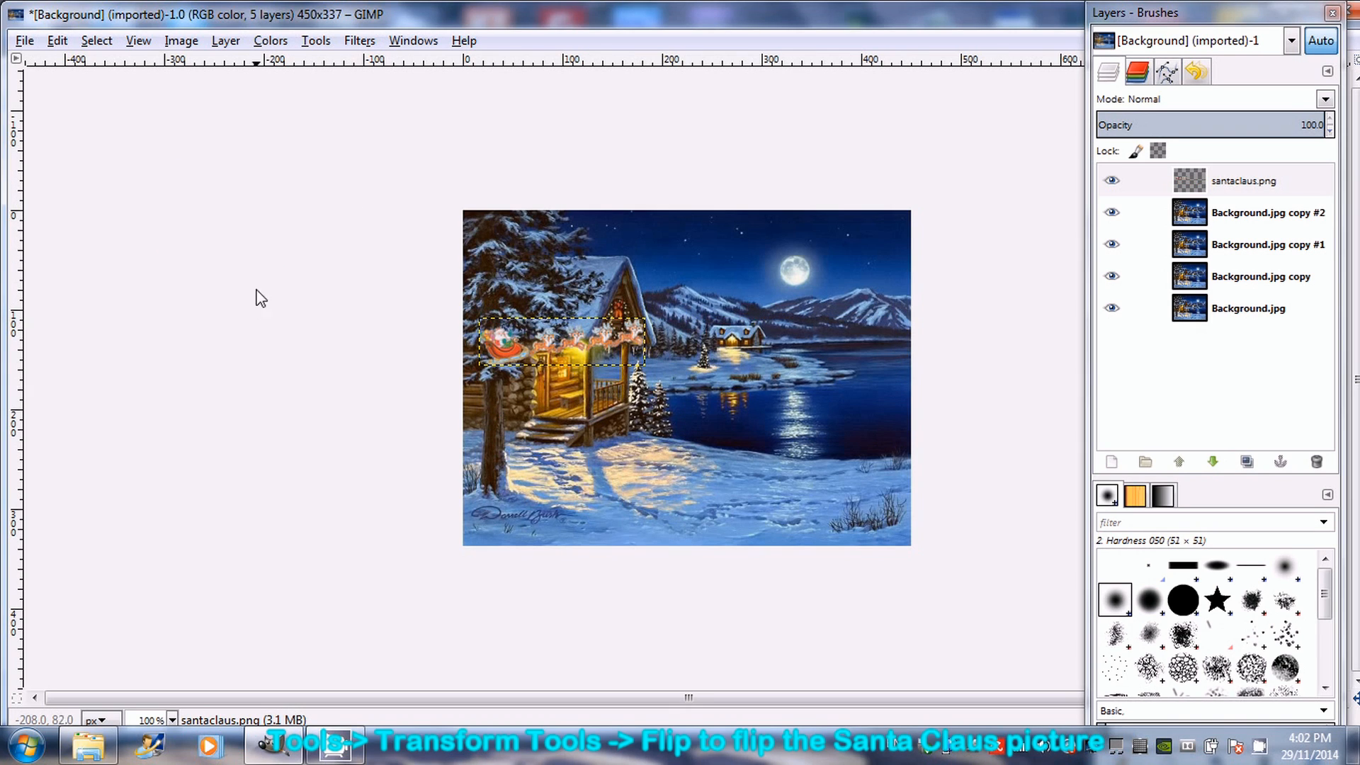
Flip the Santa sleigh layer to face the other way and make one copy of it.
{"action": "left_click", "coordinate": [315, 40]}
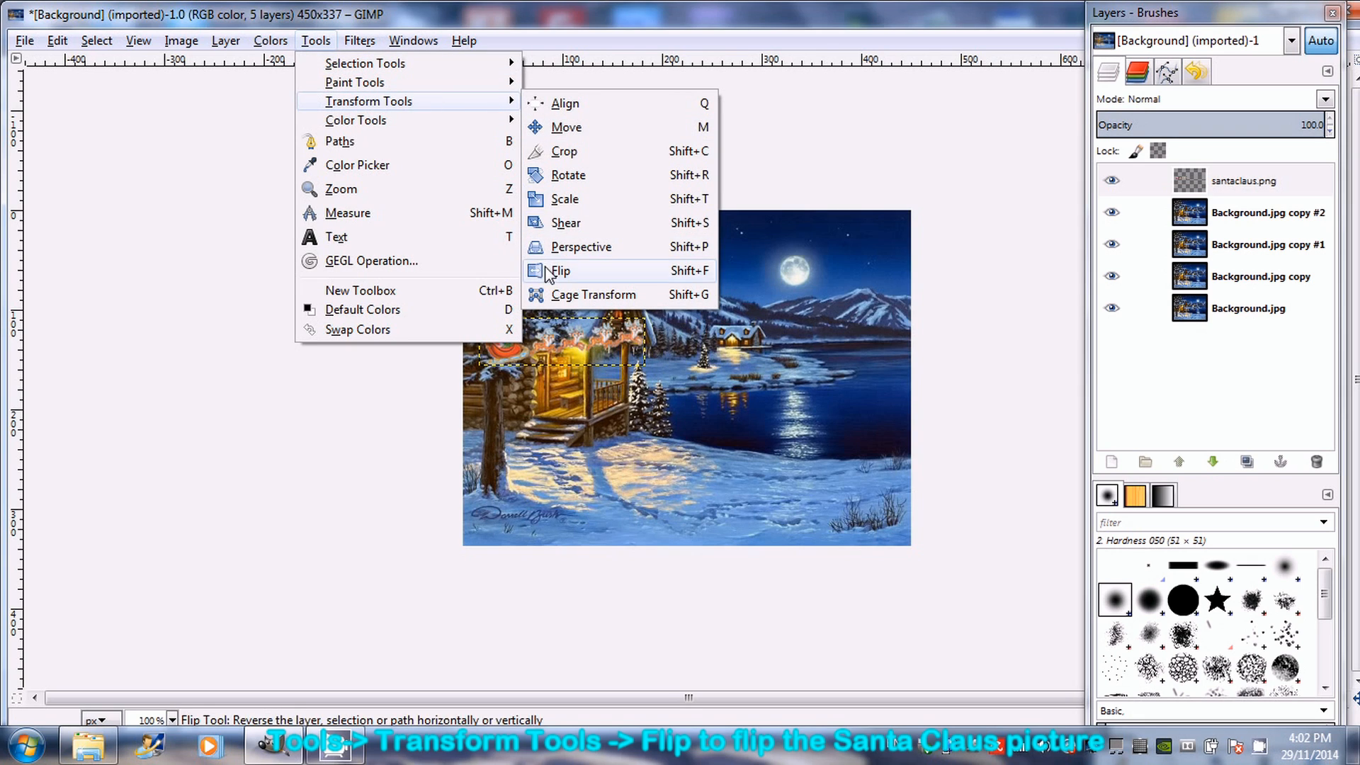
{"action": "left_click", "coordinate": [561, 270]}
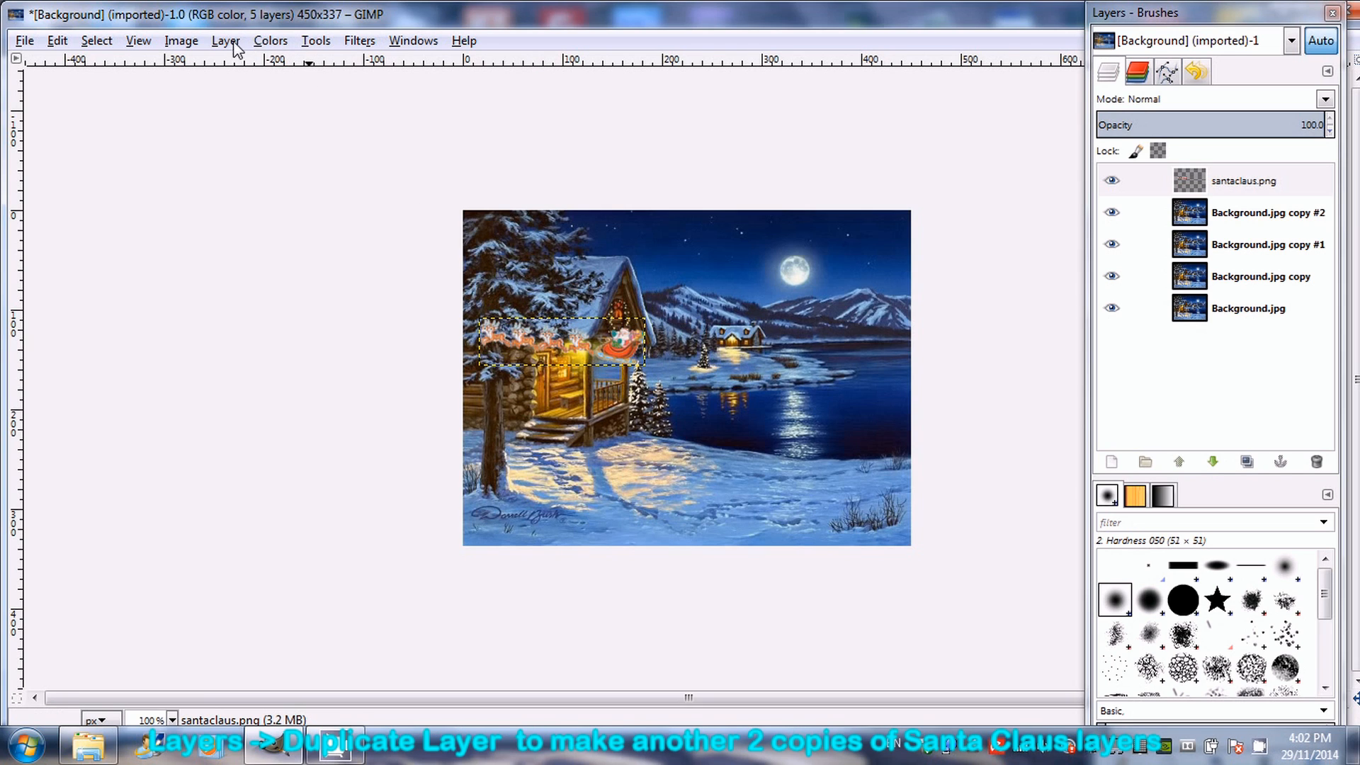
{"action": "left_click", "coordinate": [225, 40]}
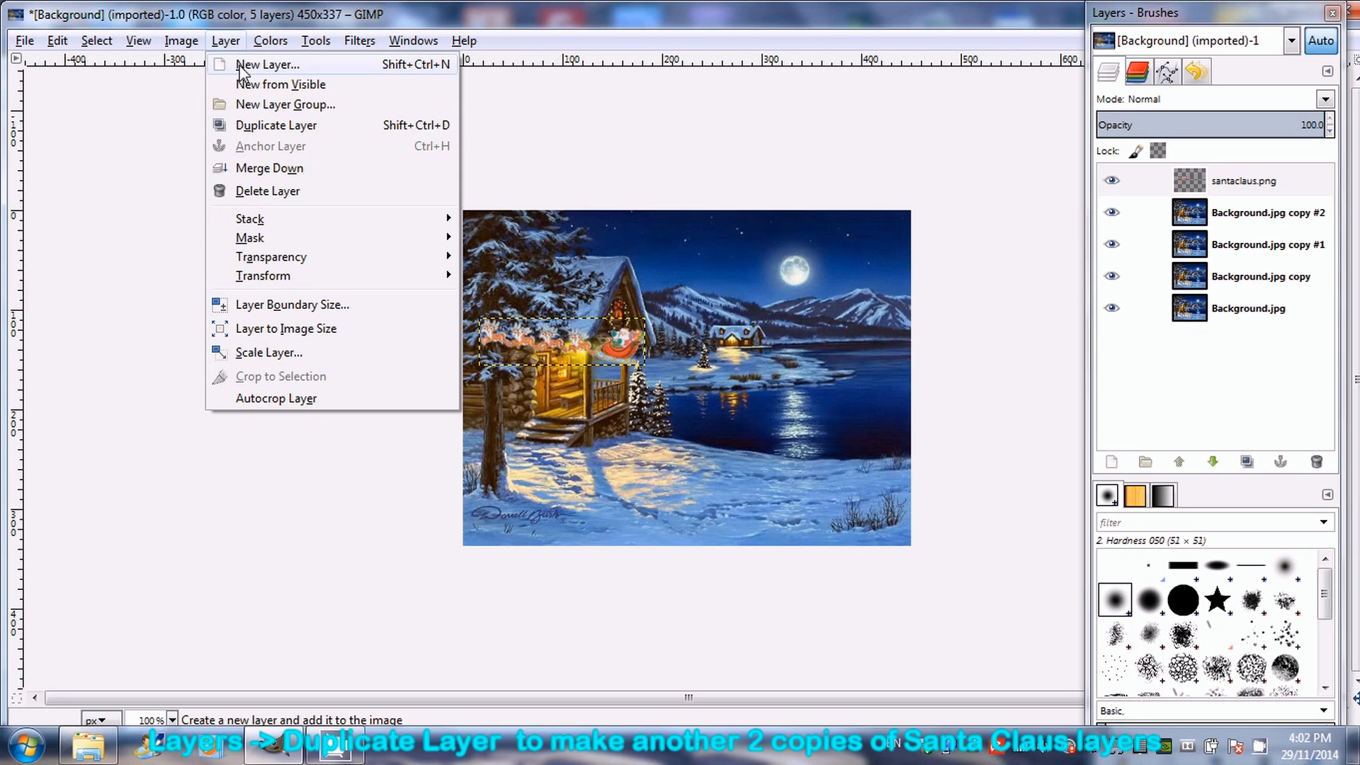
{"action": "left_click", "coordinate": [276, 124]}
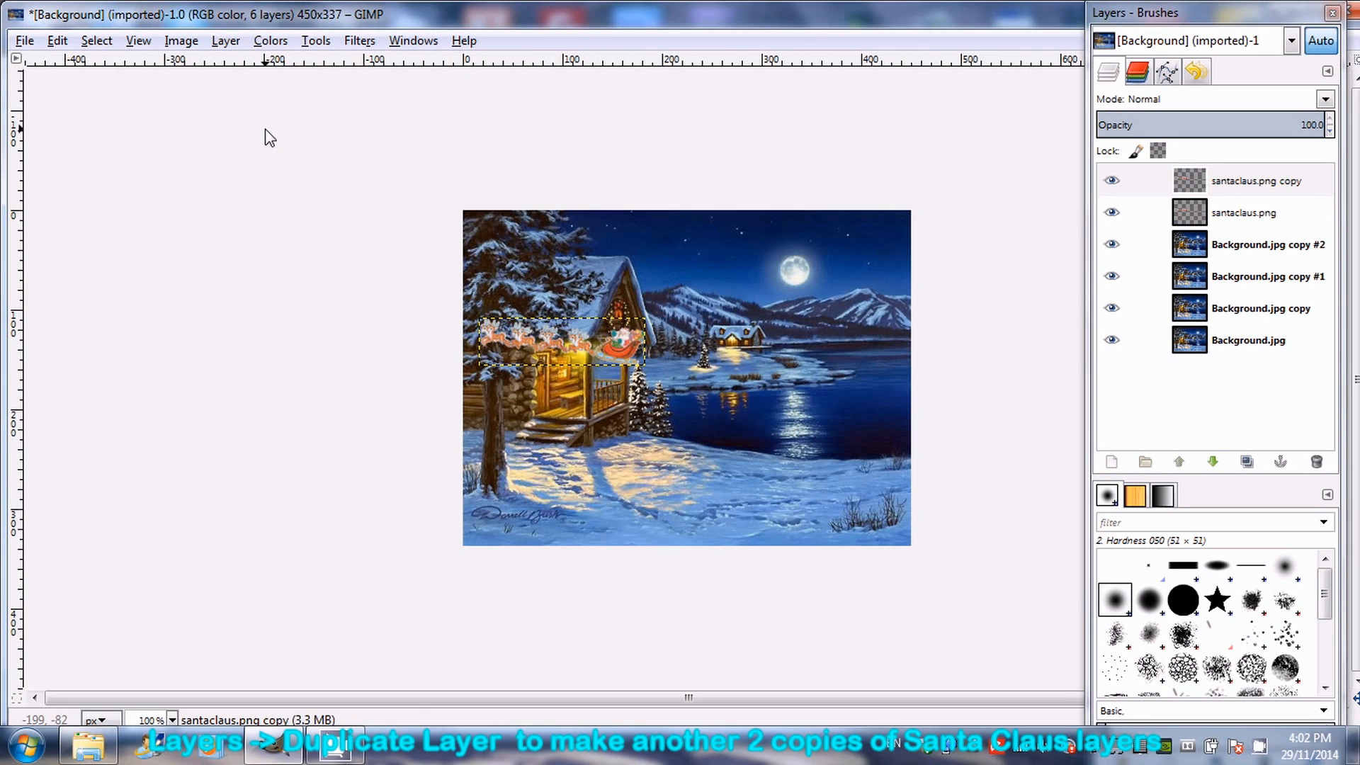
Make a third sleigh copy and move it to the right edge.
{"action": "left_click", "coordinate": [226, 40]}
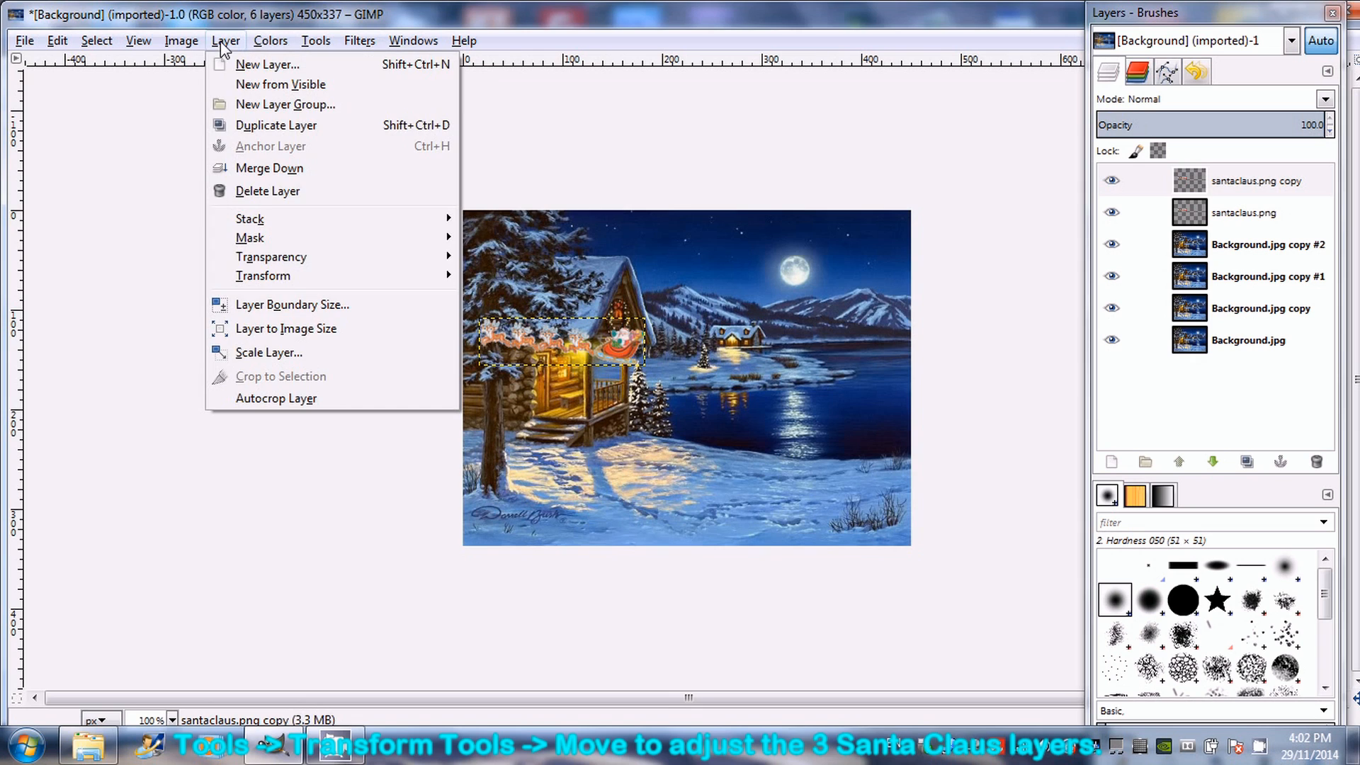
{"action": "left_click", "coordinate": [276, 124]}
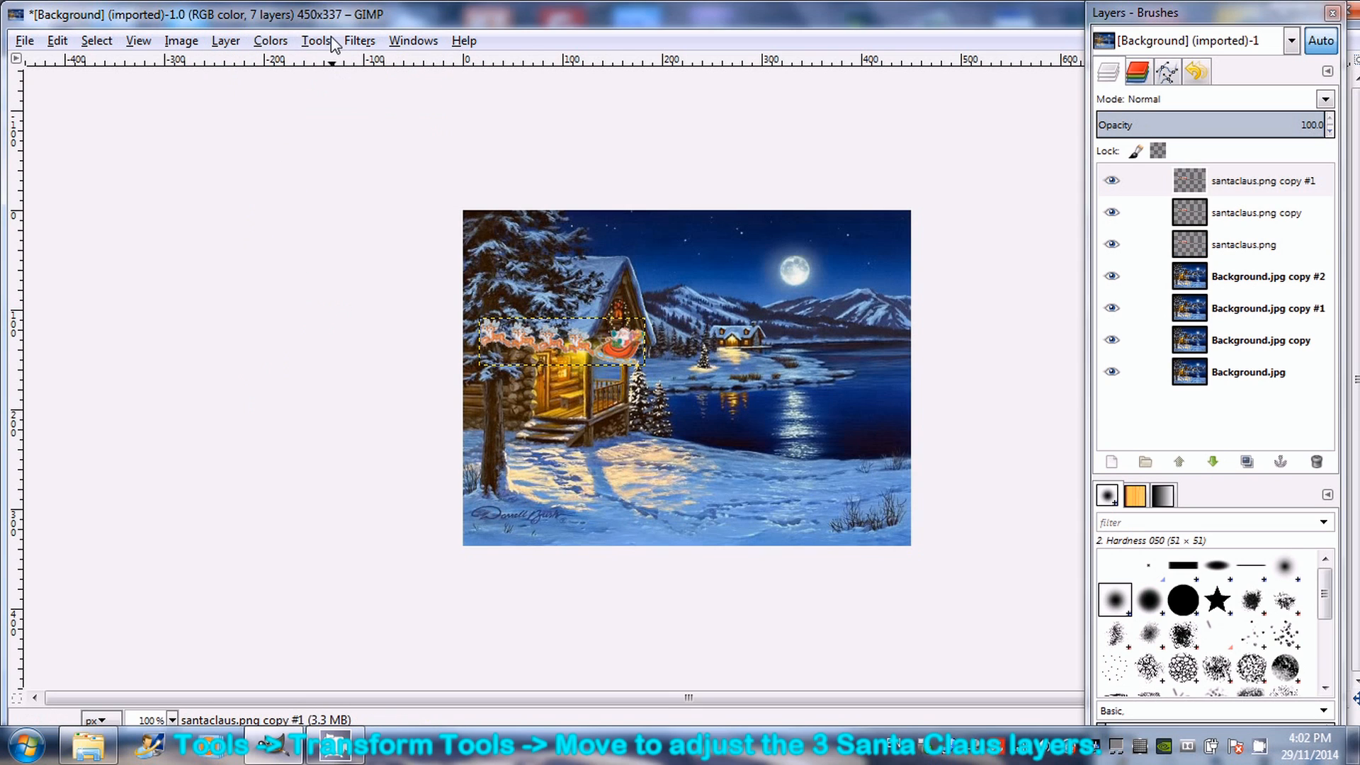
{"action": "left_click", "coordinate": [316, 40]}
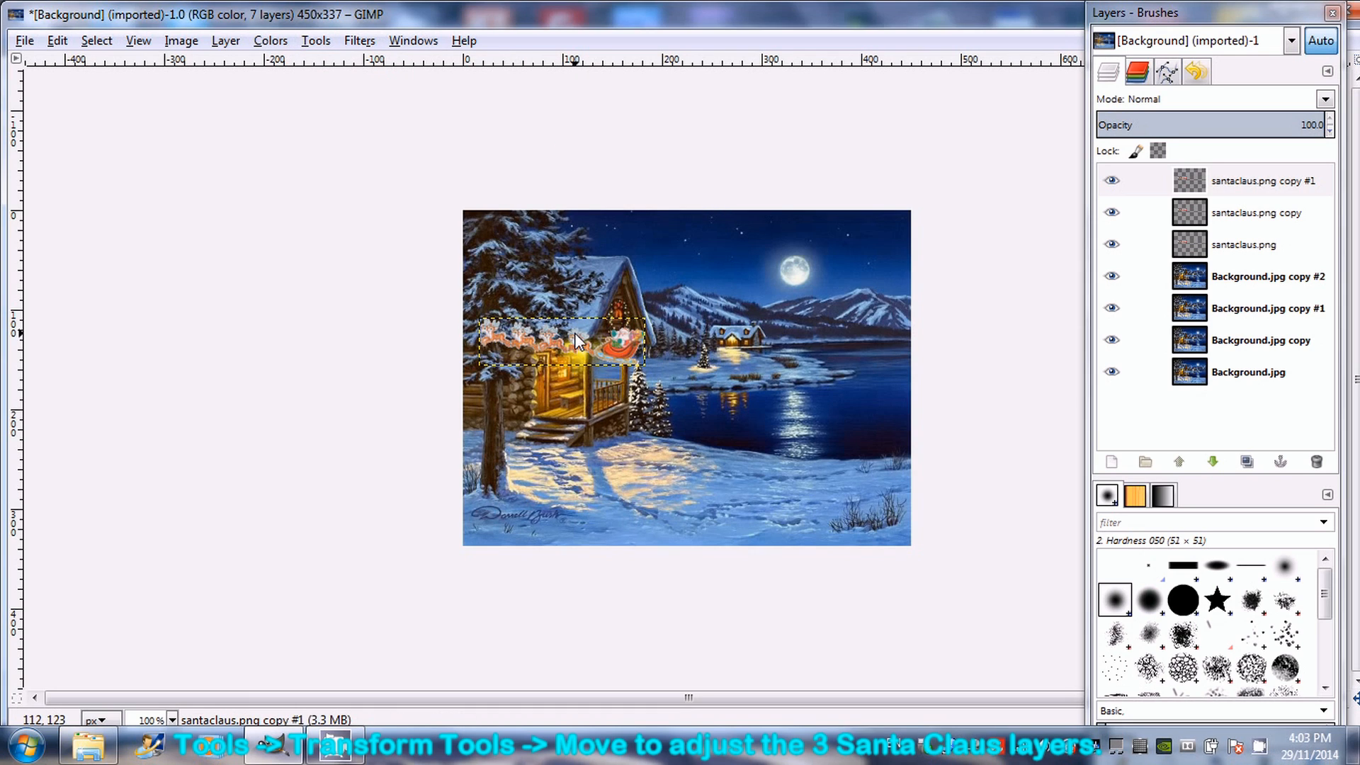
{"action": "left_click_drag", "start_coordinate": [576, 340], "coordinate": [880, 340]}
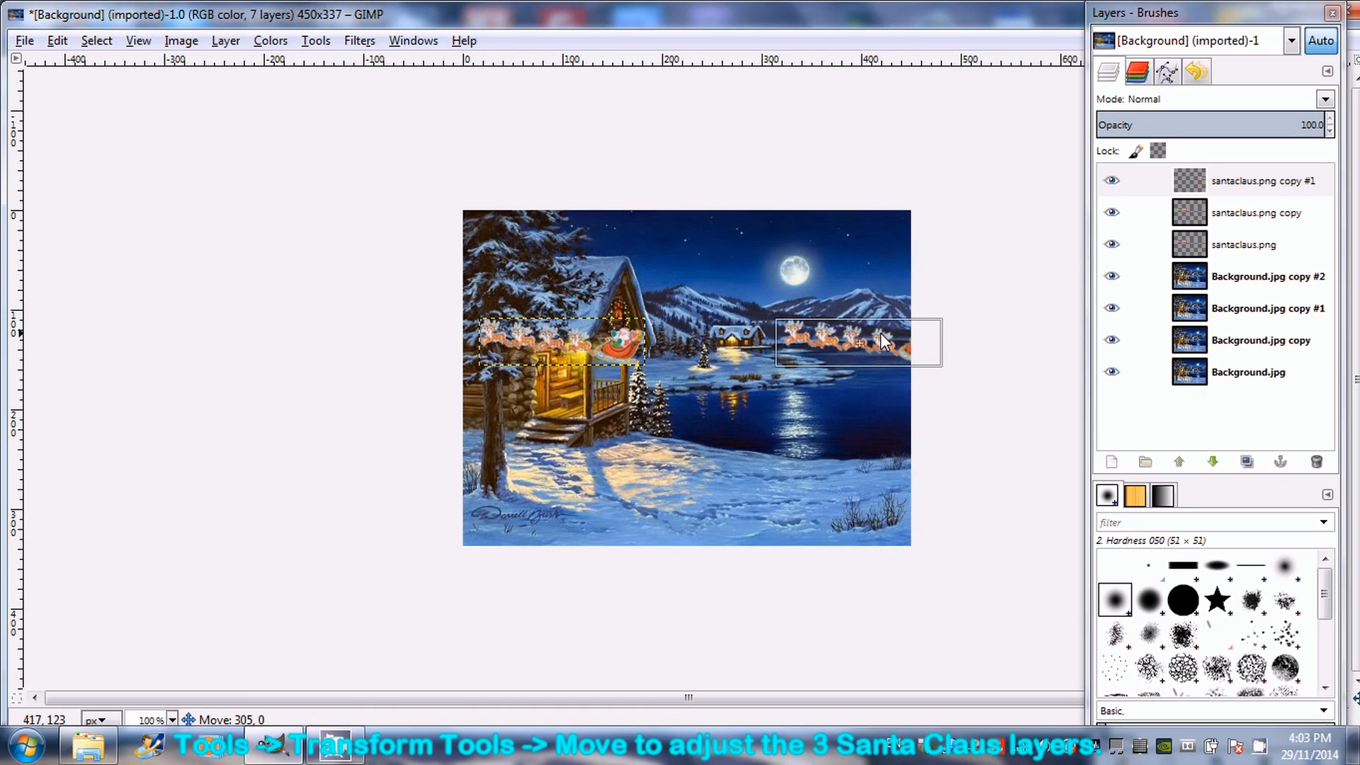
{"action": "left_click_drag", "start_coordinate": [880, 340], "coordinate": [893, 336]}
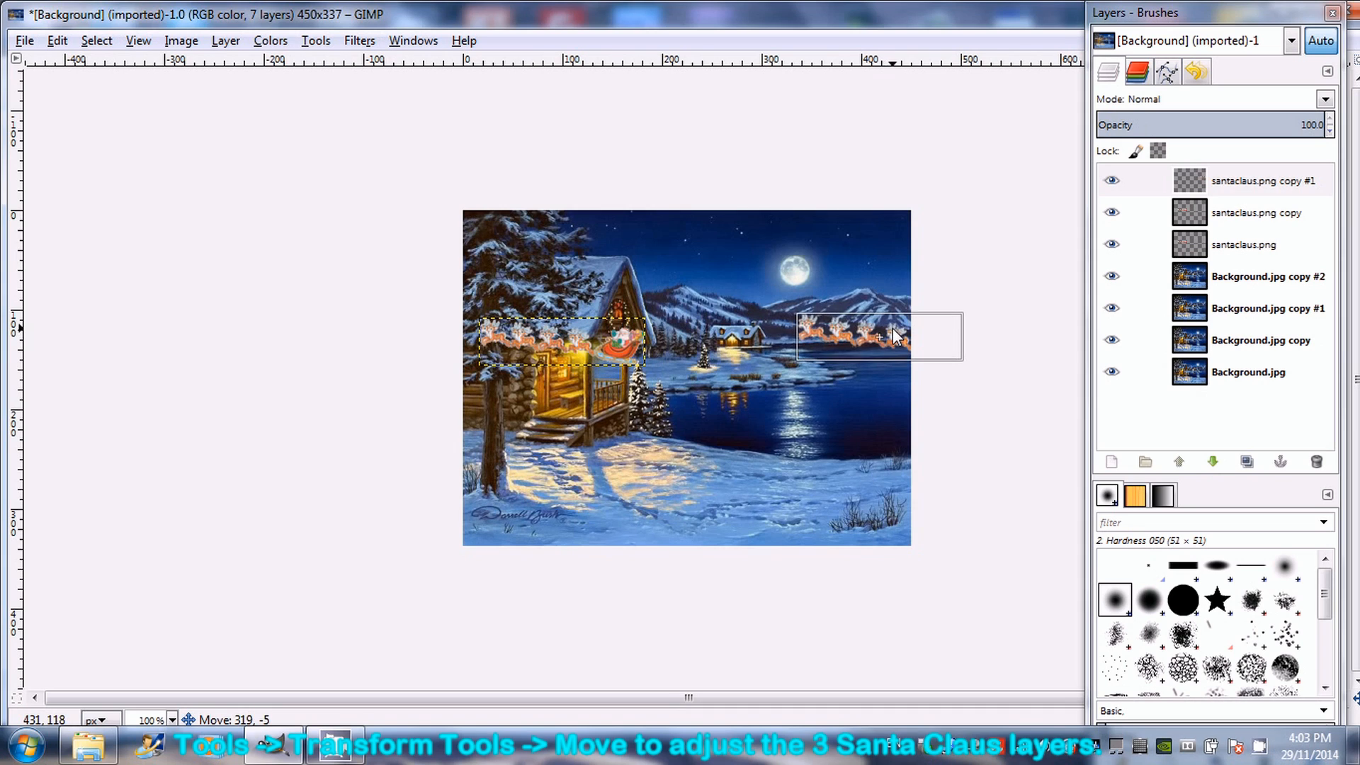
{"action": "left_click_drag", "start_coordinate": [893, 336], "coordinate": [911, 349]}
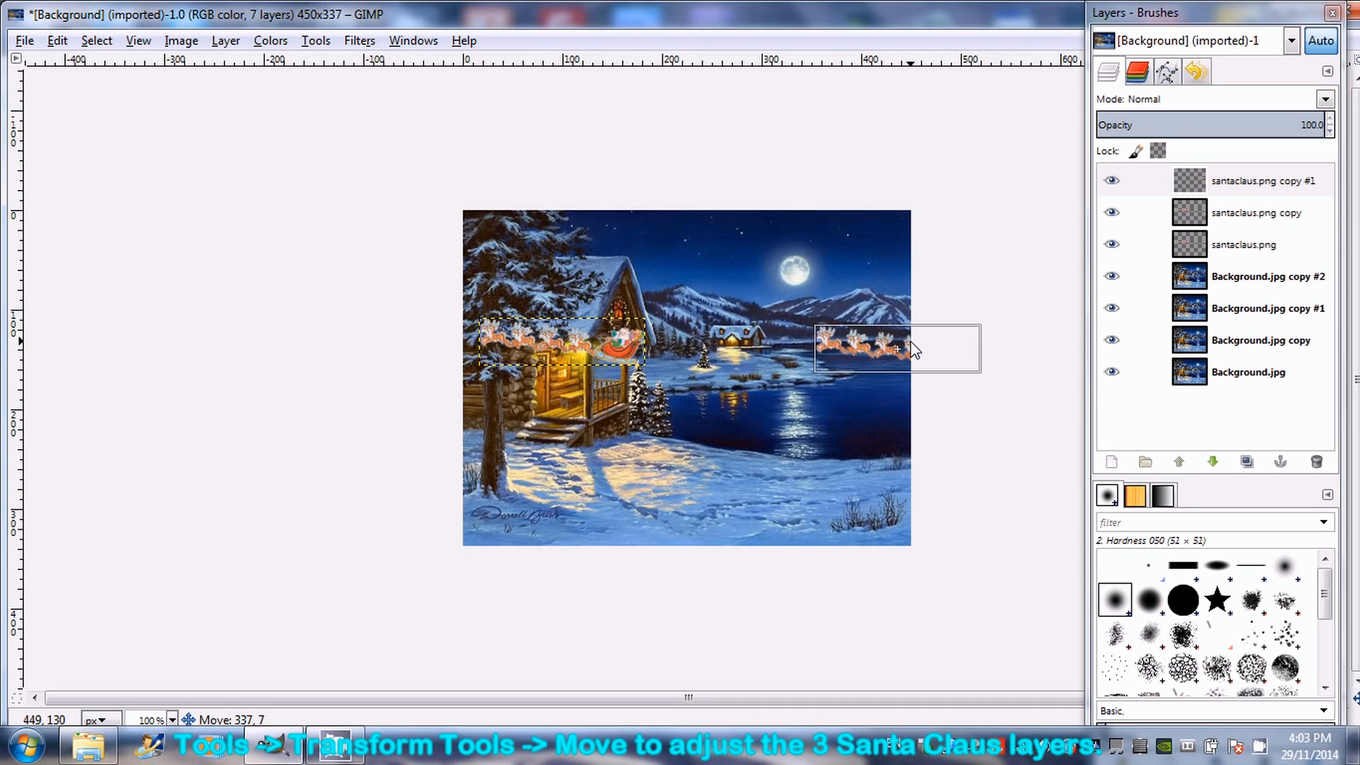
{"action": "left_click_drag", "start_coordinate": [911, 347], "coordinate": [917, 359]}
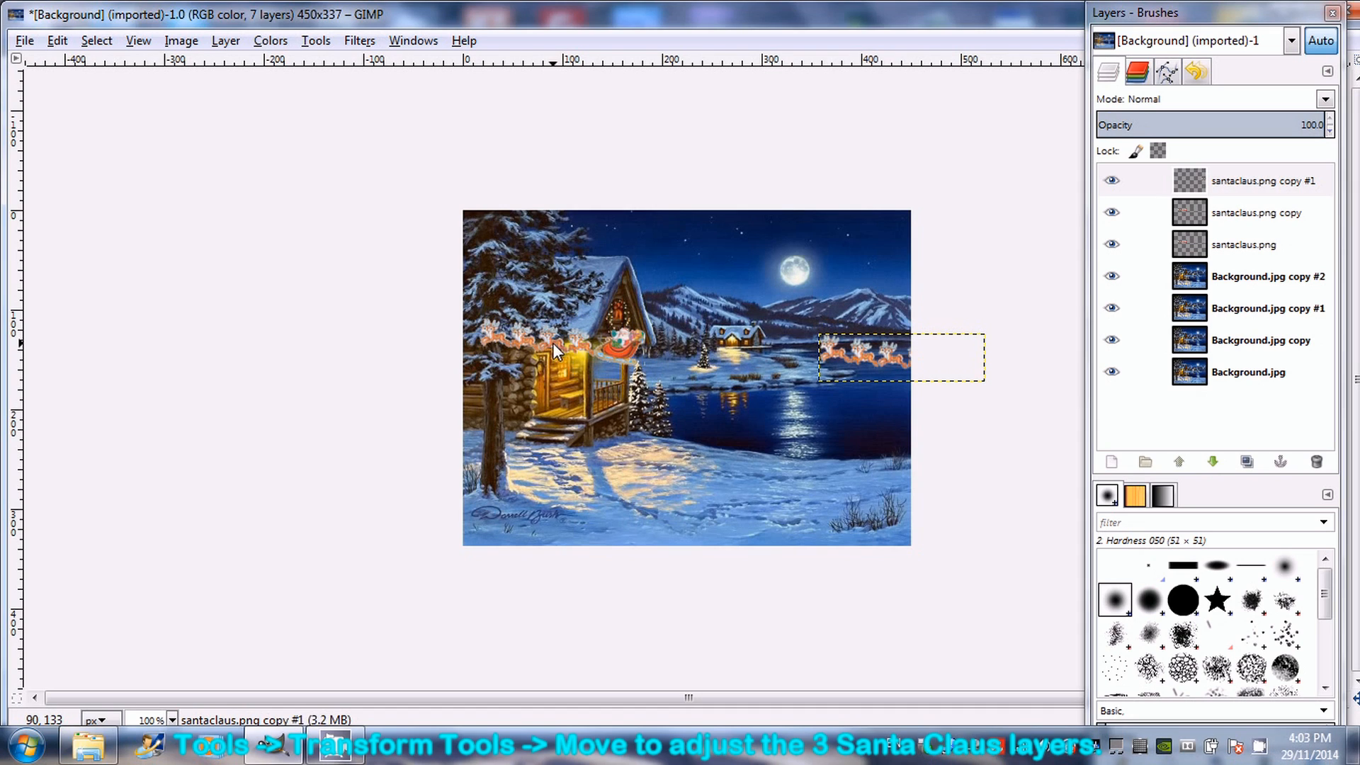
Move one sleigh copy into the sky near the moon and the original to the left edge.
{"action": "left_click", "coordinate": [1261, 212]}
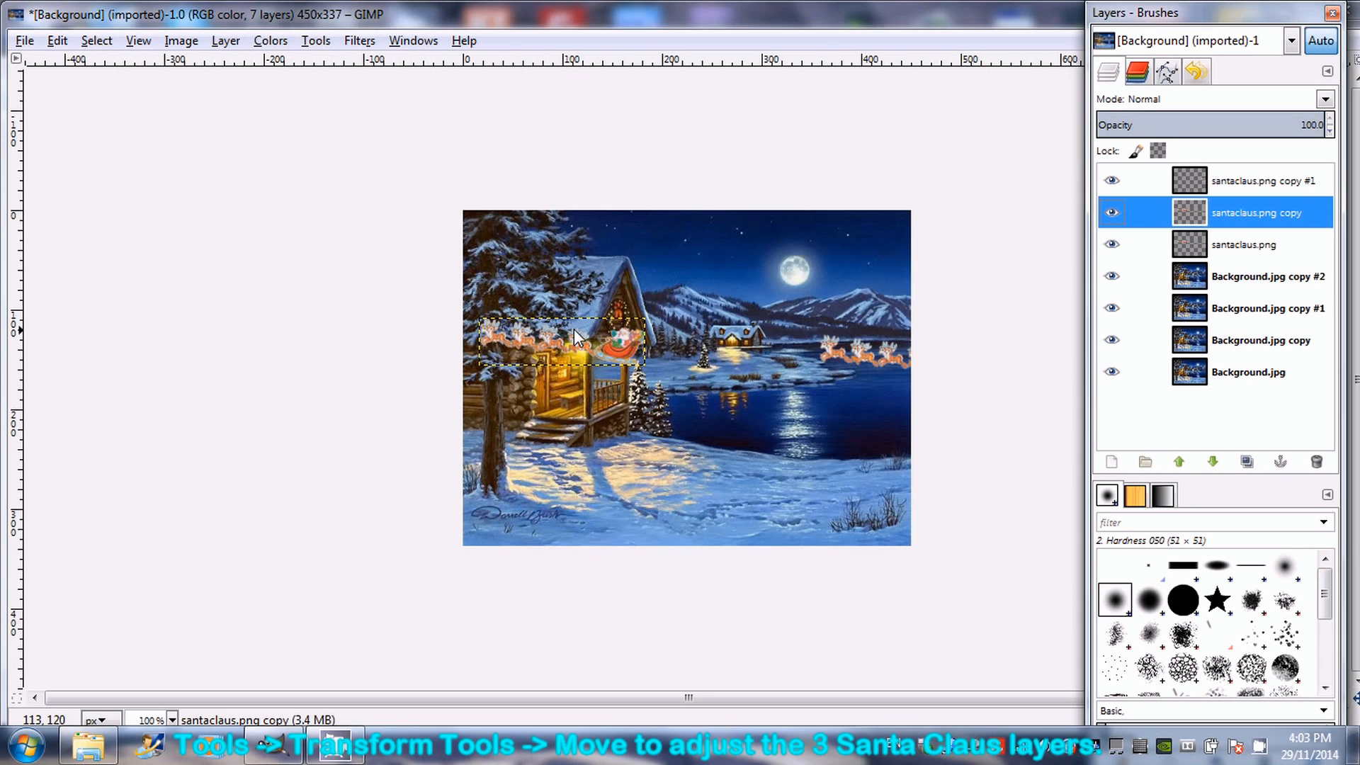
{"action": "left_click_drag", "start_coordinate": [572, 339], "coordinate": [694, 295]}
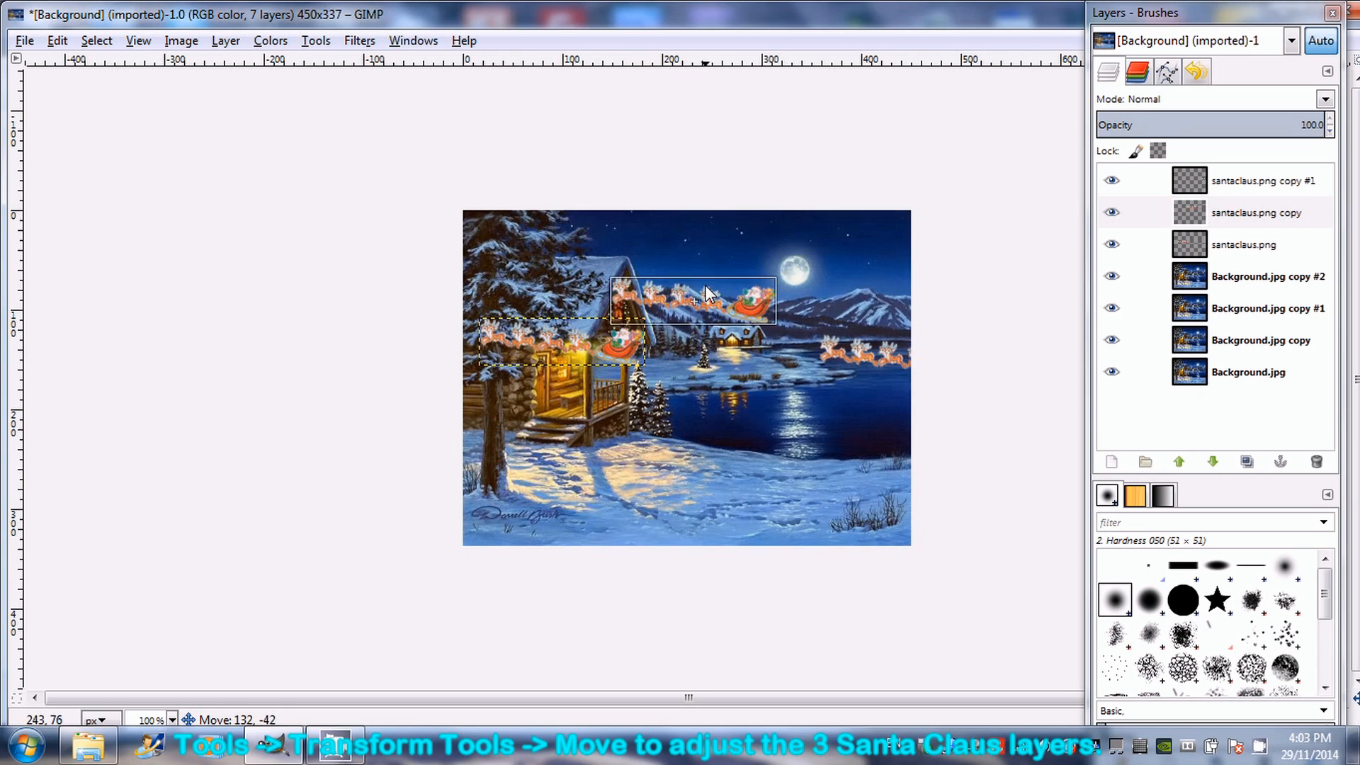
{"action": "left_click_drag", "start_coordinate": [694, 299], "coordinate": [711, 290]}
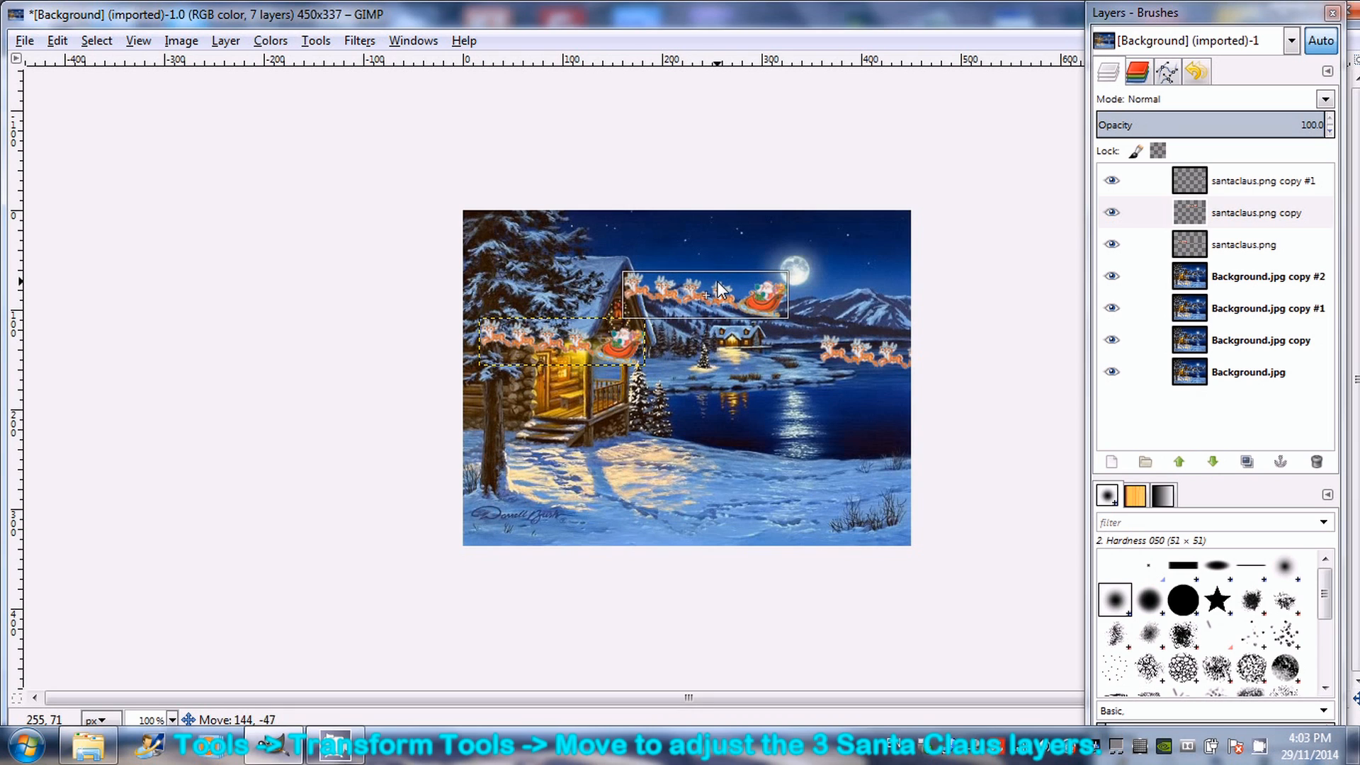
{"action": "left_click_drag", "start_coordinate": [707, 290], "coordinate": [719, 286]}
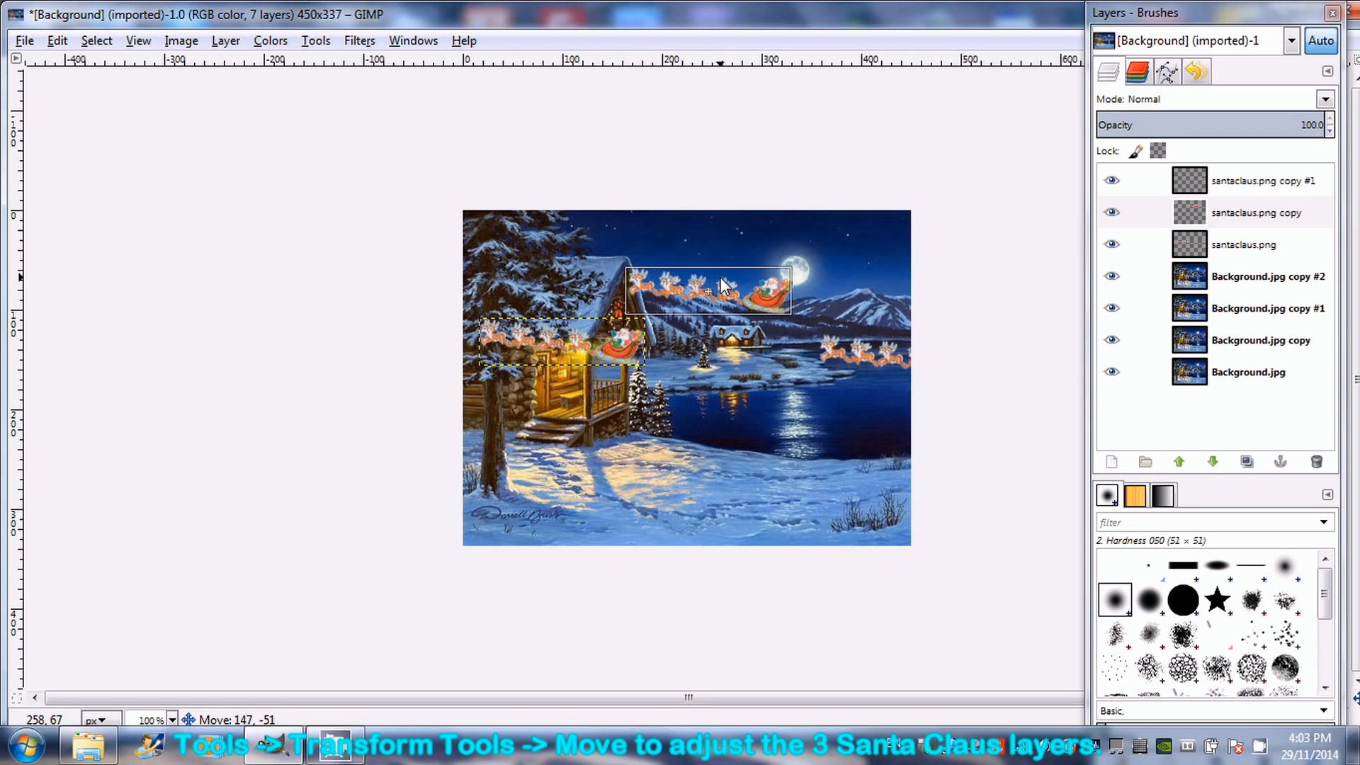
{"action": "left_click_drag", "start_coordinate": [724, 286], "coordinate": [706, 285]}
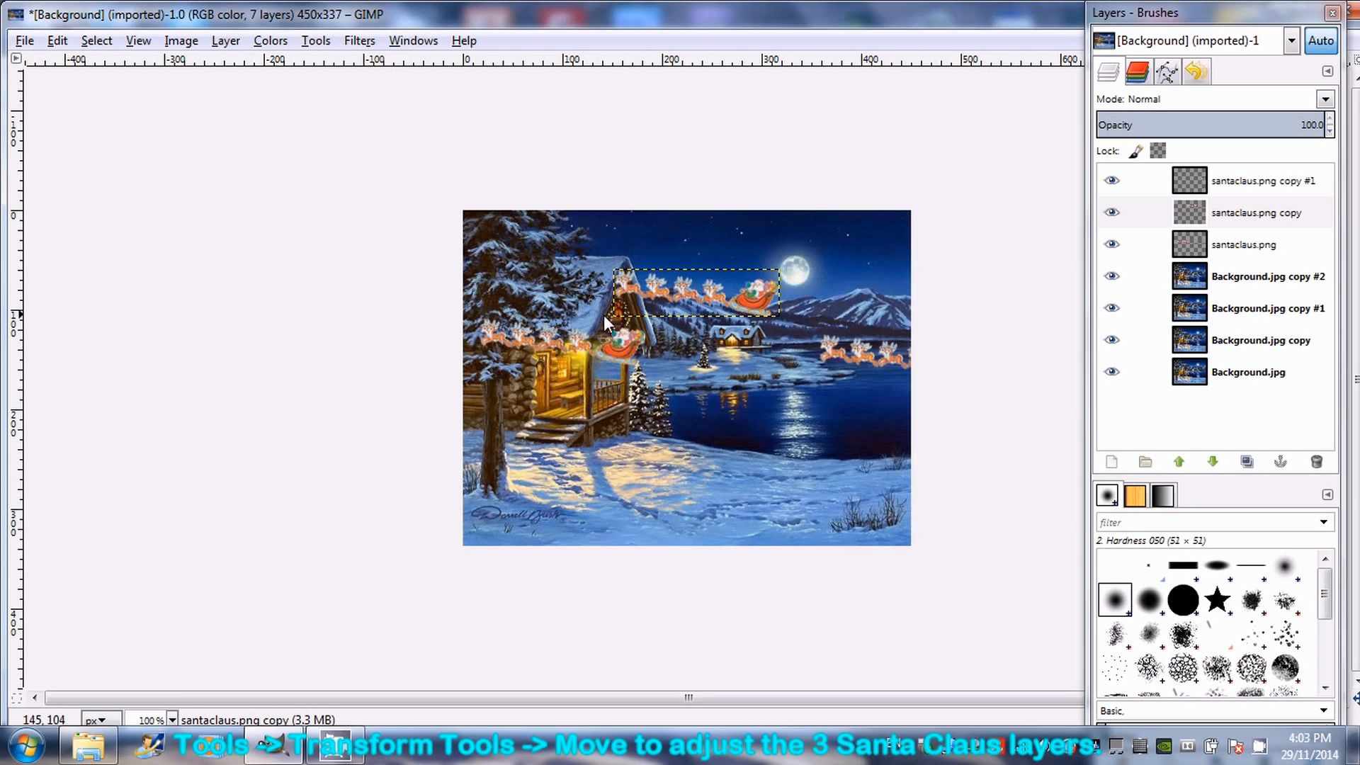
{"action": "mouse_move", "coordinate": [654, 303]}
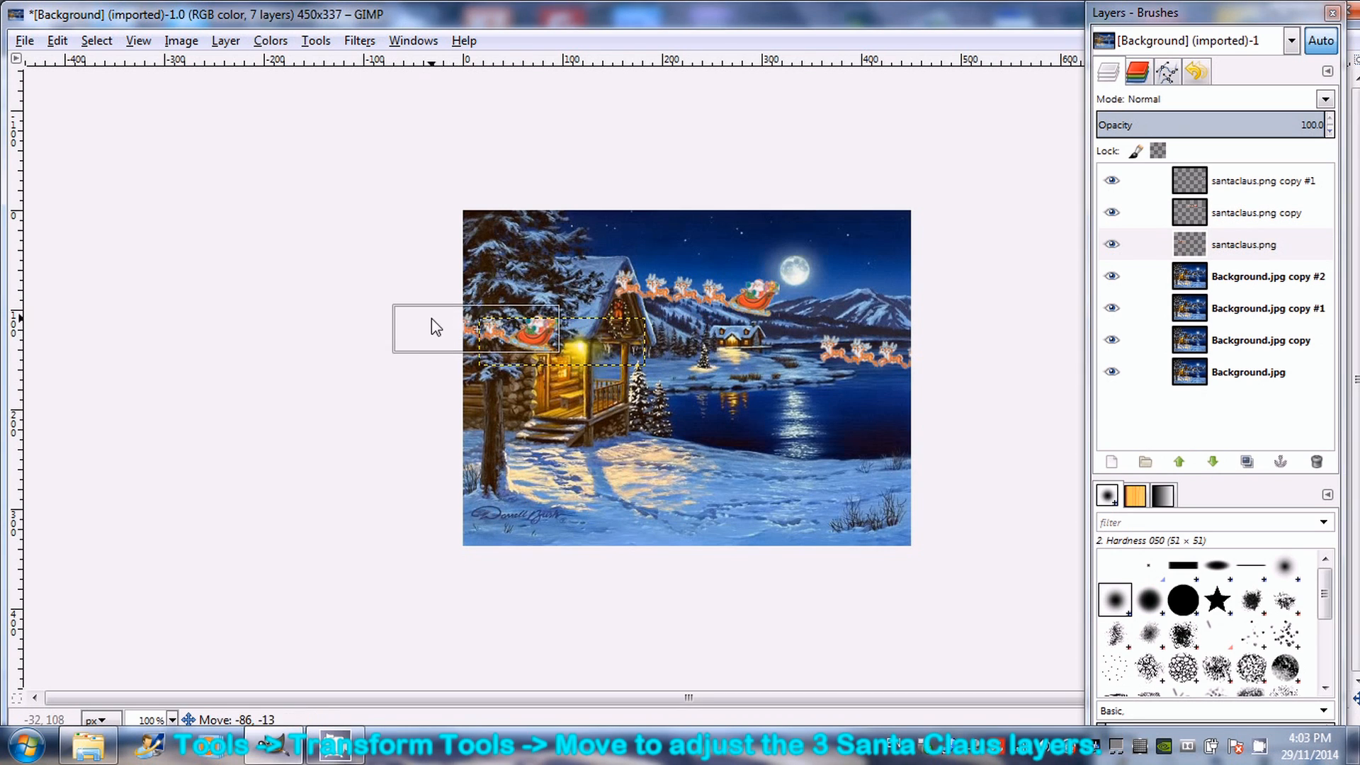
{"action": "left_click_drag", "start_coordinate": [438, 328], "coordinate": [433, 328]}
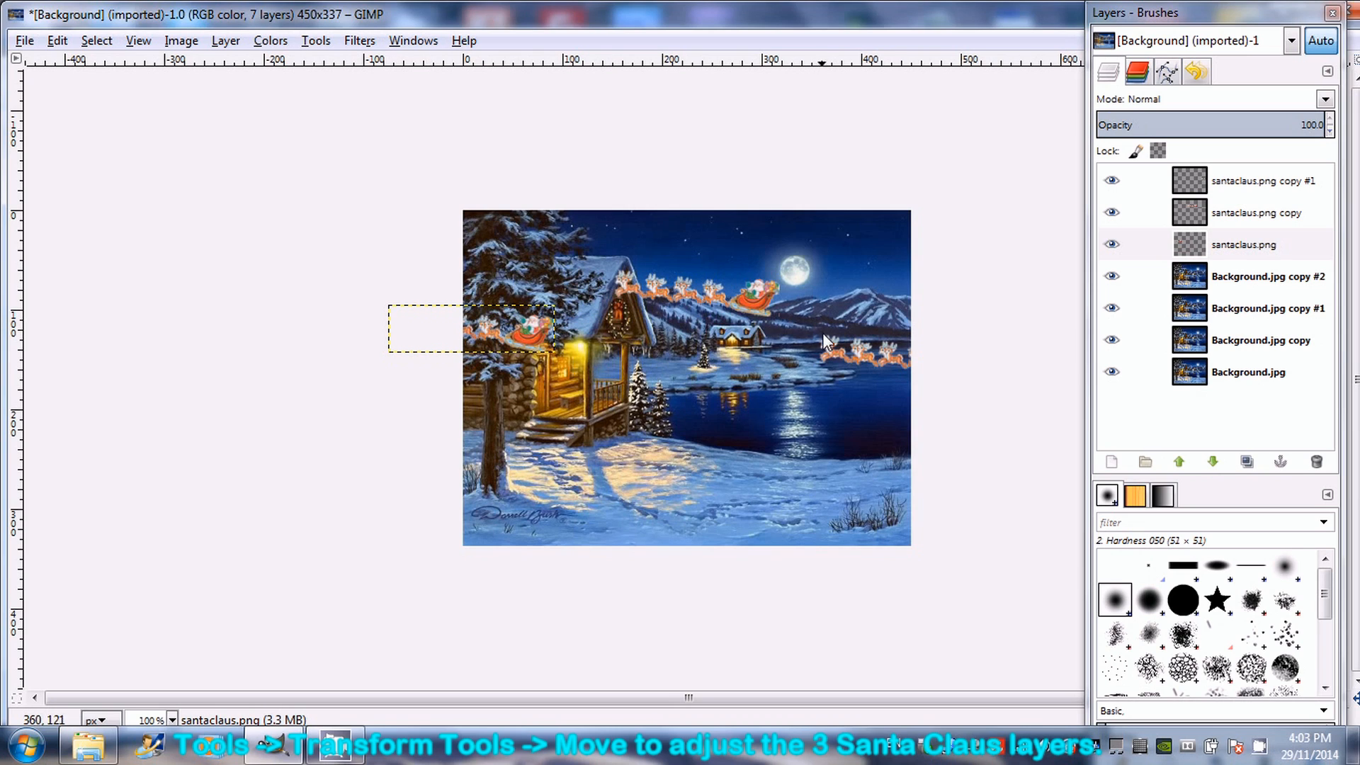
{"action": "mouse_move", "coordinate": [1079, 209]}
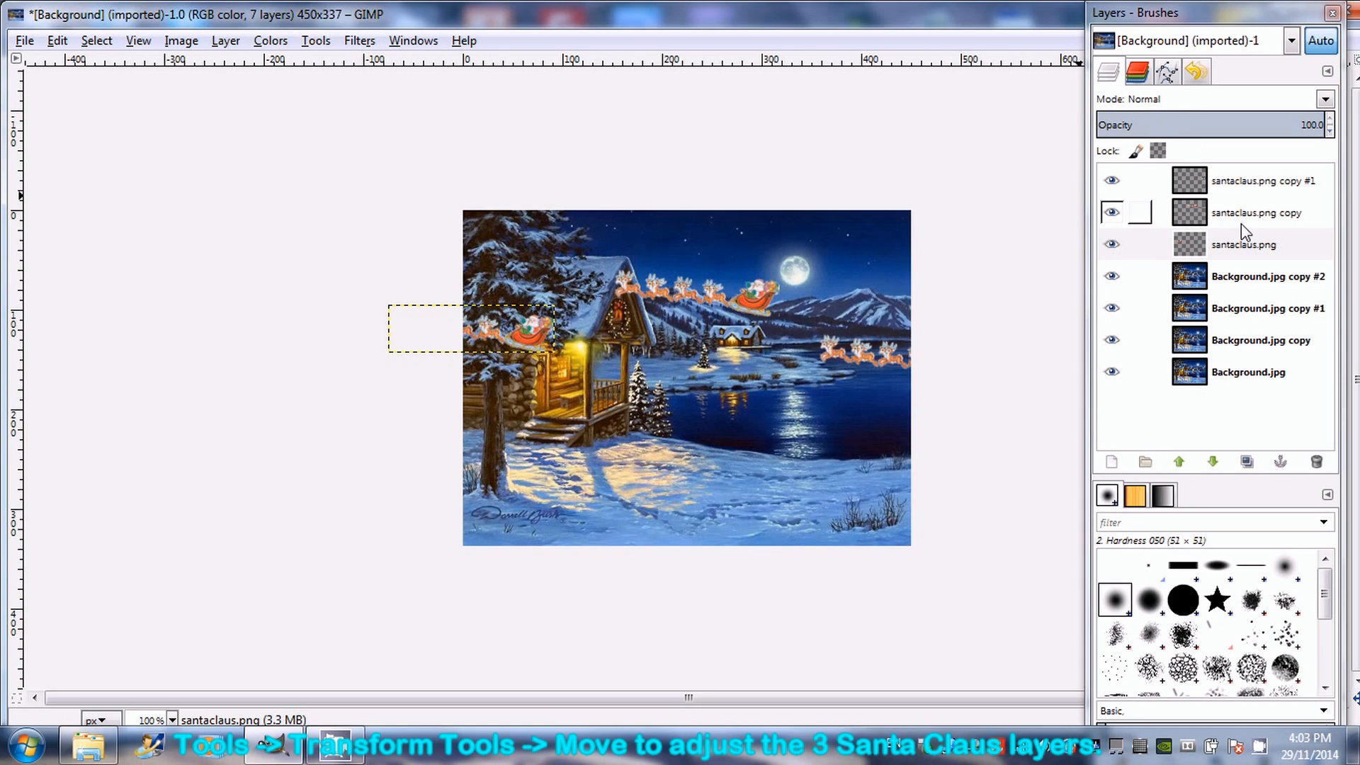
{"action": "mouse_move", "coordinate": [1240, 204]}
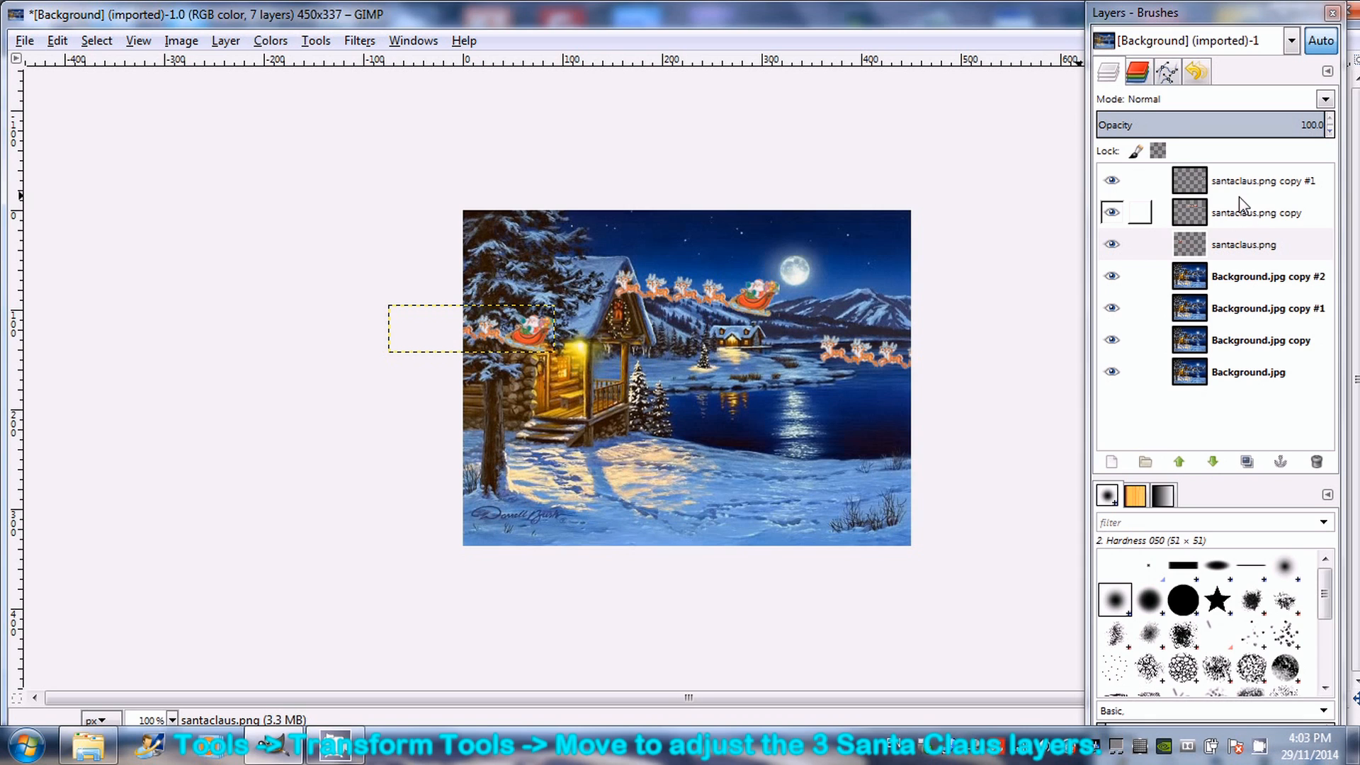
{"action": "left_click", "coordinate": [1263, 180]}
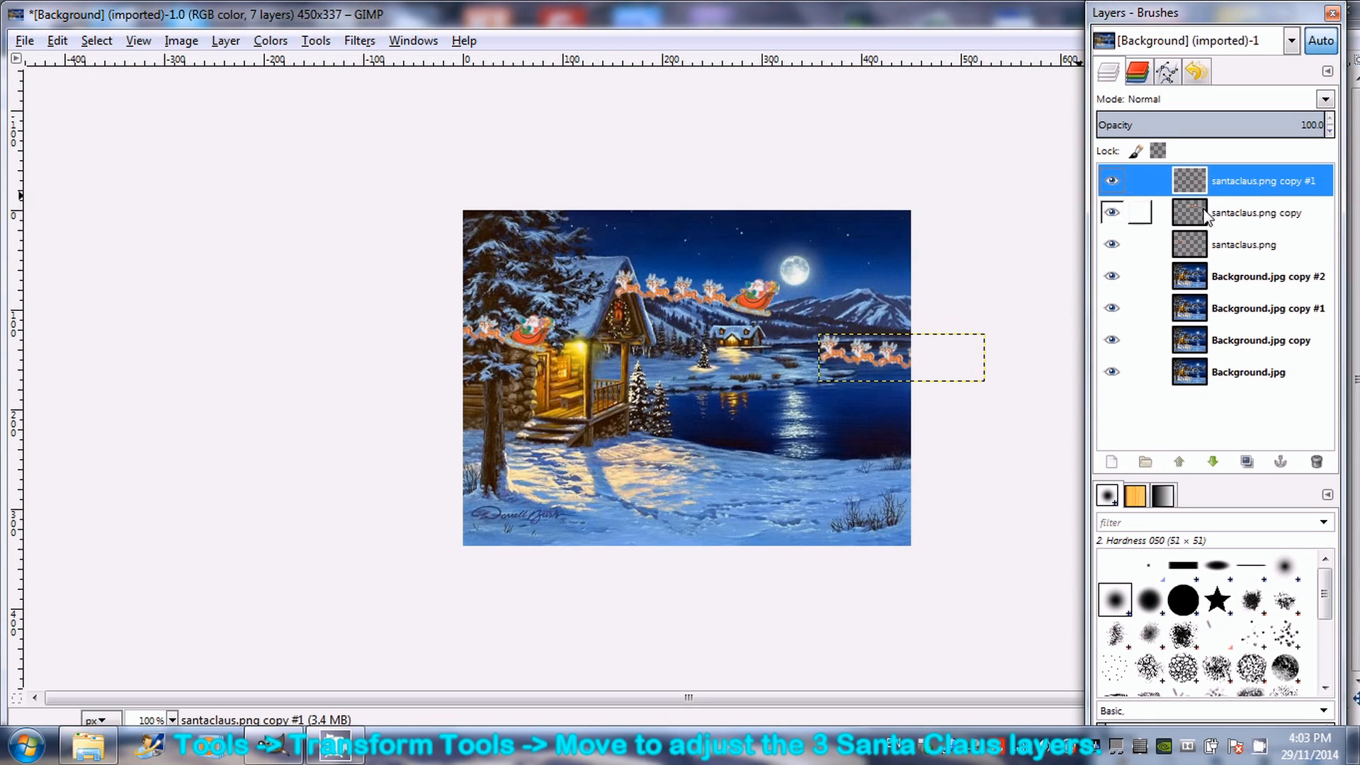
Rotate the right-edge sleigh layer to a slight tilt.
{"action": "left_click", "coordinate": [315, 41]}
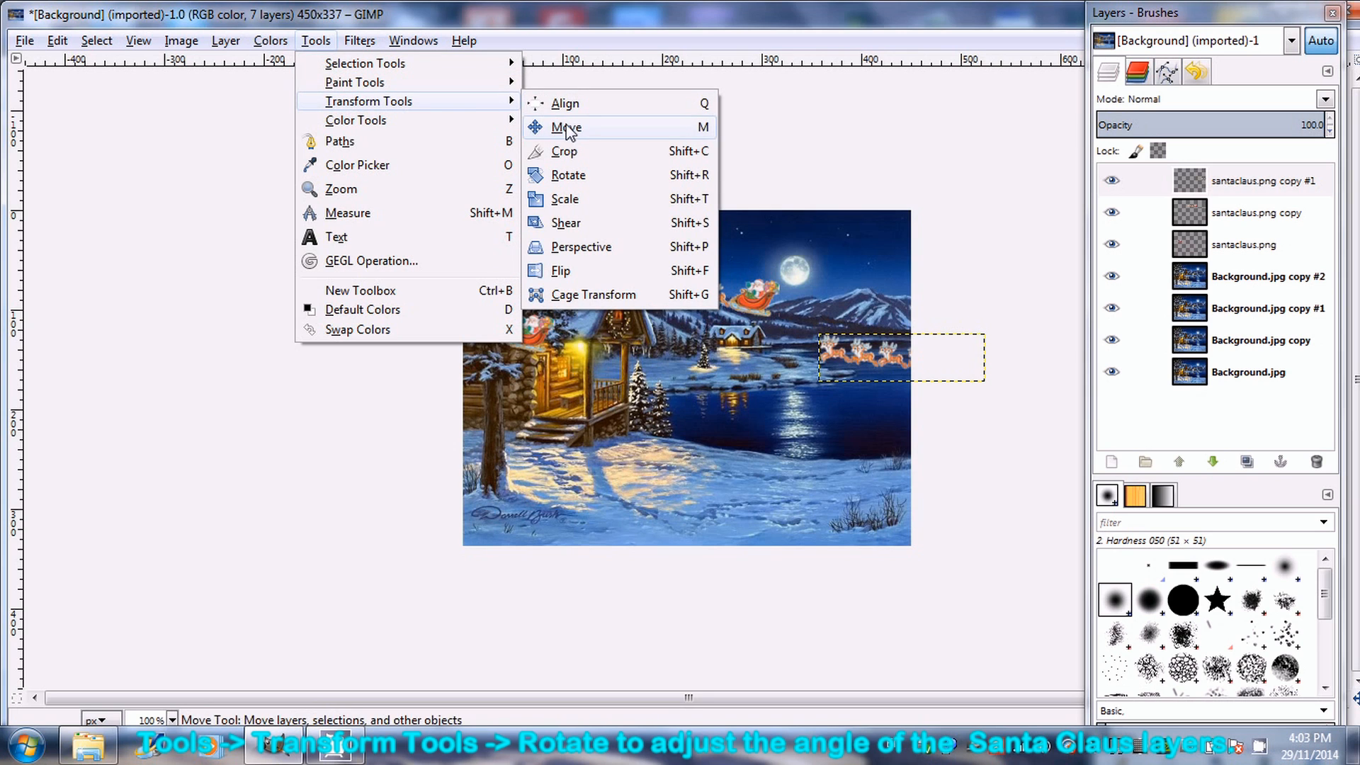
{"action": "left_click", "coordinate": [568, 175]}
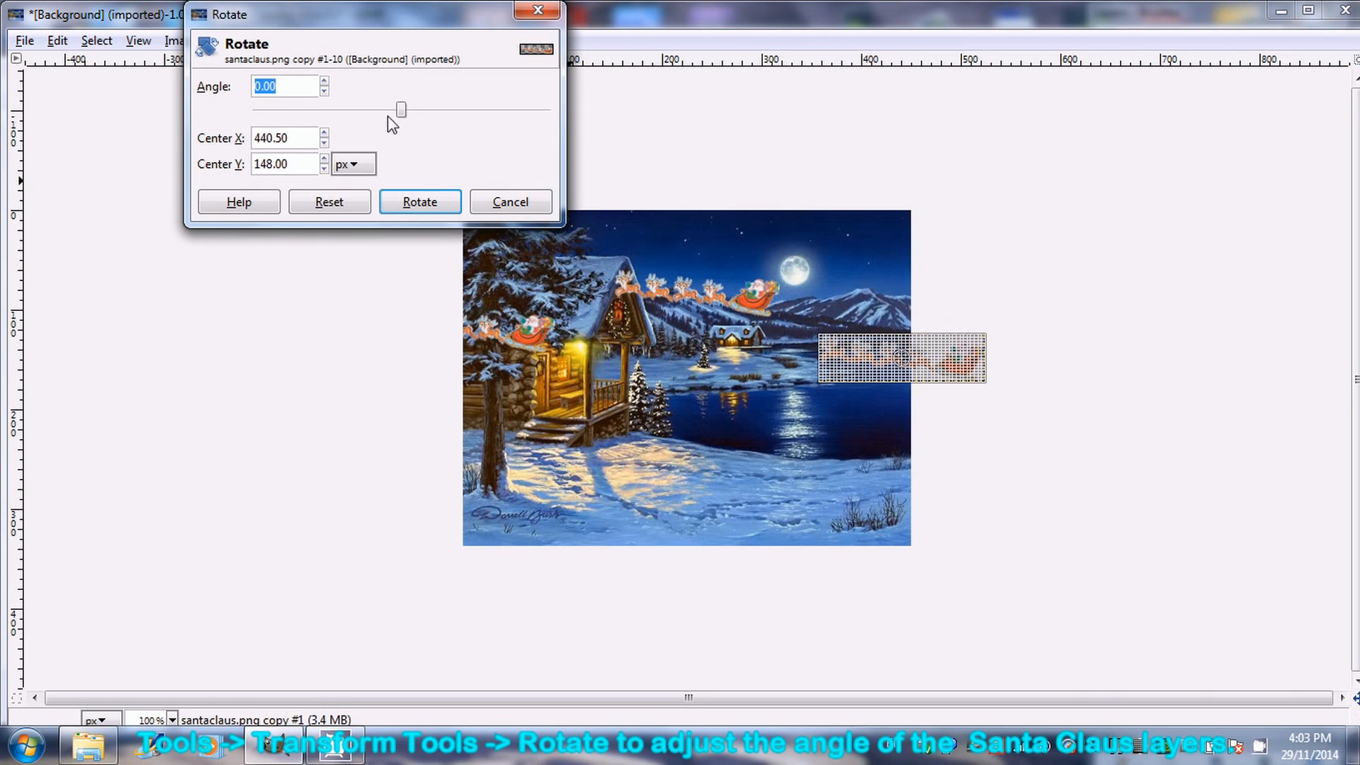
{"action": "left_click_drag", "start_coordinate": [400, 110], "coordinate": [409, 110]}
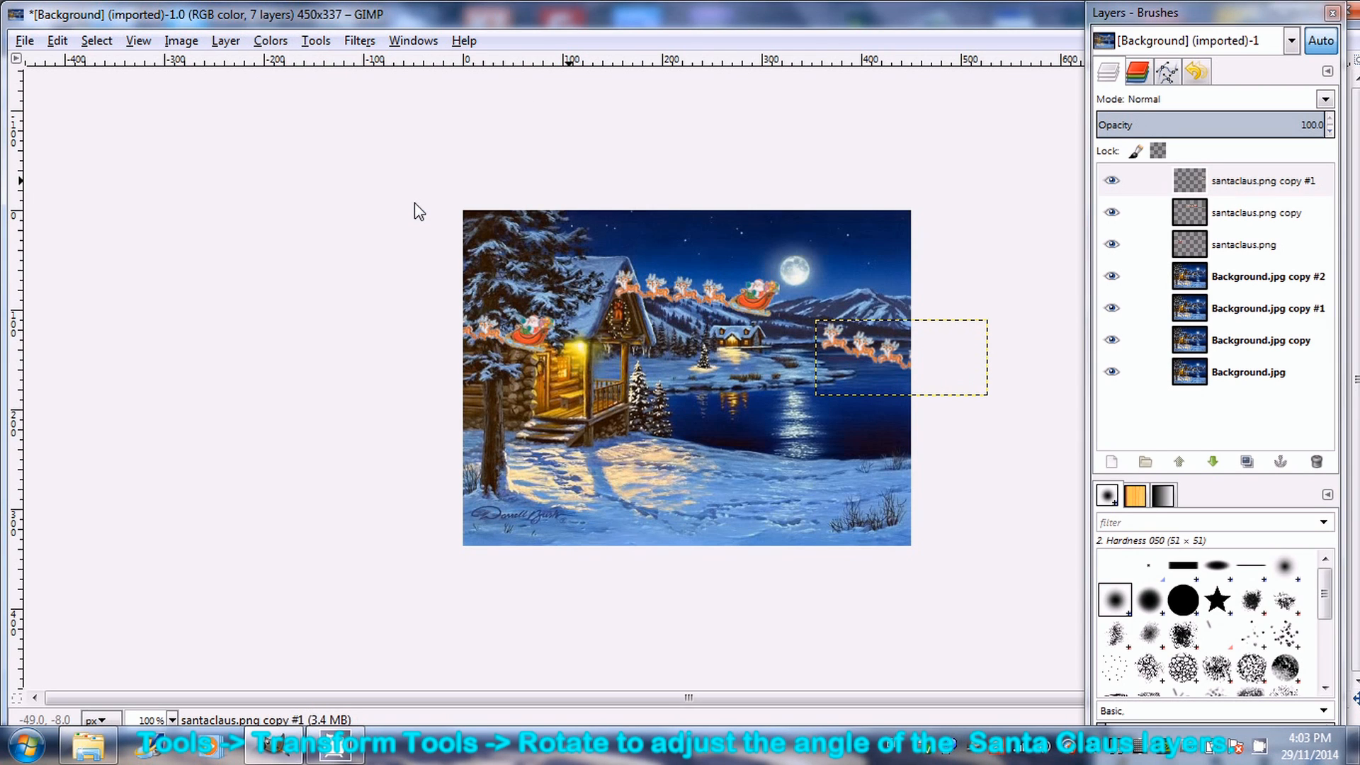
{"action": "mouse_move", "coordinate": [495, 213]}
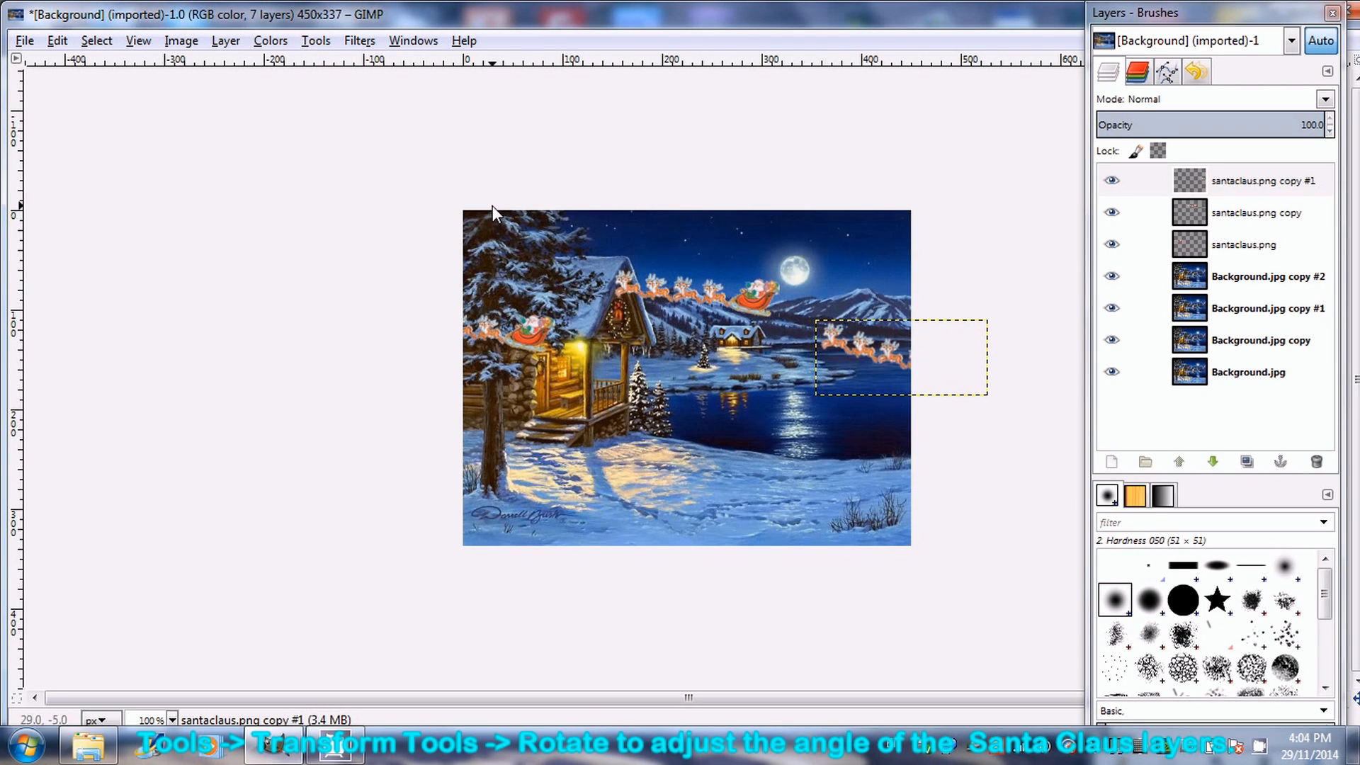
{"action": "mouse_move", "coordinate": [541, 295]}
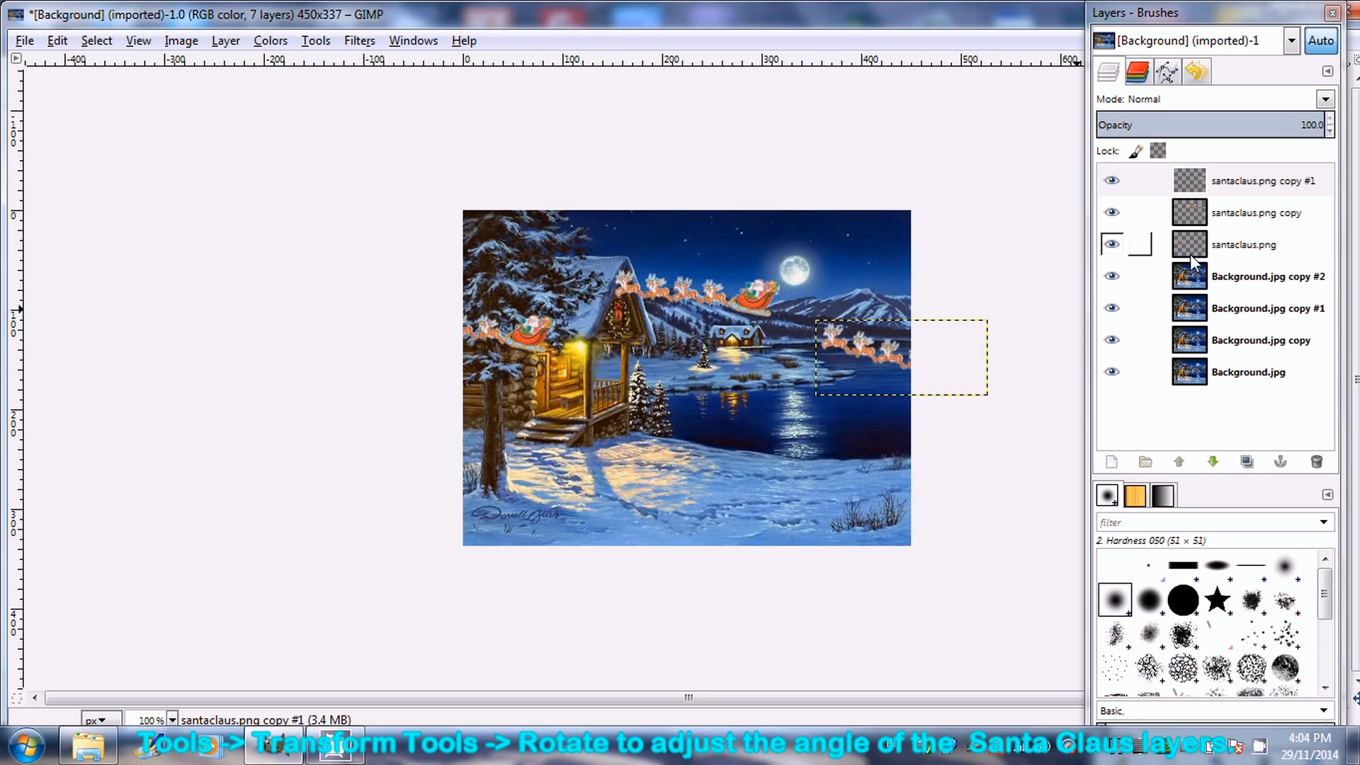
Rotate the left-edge santaclaus.png layer by about -13 degrees.
{"action": "left_click", "coordinate": [1243, 244]}
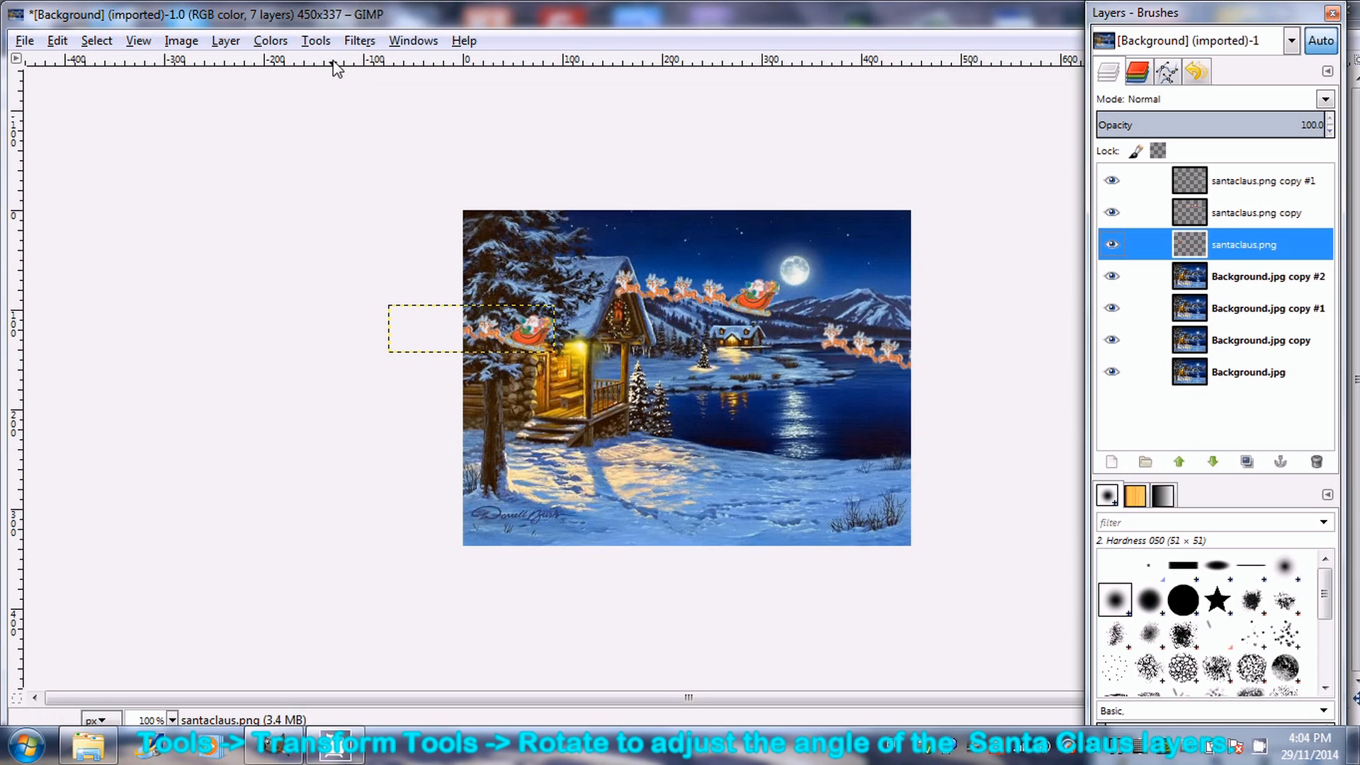
{"action": "left_click", "coordinate": [316, 41]}
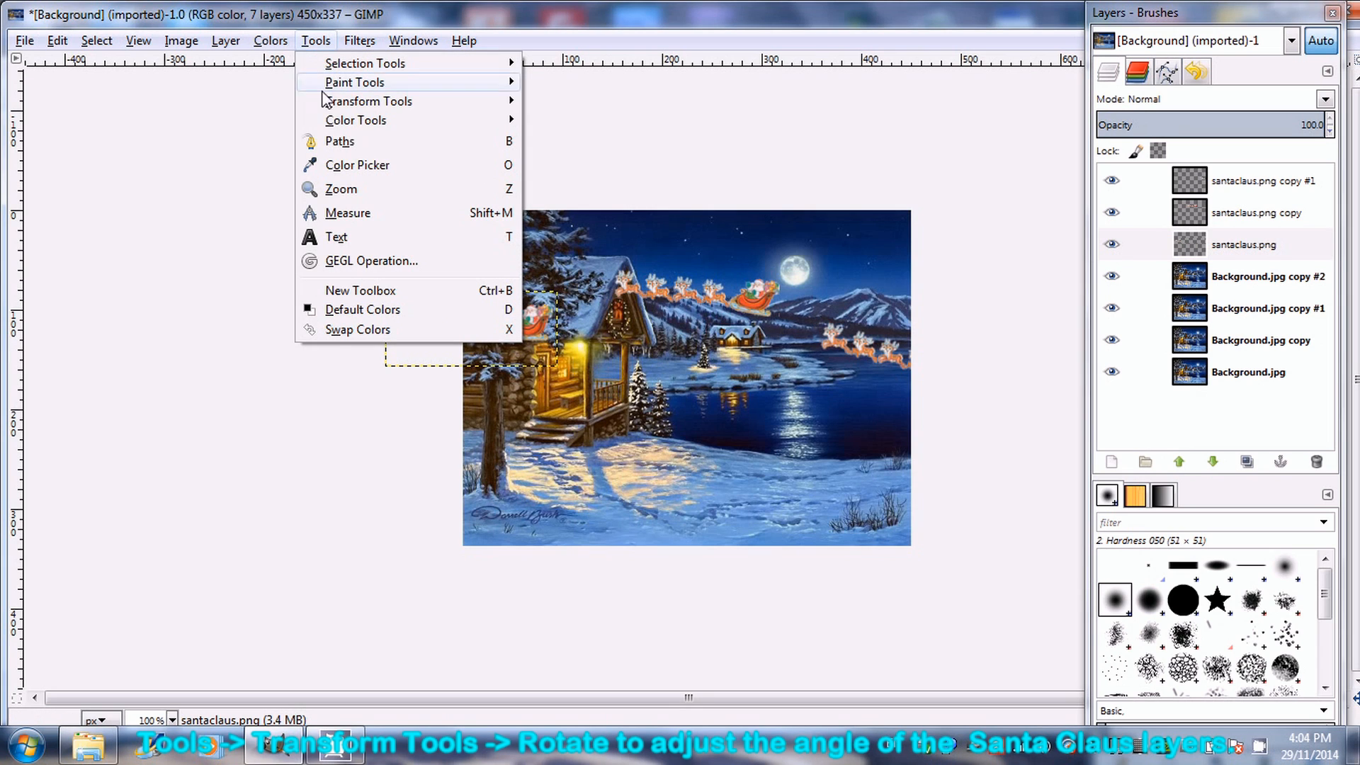
{"action": "mouse_move", "coordinate": [369, 101]}
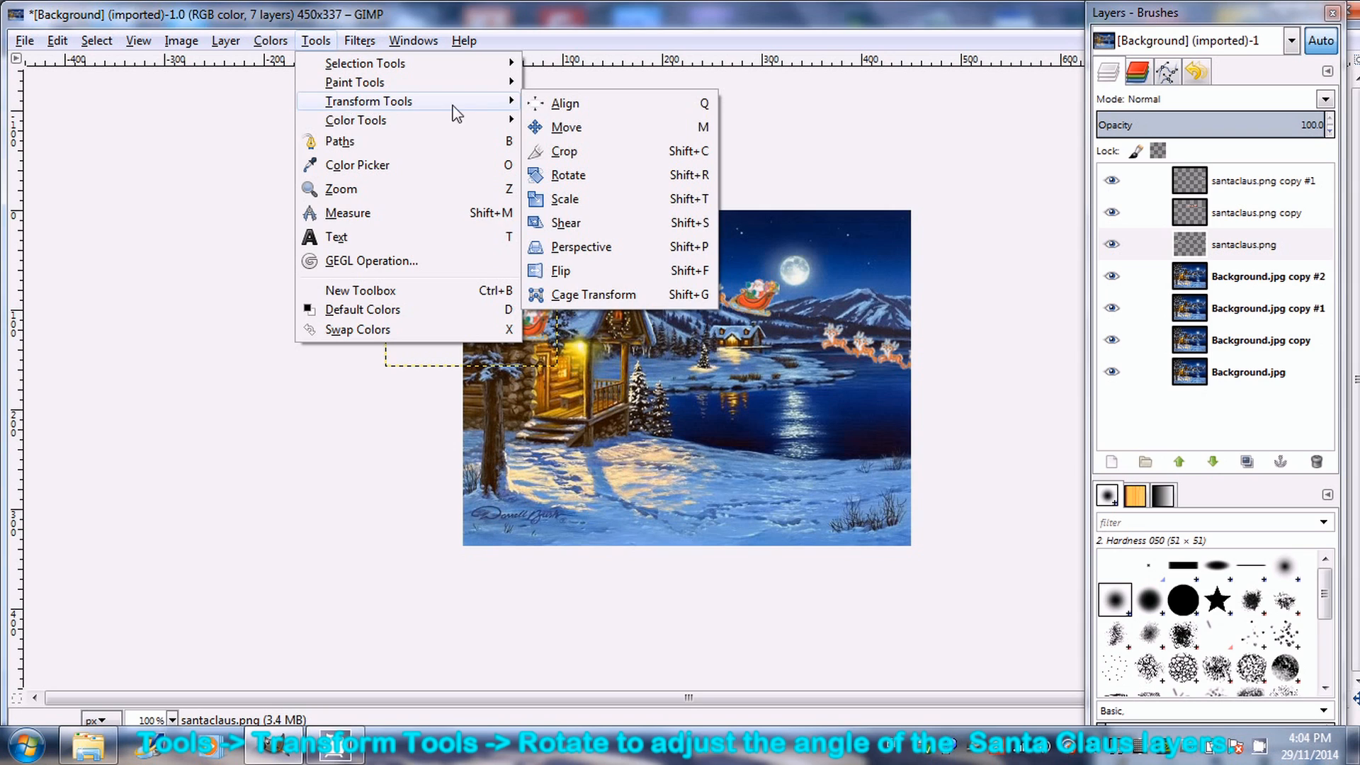
{"action": "left_click", "coordinate": [568, 175]}
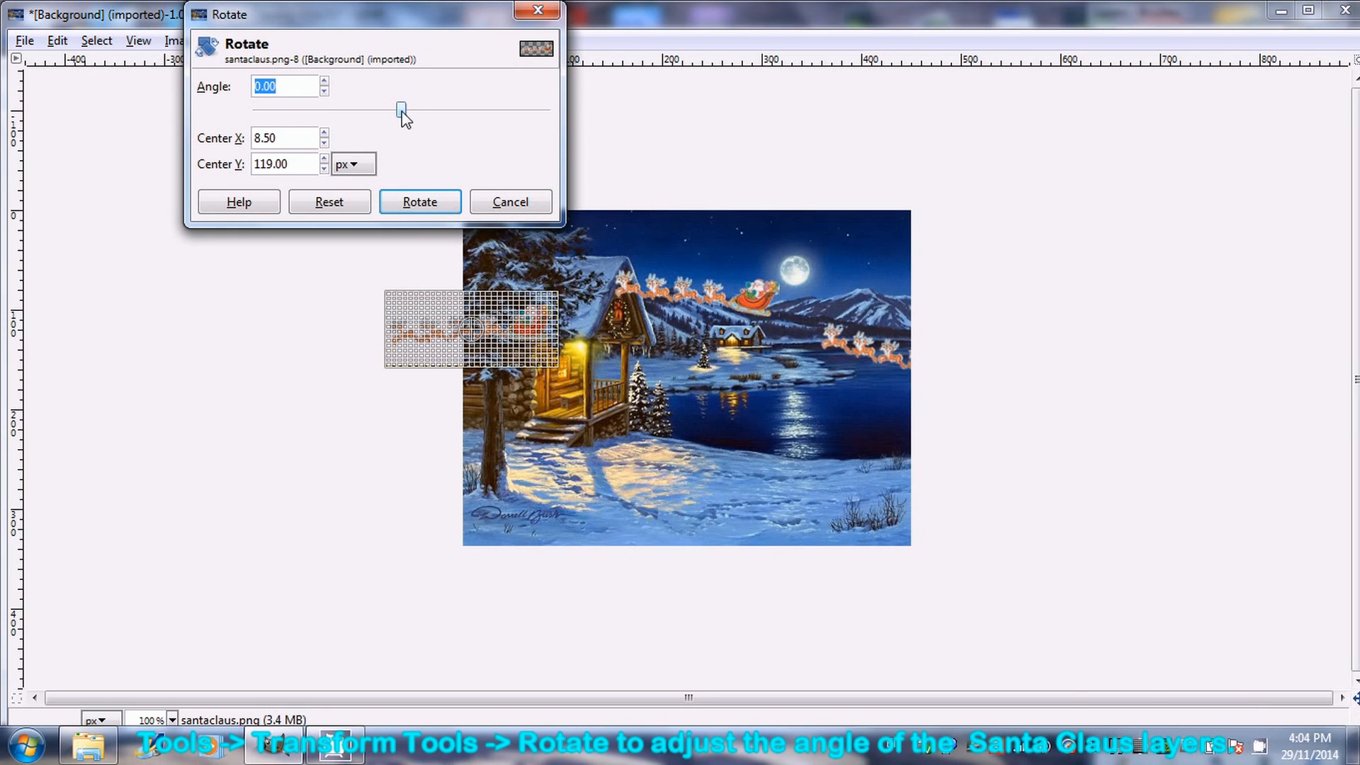
{"action": "left_click_drag", "start_coordinate": [401, 111], "coordinate": [390, 111]}
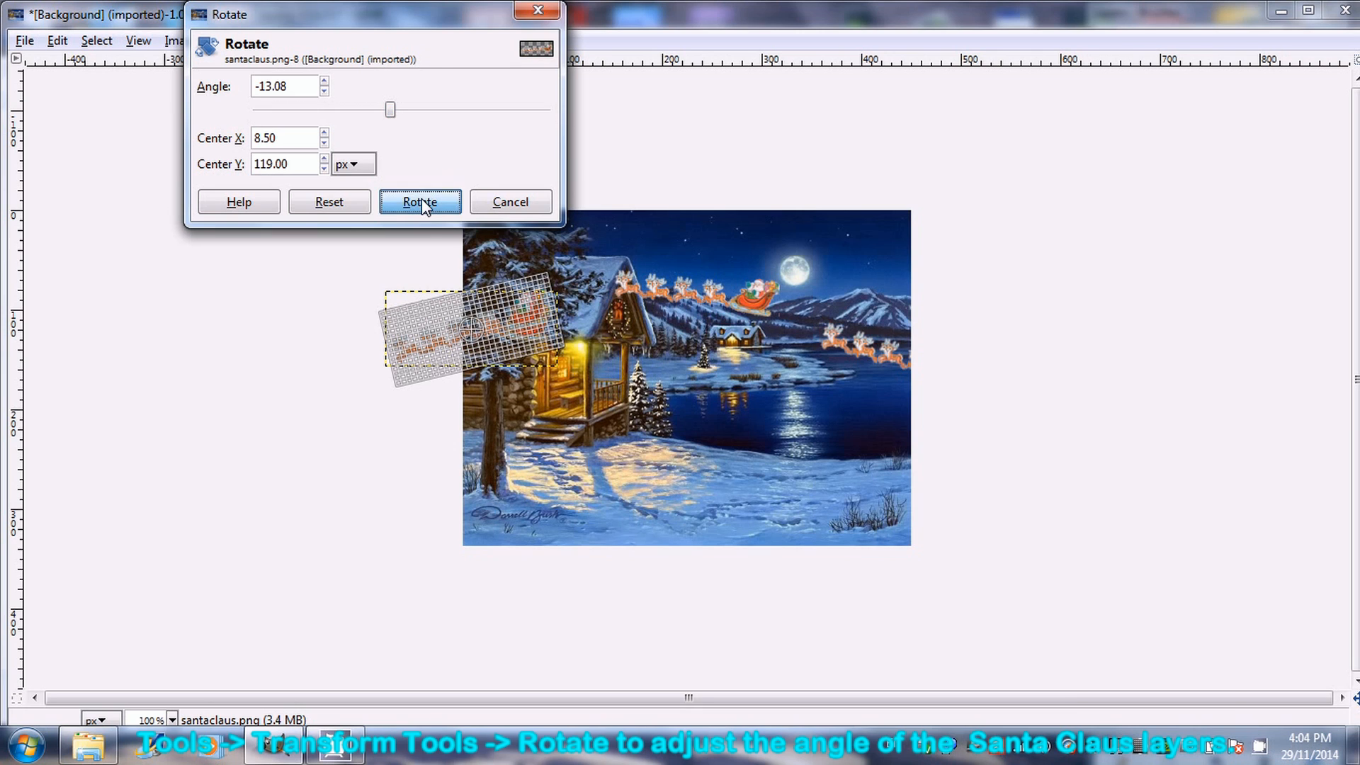
{"action": "left_click", "coordinate": [419, 201]}
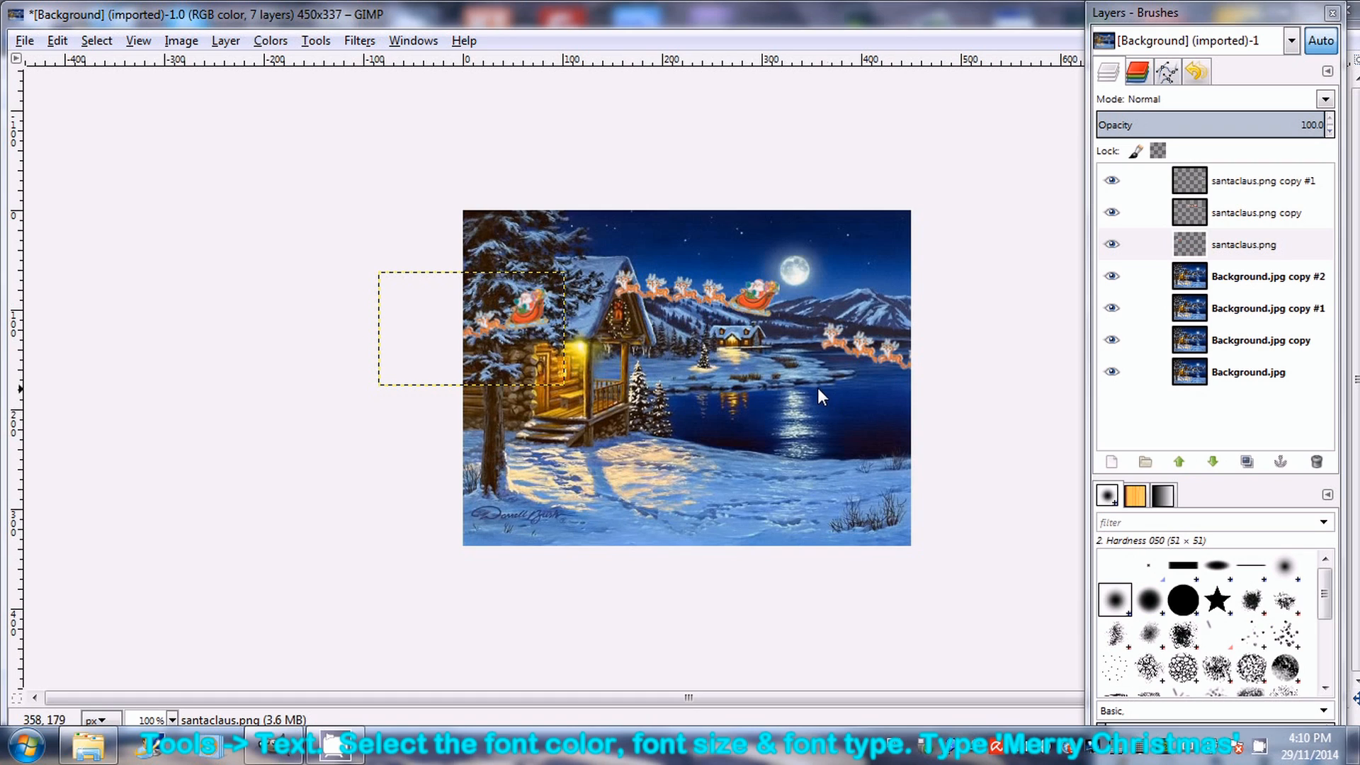
Set the Text tool to pink, 40 px, Arial Rounded MT Bold.
{"action": "left_click", "coordinate": [316, 40]}
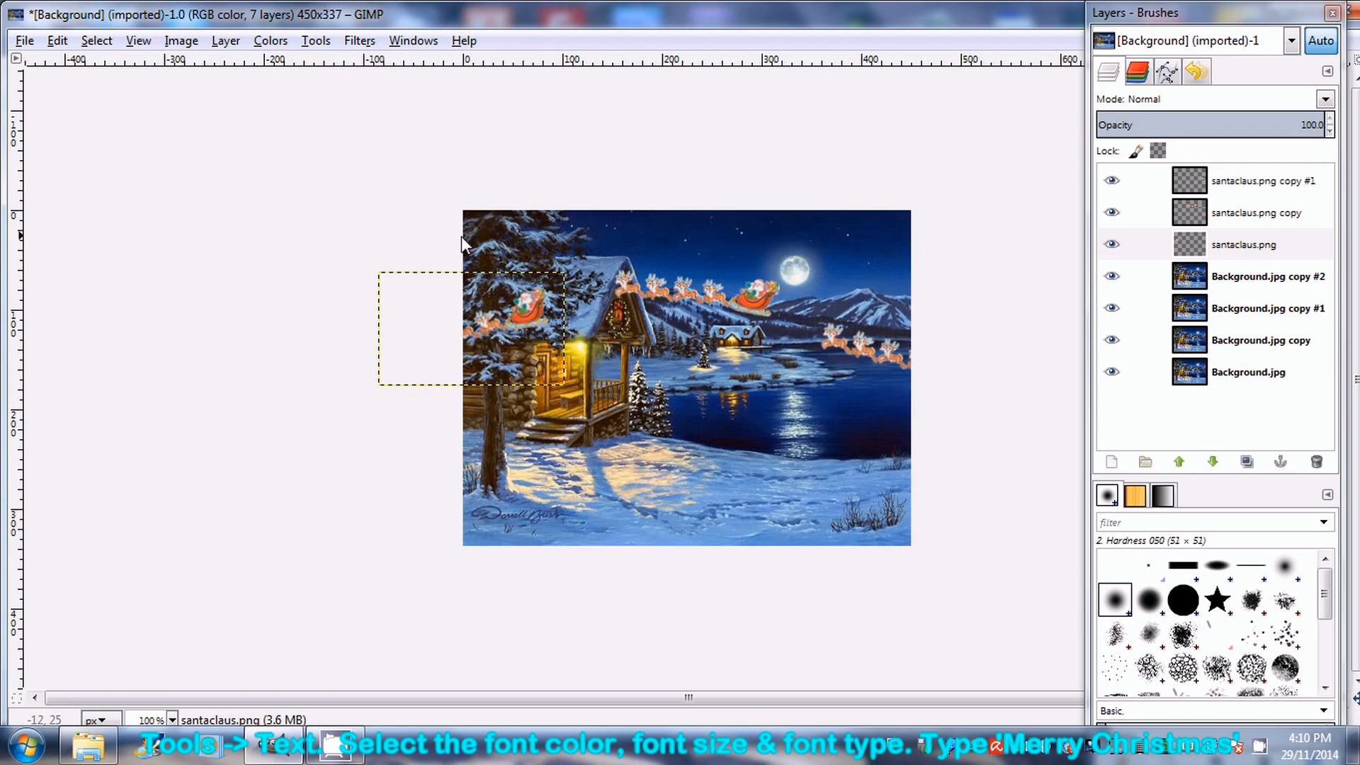
{"action": "mouse_move", "coordinate": [567, 259]}
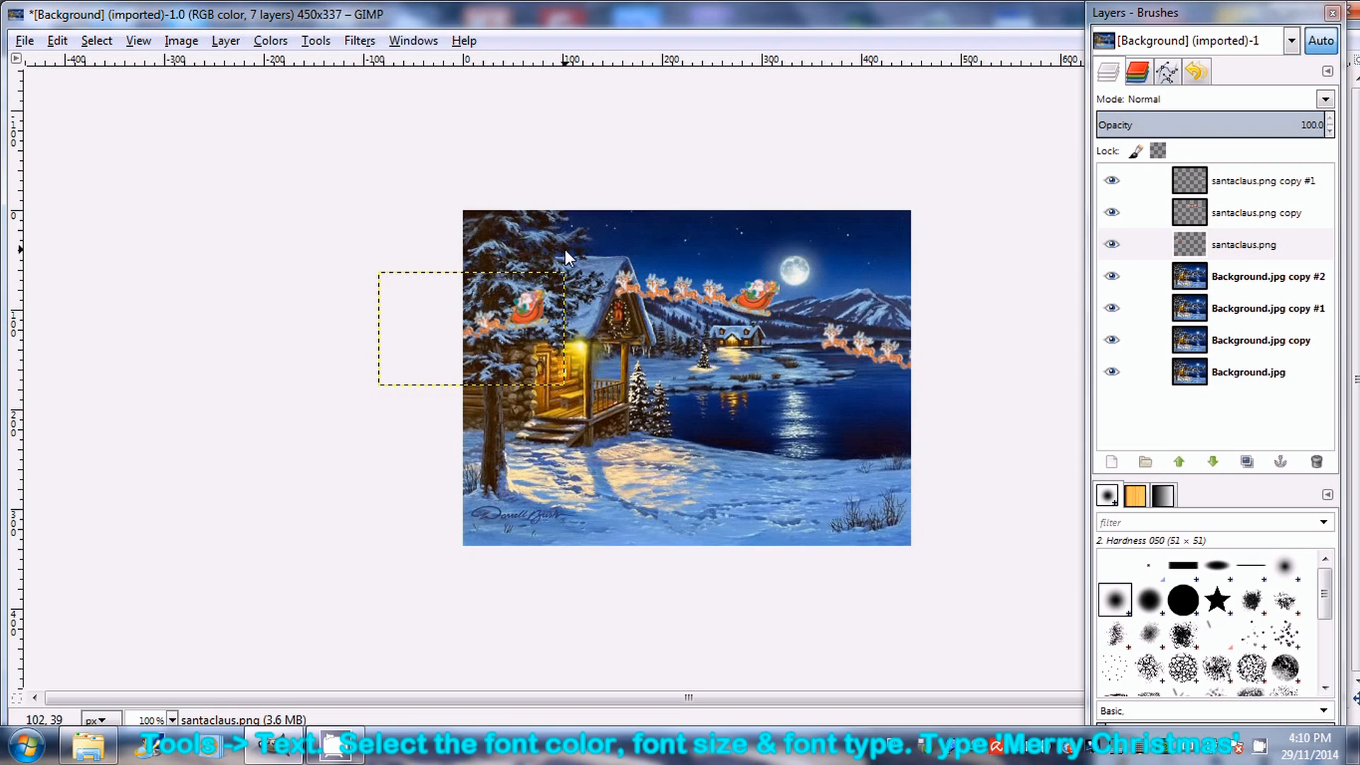
{"action": "left_click", "coordinate": [557, 262]}
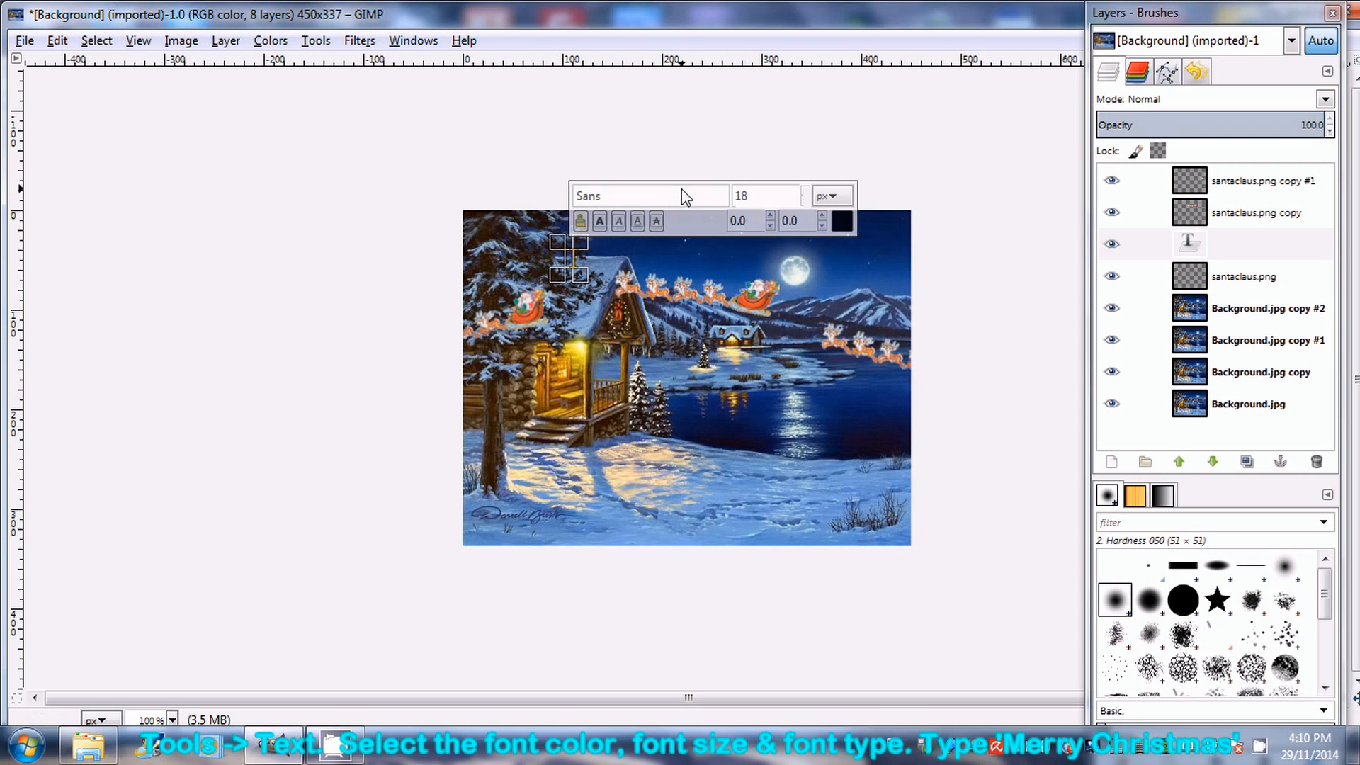
{"action": "left_click", "coordinate": [842, 221]}
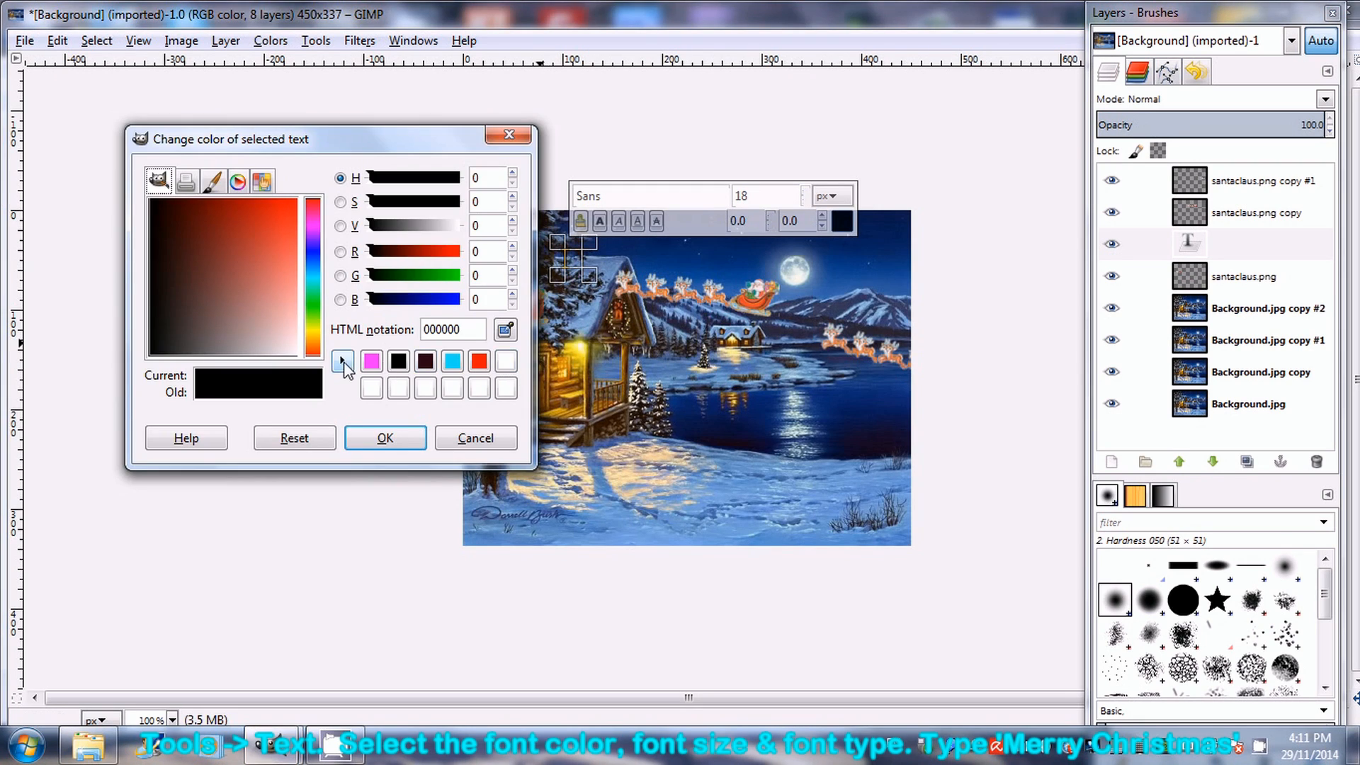
{"action": "left_click", "coordinate": [371, 361]}
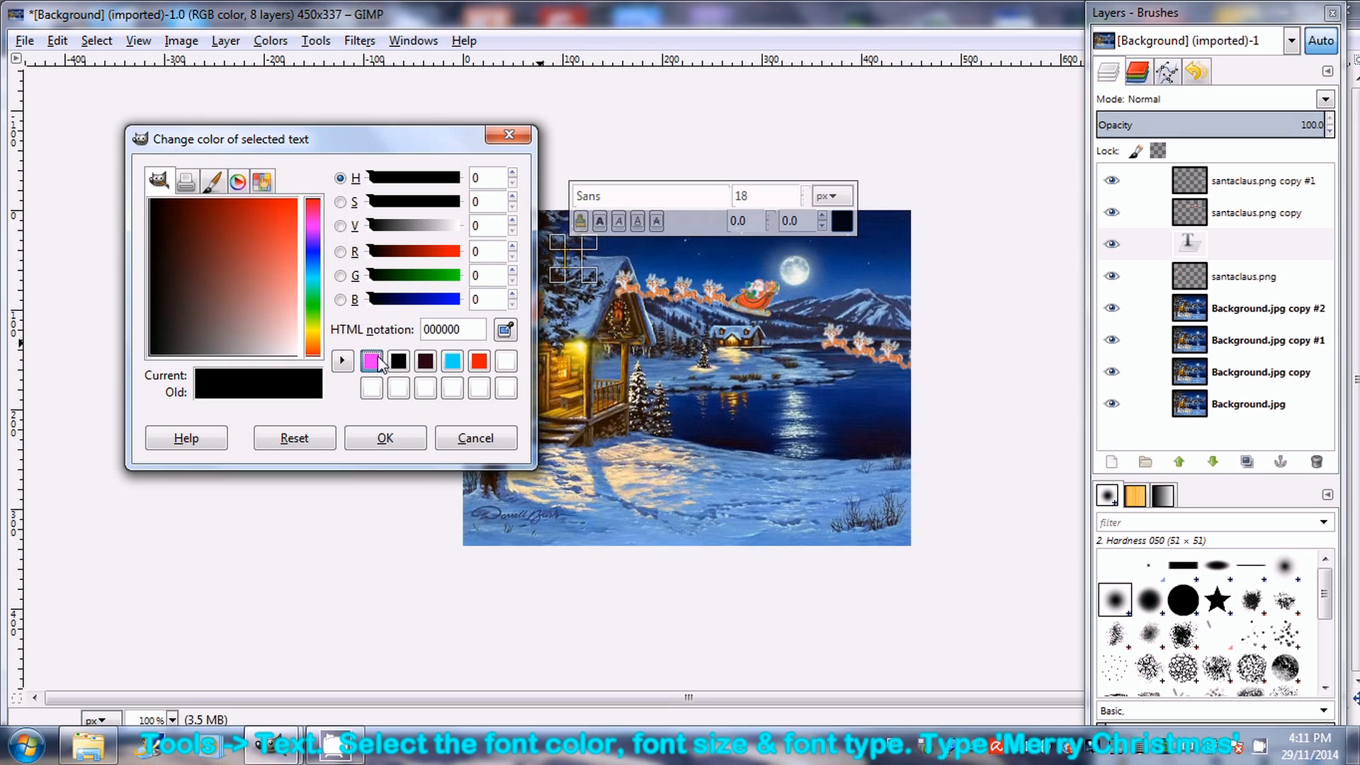
{"action": "left_click", "coordinate": [385, 438]}
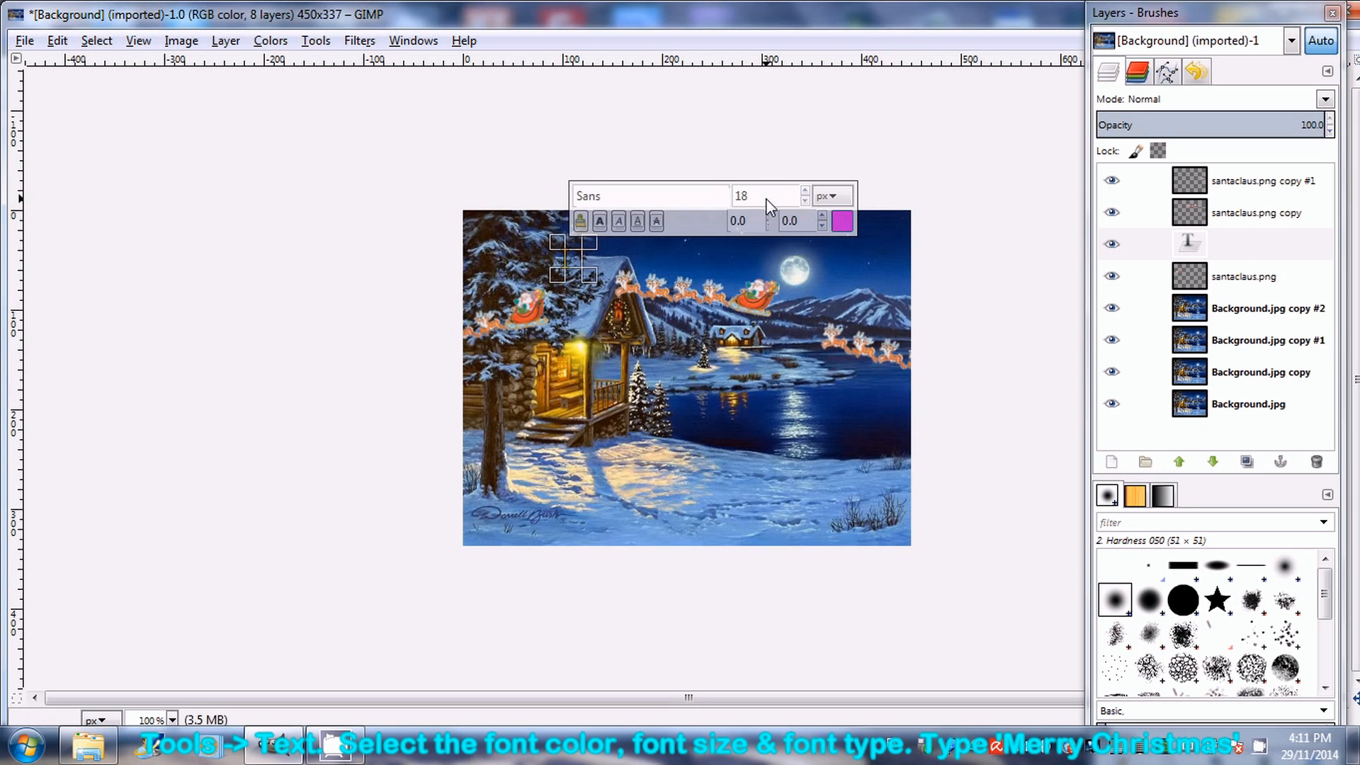
{"action": "type", "text": "40"}
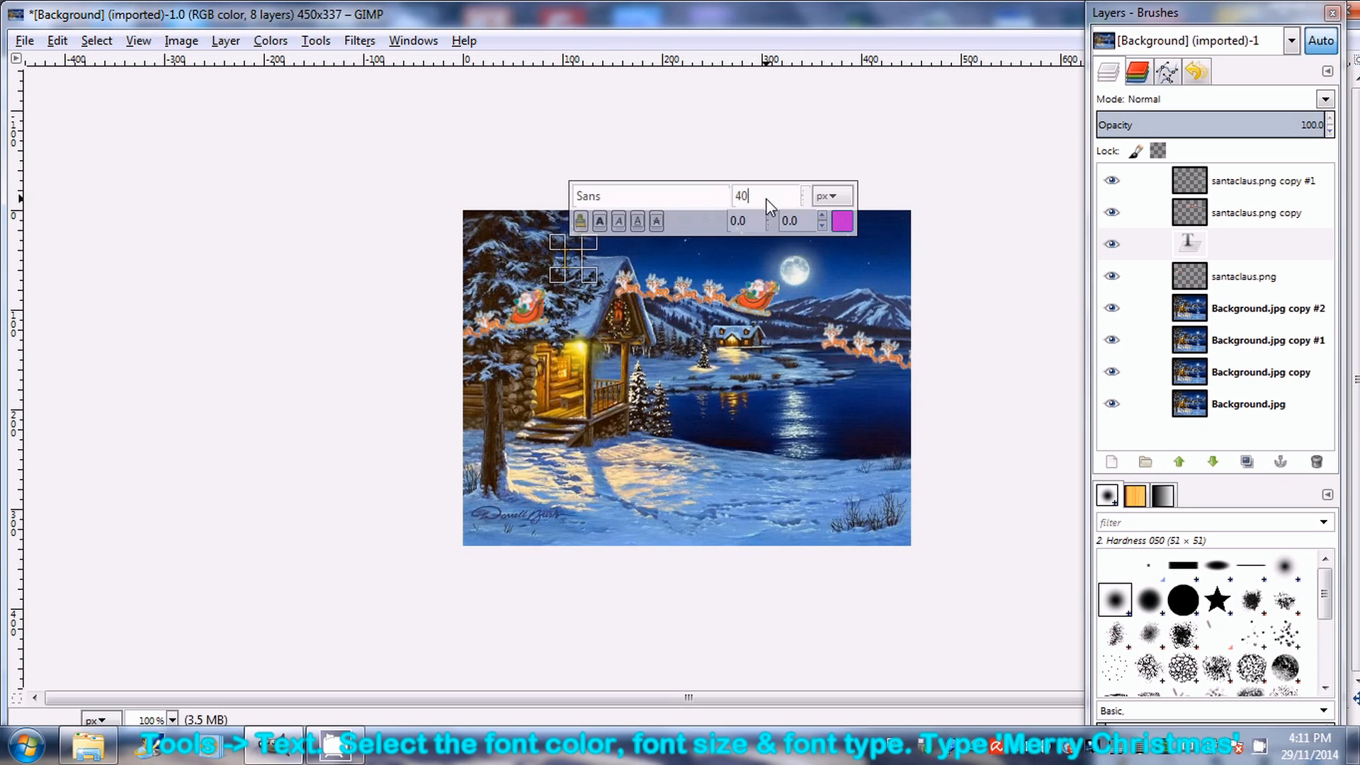
{"action": "left_click", "coordinate": [647, 195]}
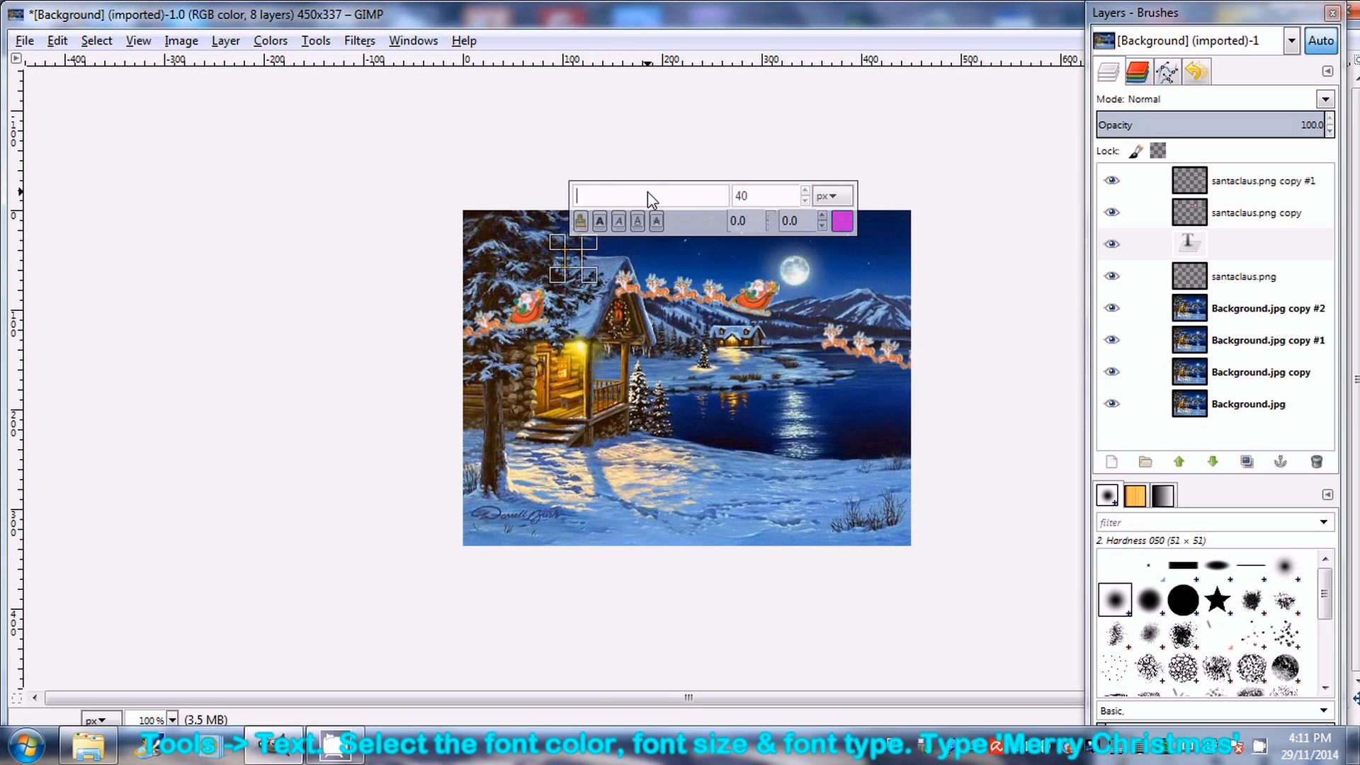
{"action": "type", "text": "al Rounded MT Bold,"}
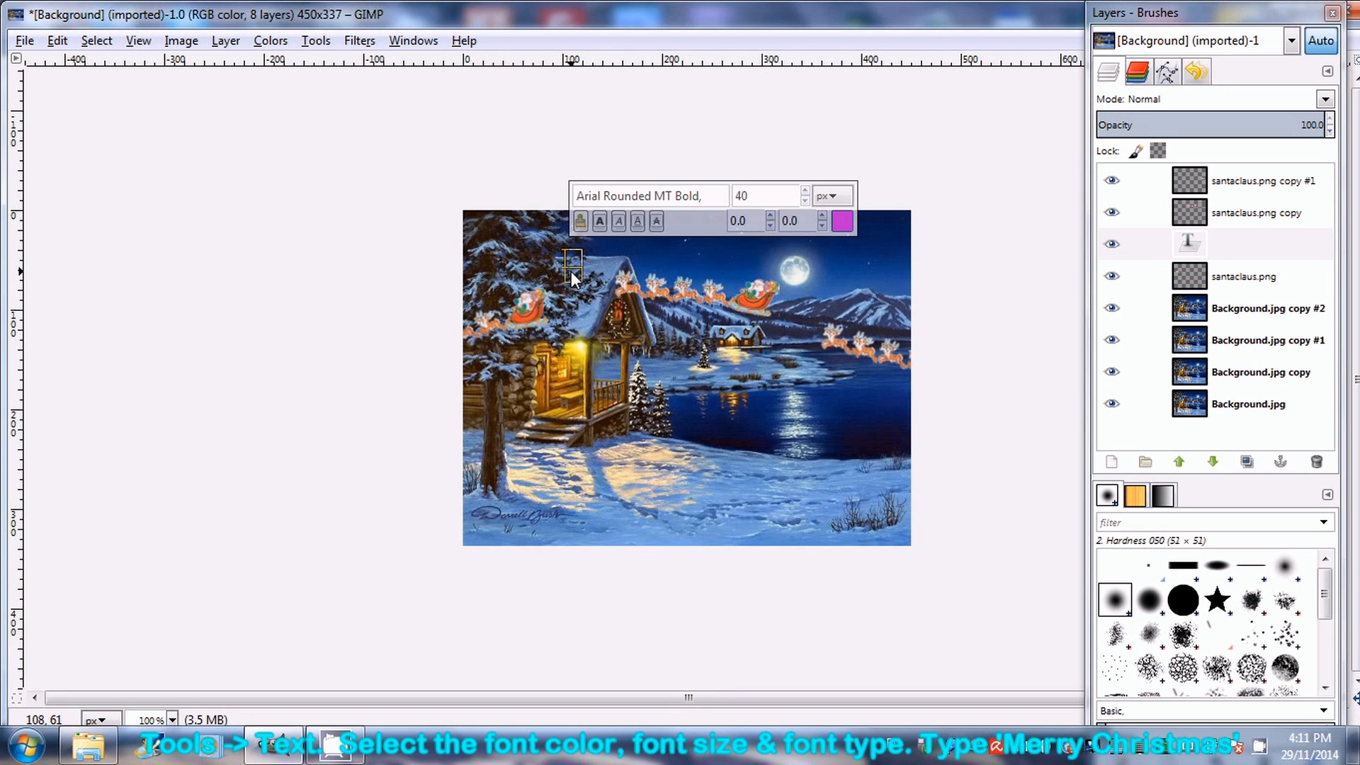
Type 'Merry Christmas!' in a text box above the cabin roof.
{"action": "left_click_drag", "start_coordinate": [572, 259], "coordinate": [588, 274]}
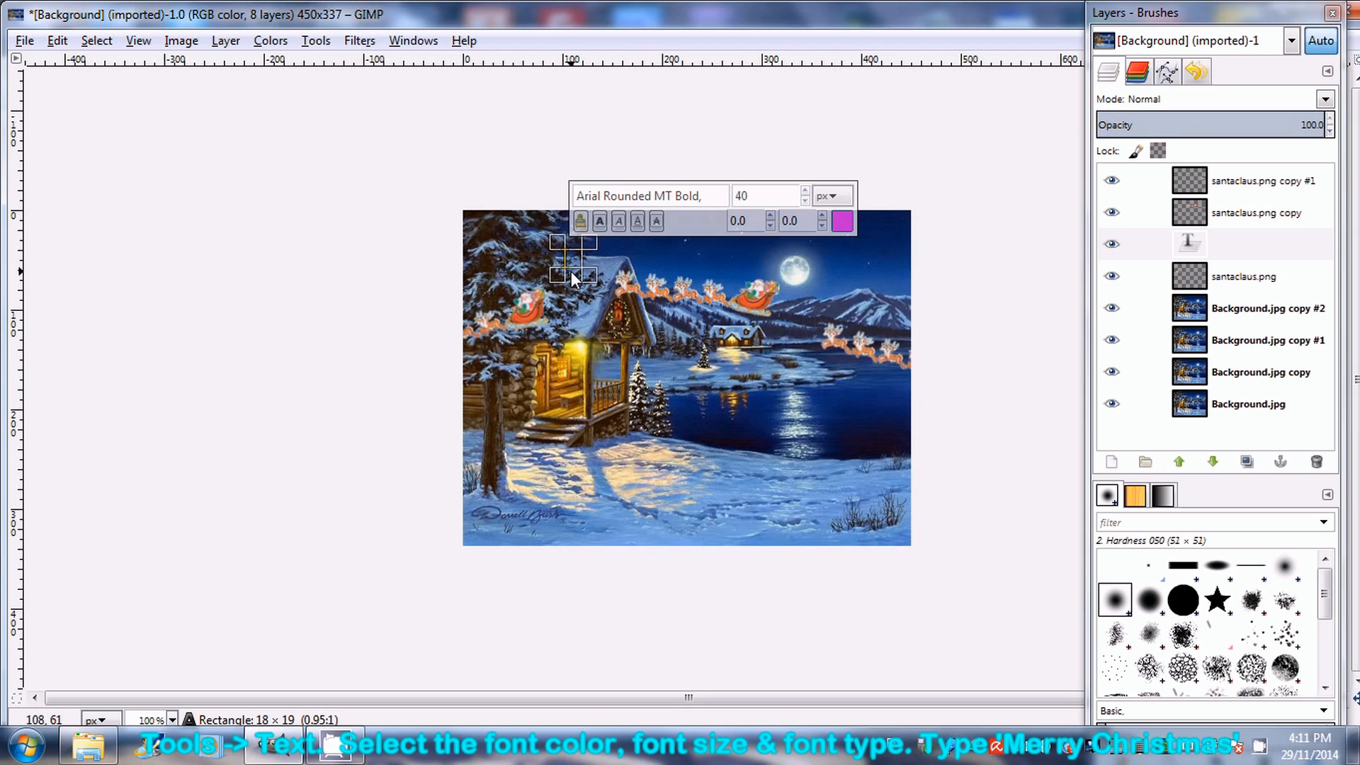
{"action": "type", "text": "M"}
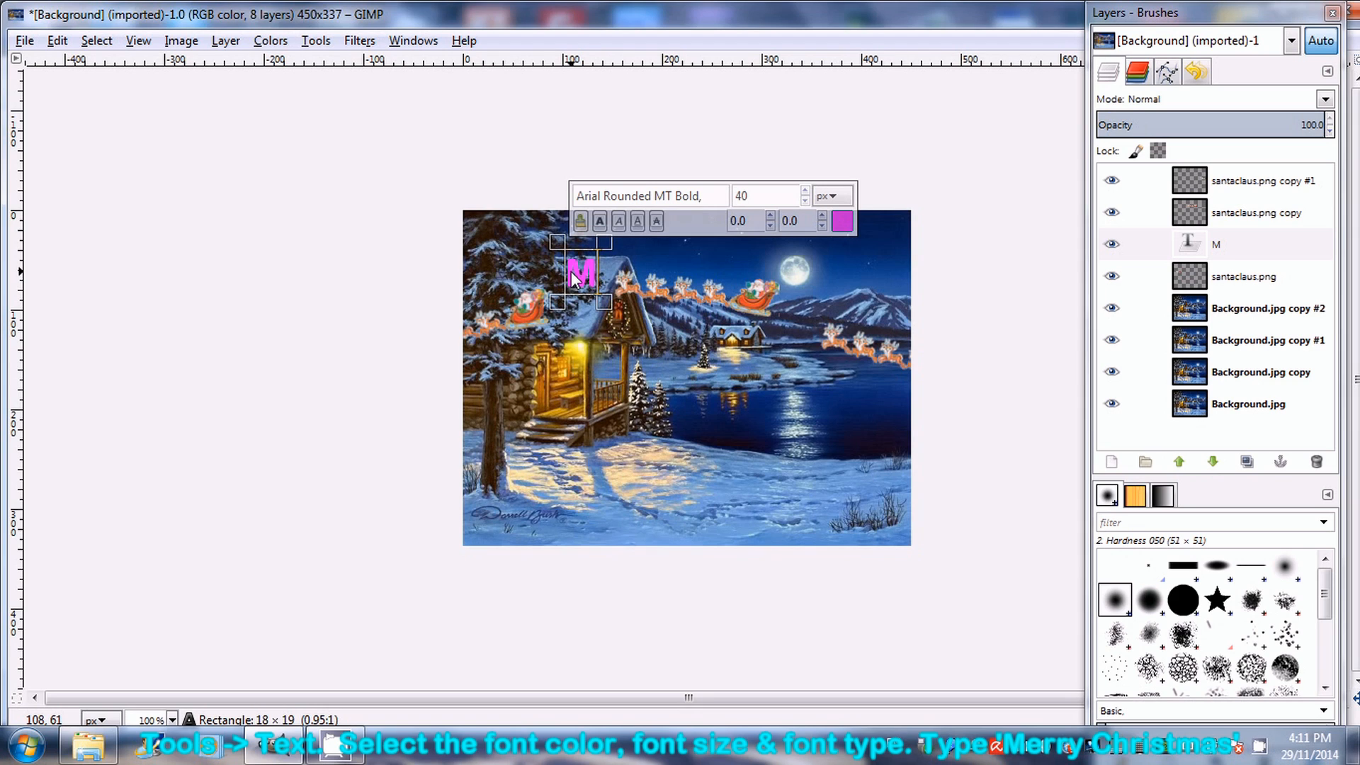
{"action": "type", "text": "erry C"}
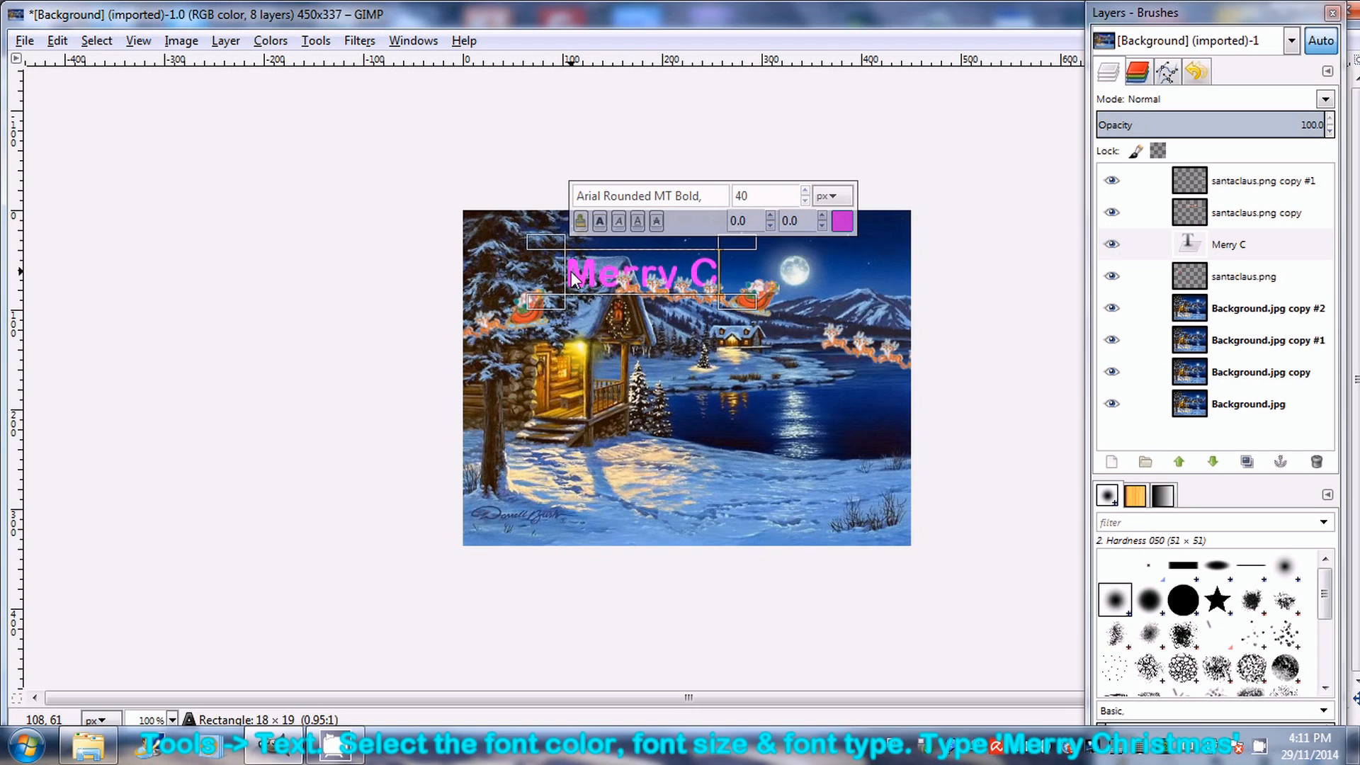
{"action": "type", "text": "hristma"}
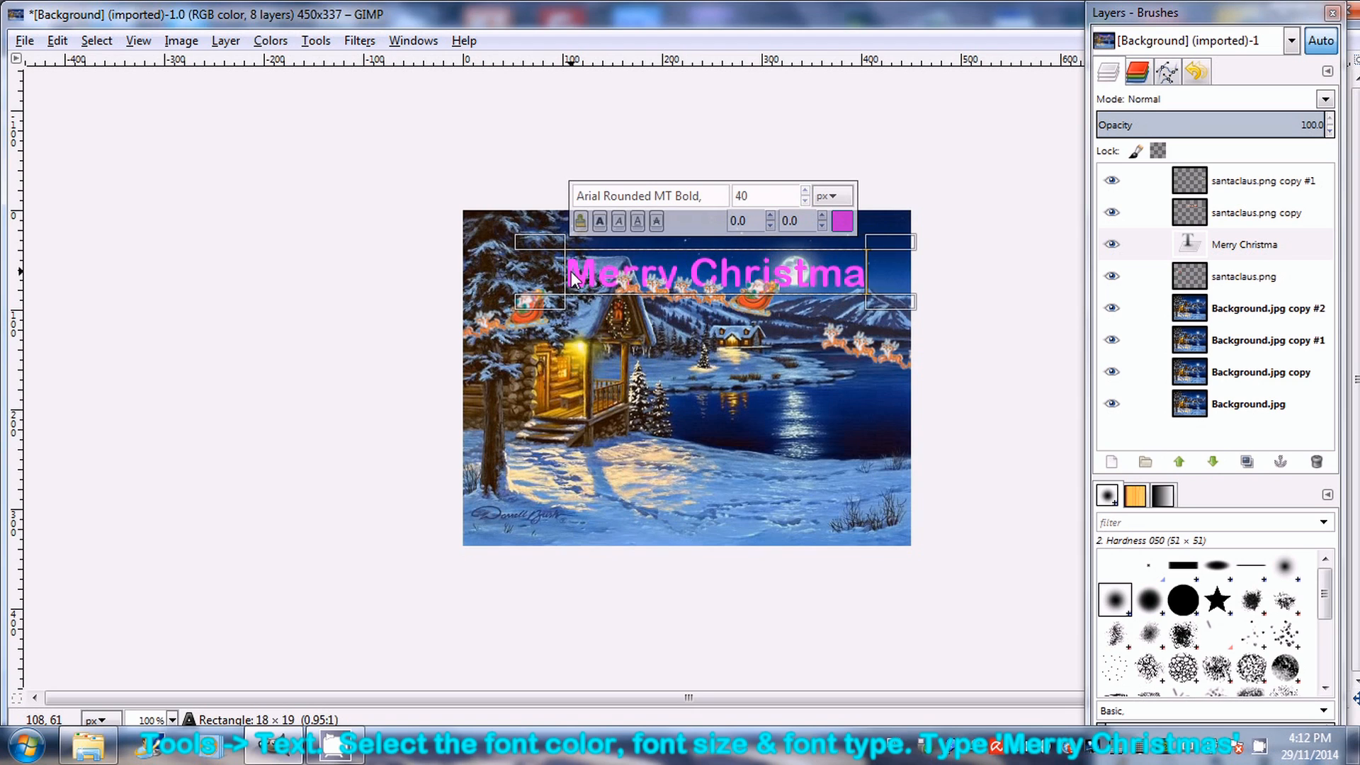
{"action": "type", "text": "!"}
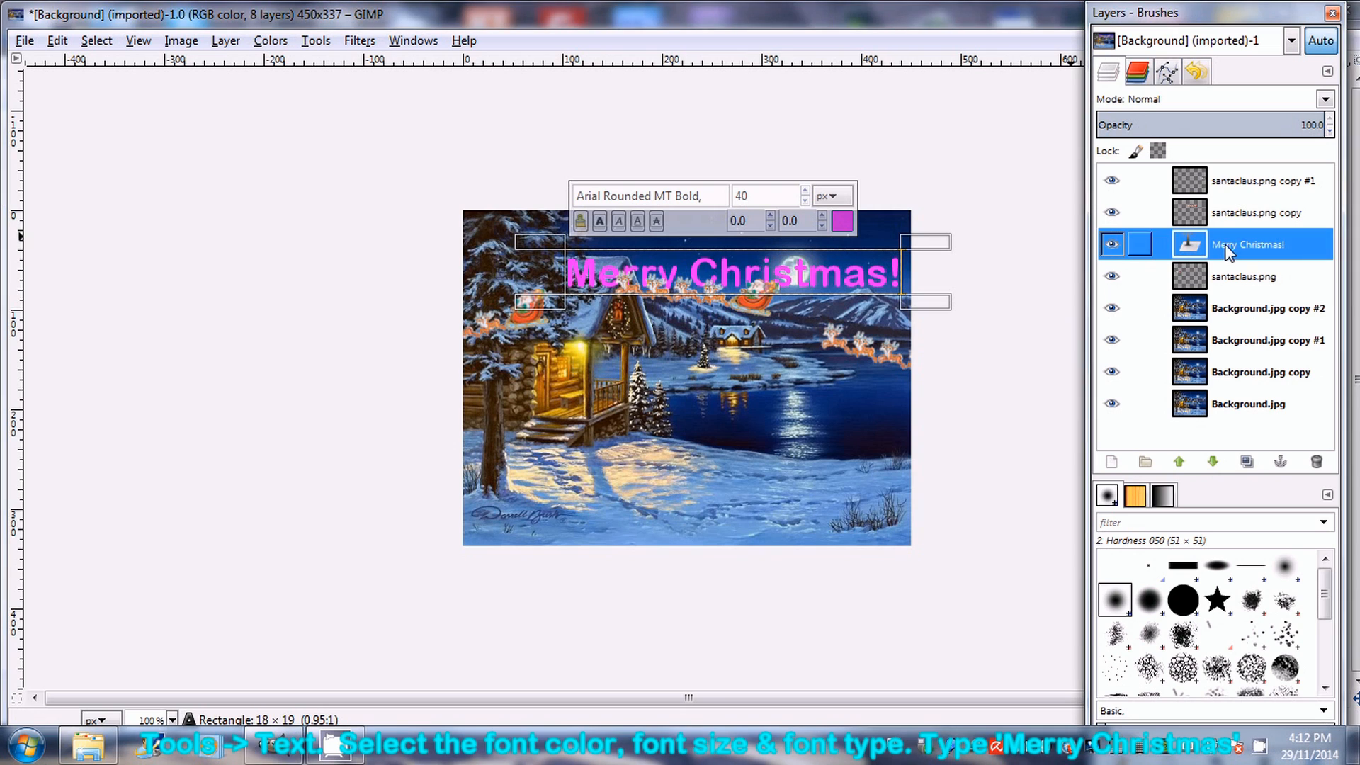
{"action": "left_click", "coordinate": [316, 41]}
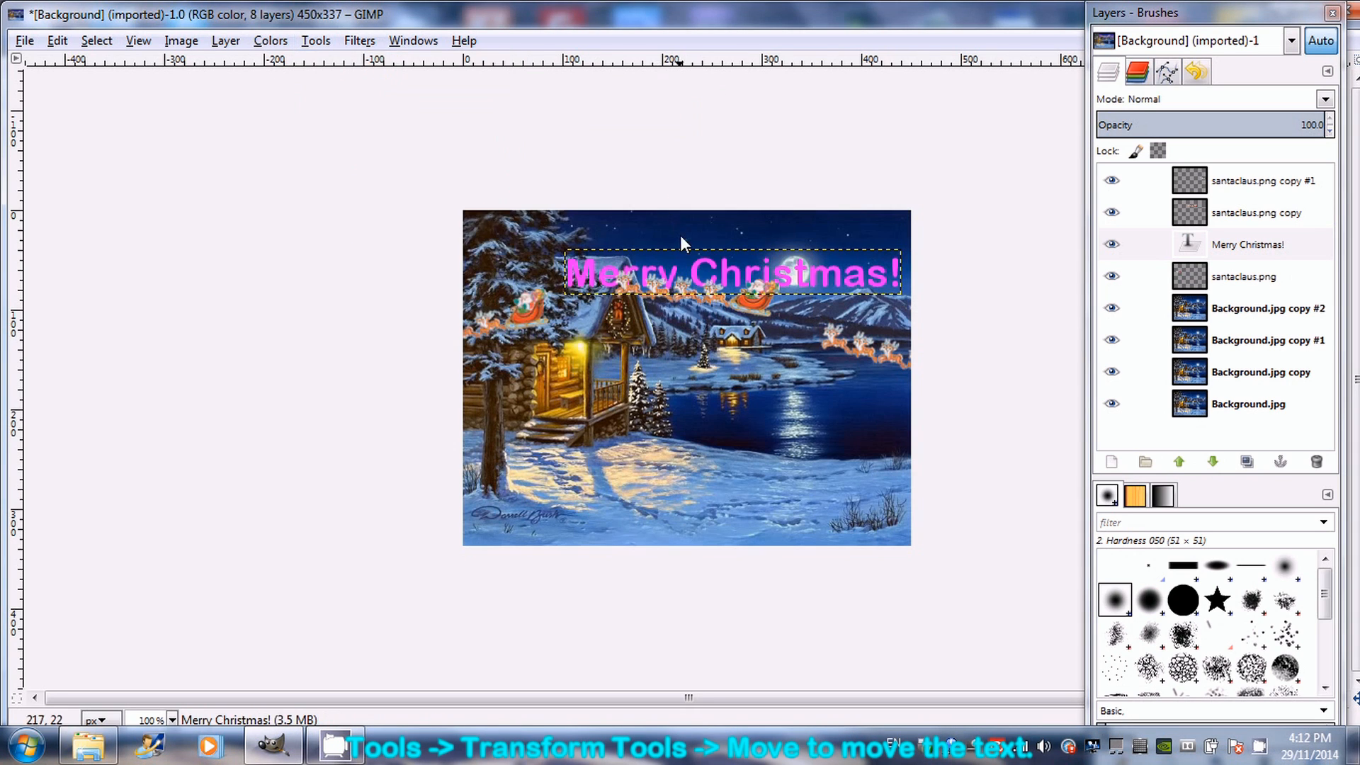
{"action": "mouse_move", "coordinate": [741, 275]}
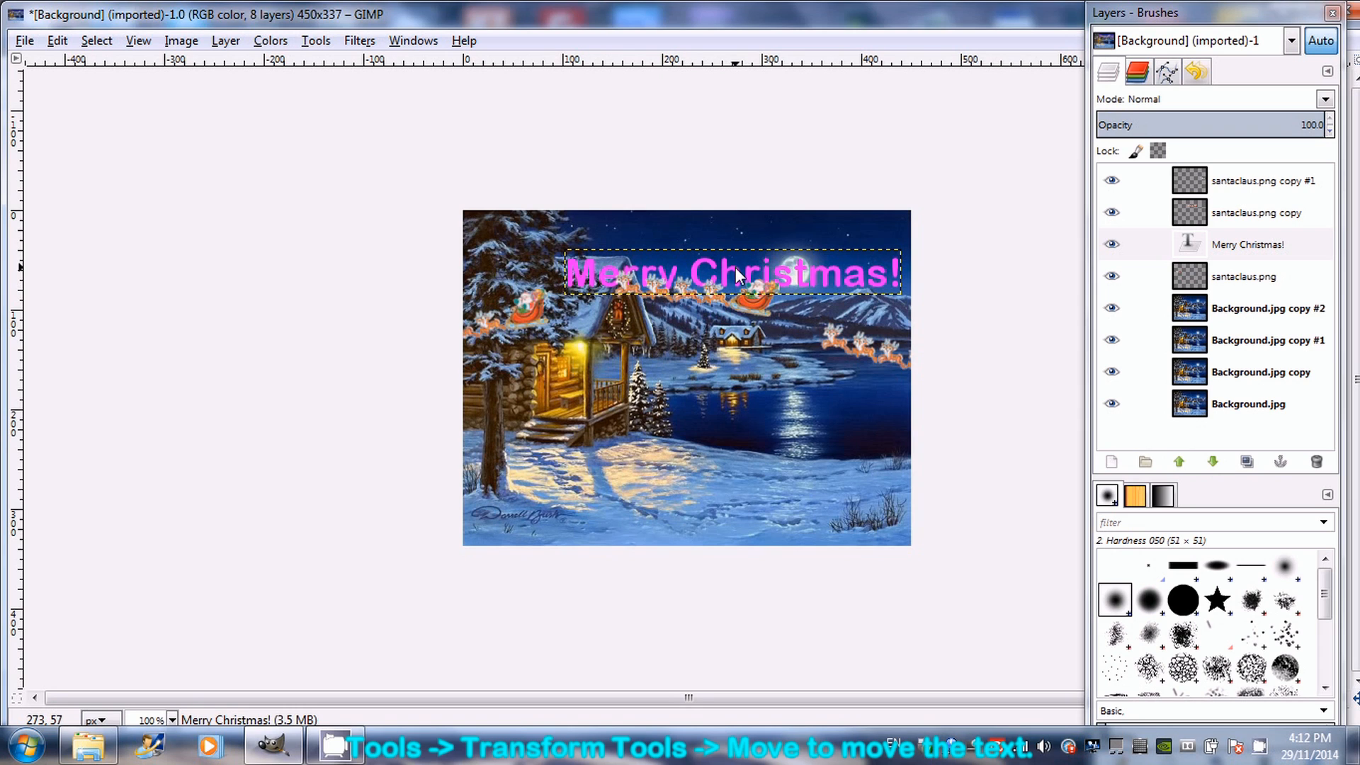
Drag the Merry Christmas! text up to centre it across the top of the sky.
{"action": "left_click_drag", "start_coordinate": [733, 274], "coordinate": [704, 252]}
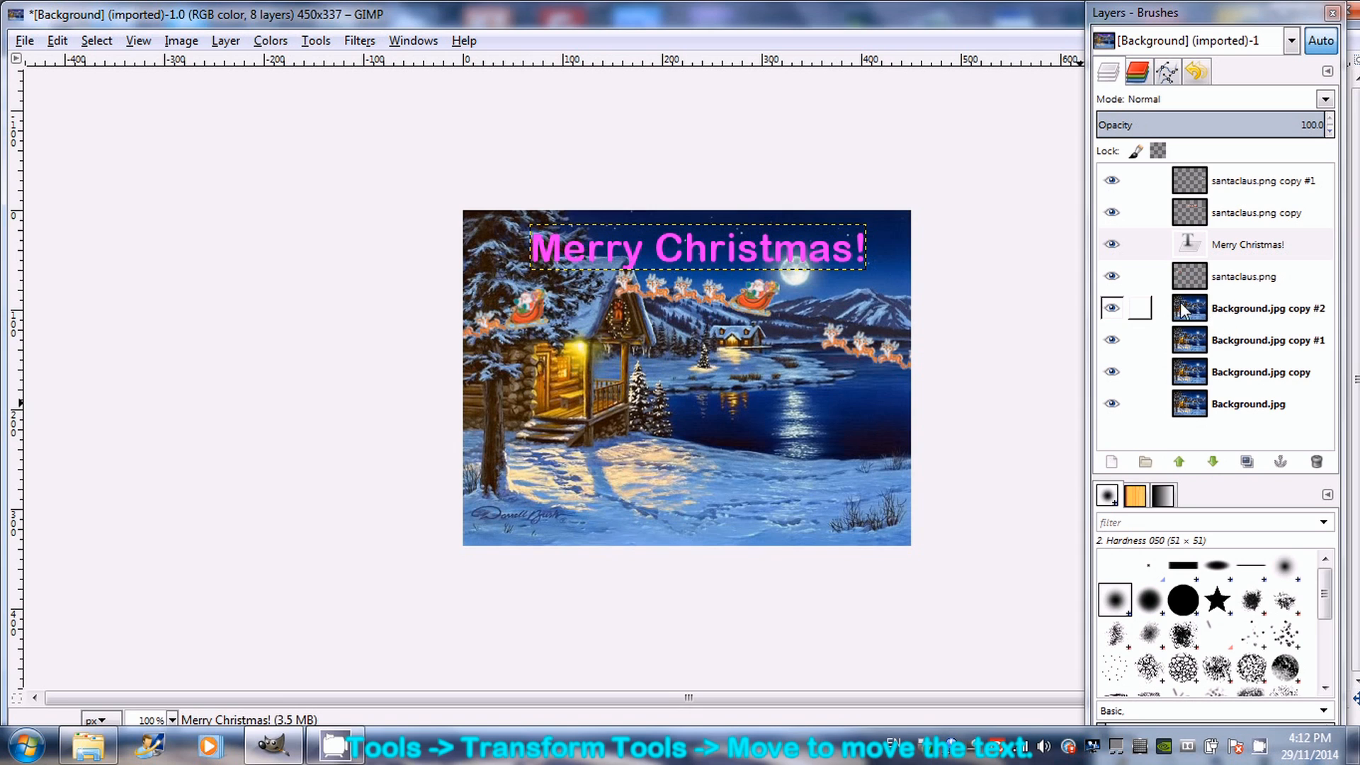
{"action": "left_click", "coordinate": [1243, 276]}
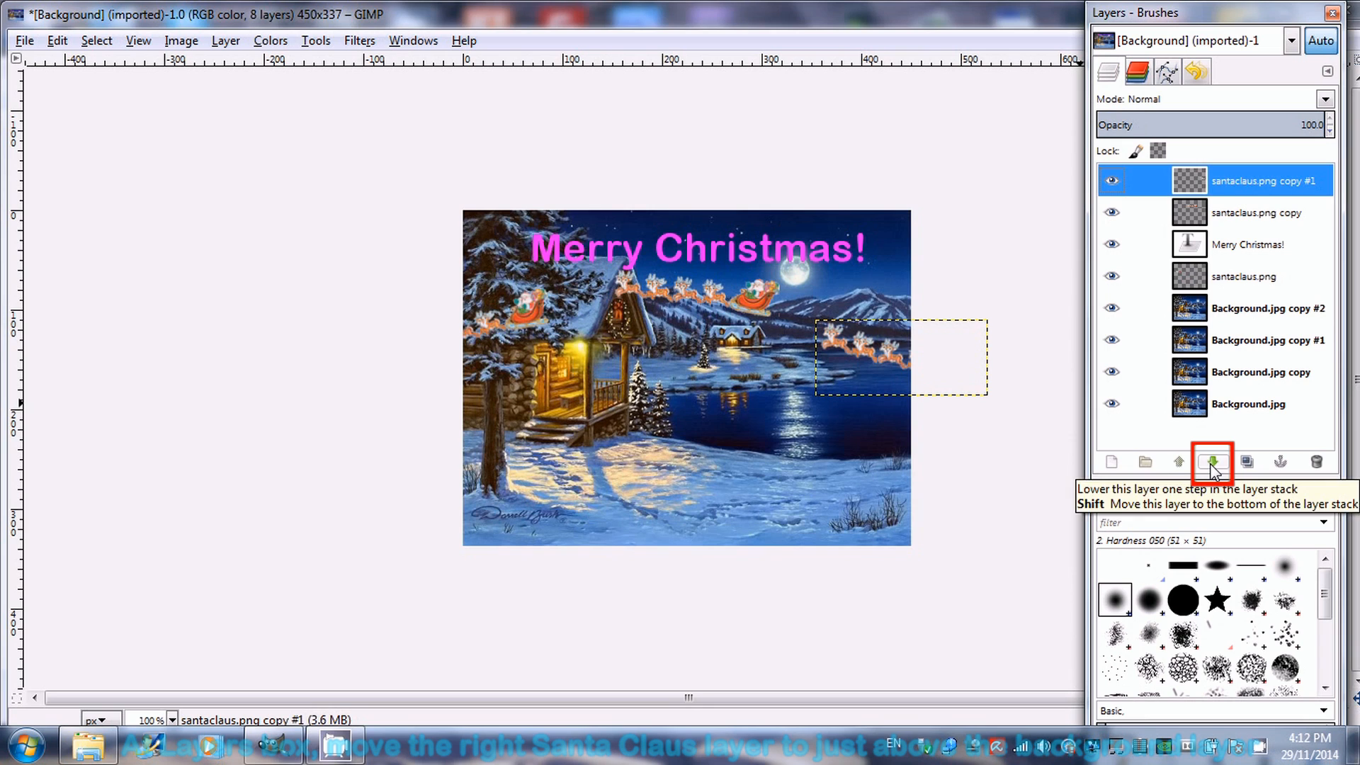
Lower santaclaus.png copy #1 to just above Background.jpg and merge it down.
{"action": "left_click", "coordinate": [1212, 461]}
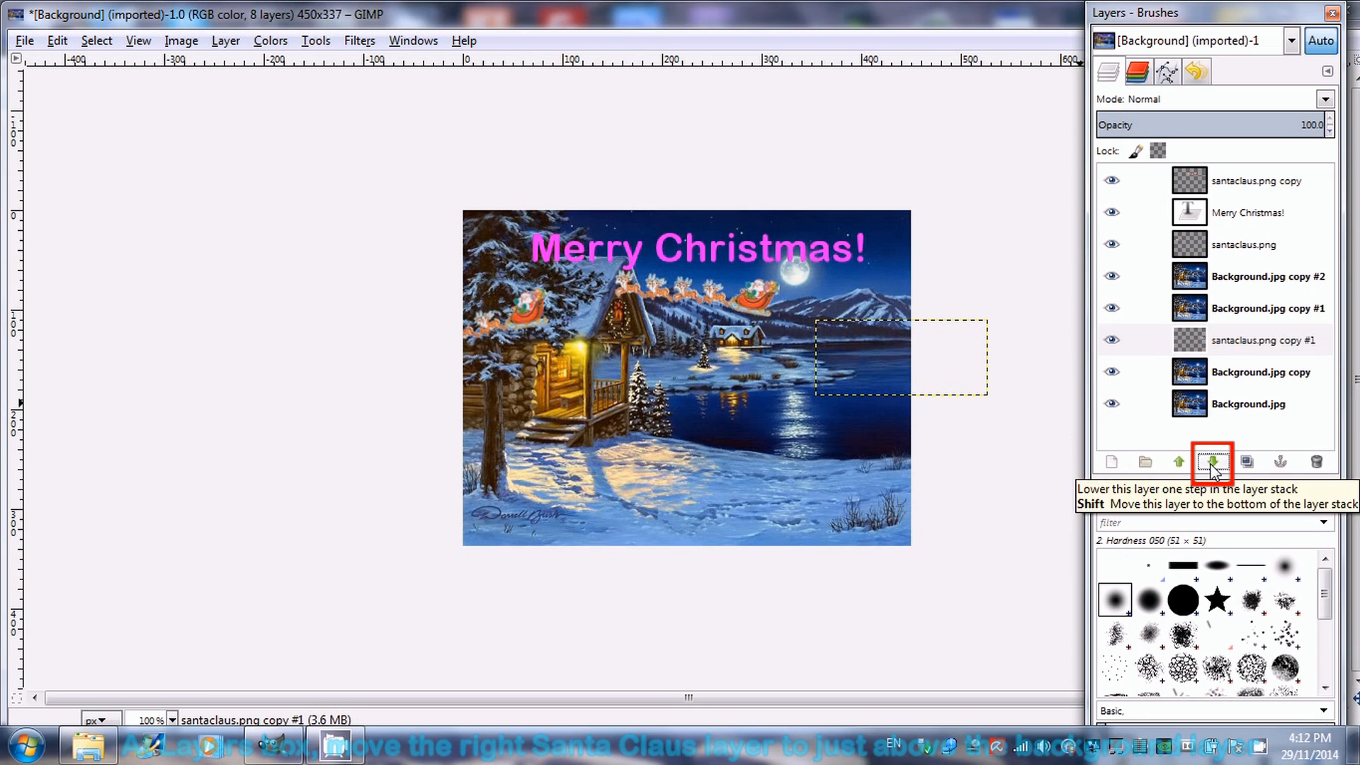
{"action": "left_click", "coordinate": [1213, 462]}
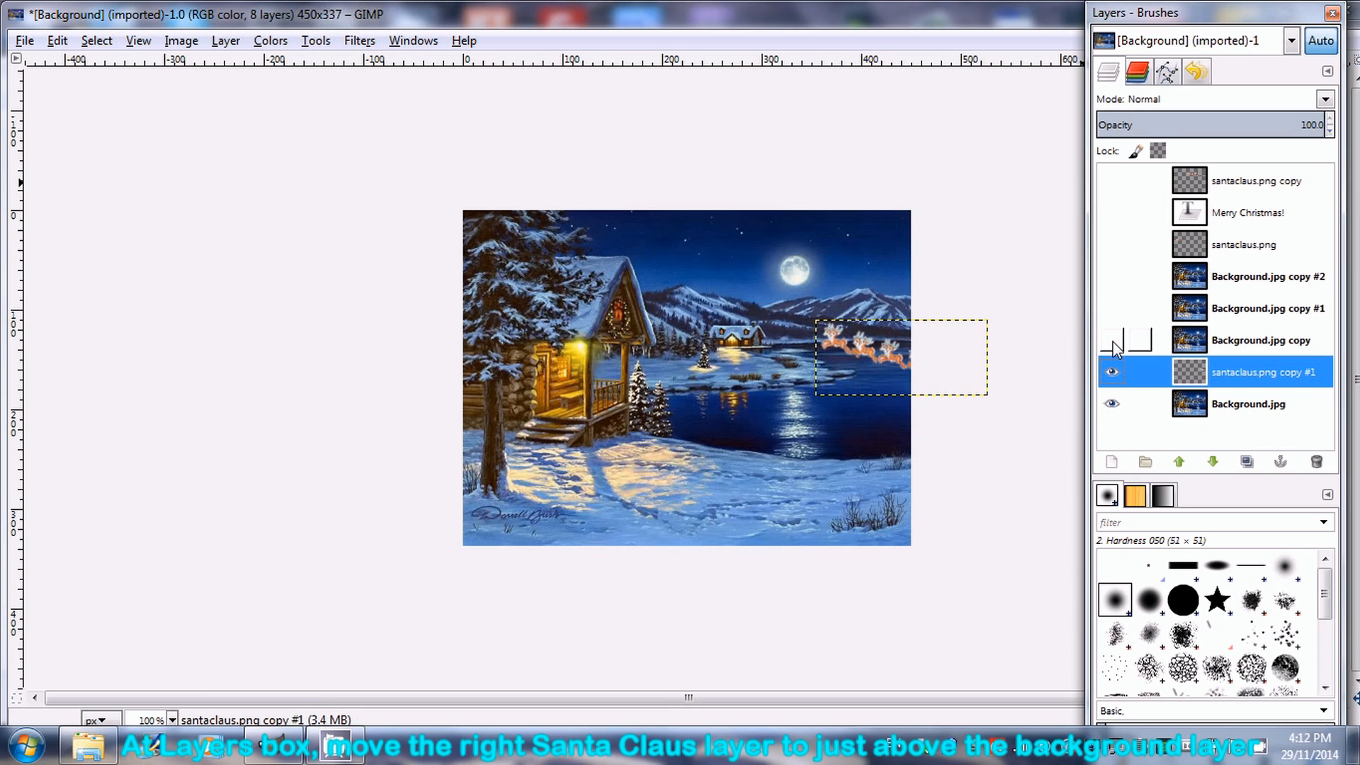
{"action": "left_click", "coordinate": [226, 40]}
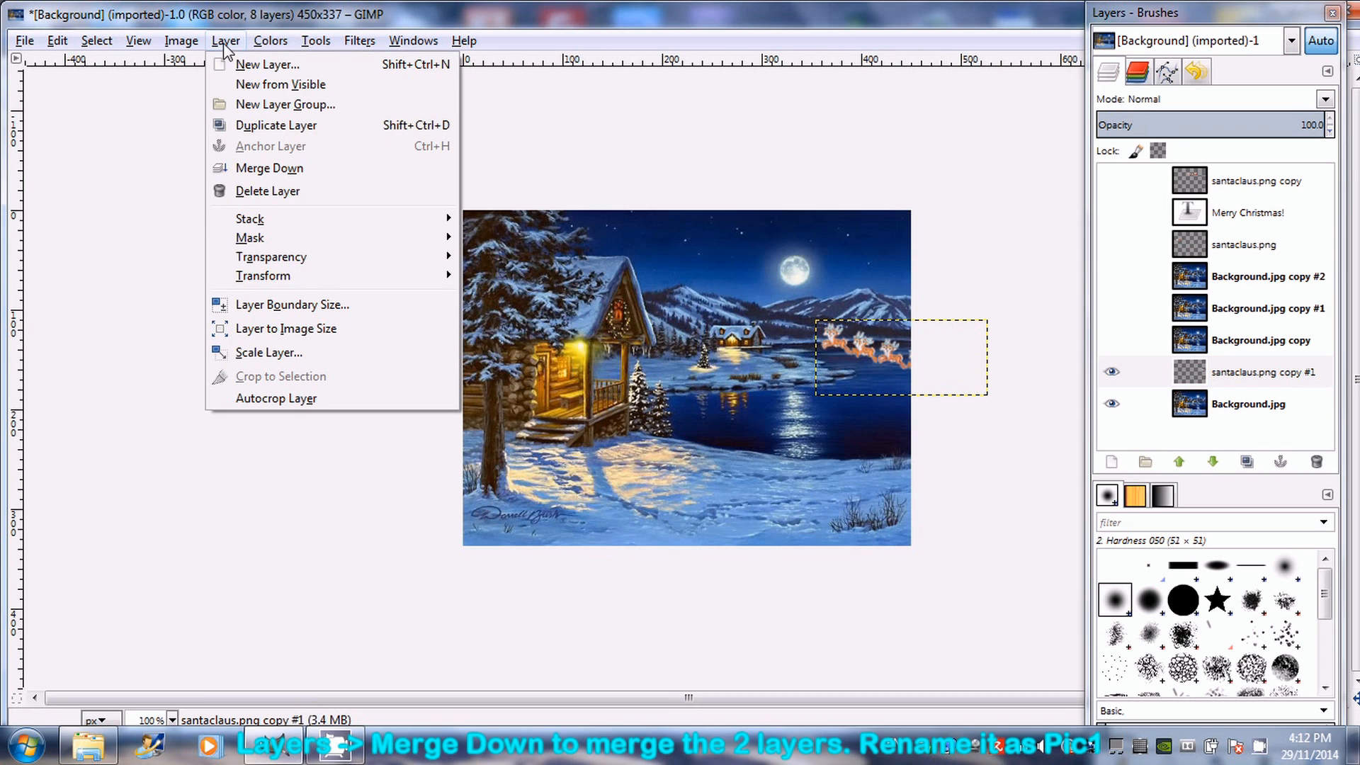
{"action": "left_click", "coordinate": [269, 168]}
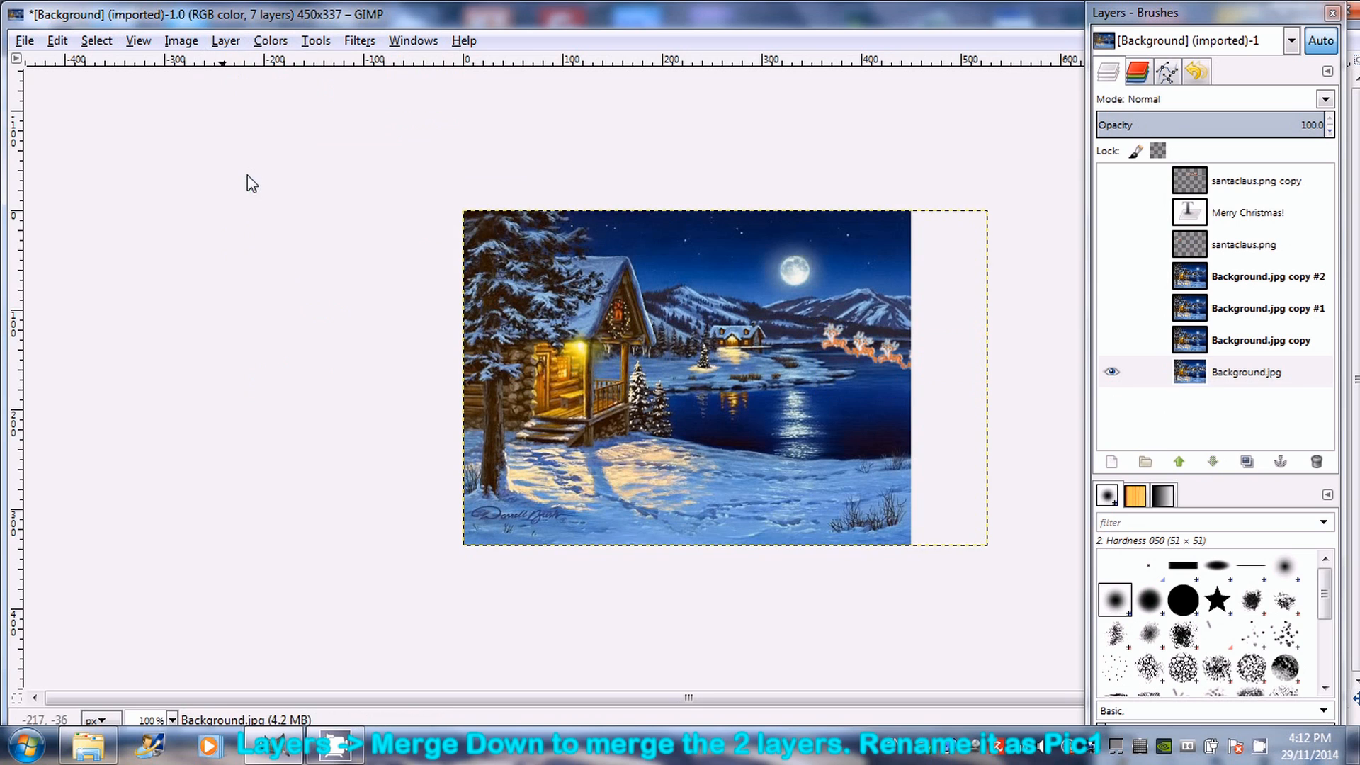
Rename the merged layer pic1, then toggle the santaclaus.png layer's visibility.
{"action": "right_click", "coordinate": [1246, 371]}
{"action": "type", "text": "p"}
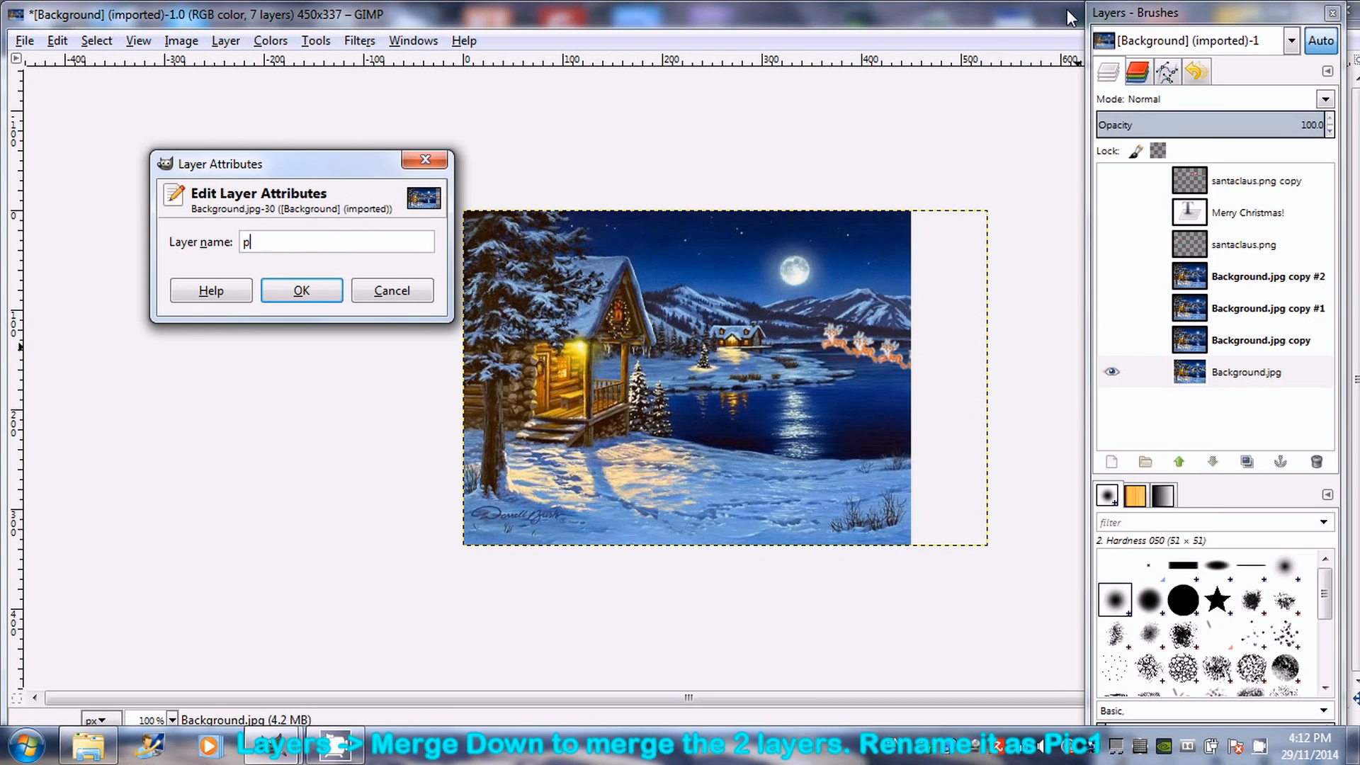
{"action": "type", "text": "ic1"}
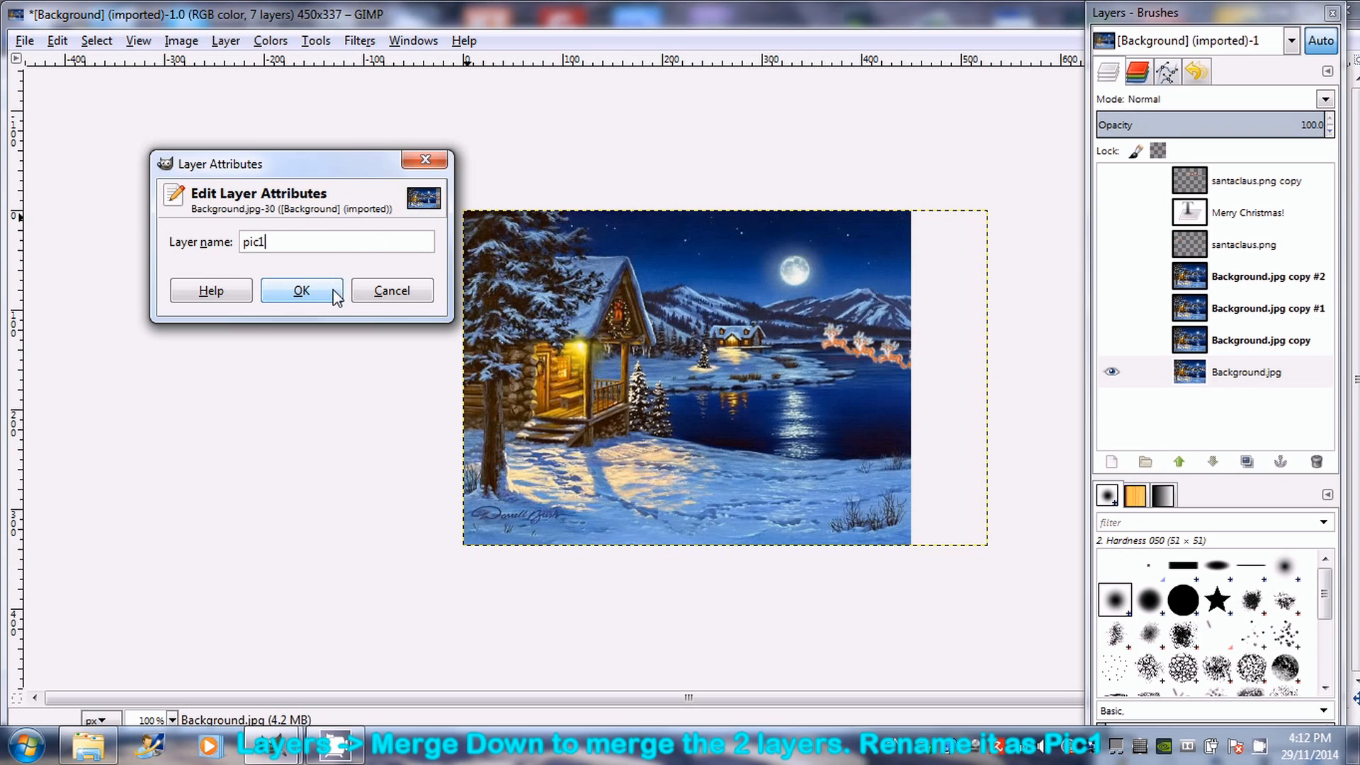
{"action": "left_click", "coordinate": [301, 290]}
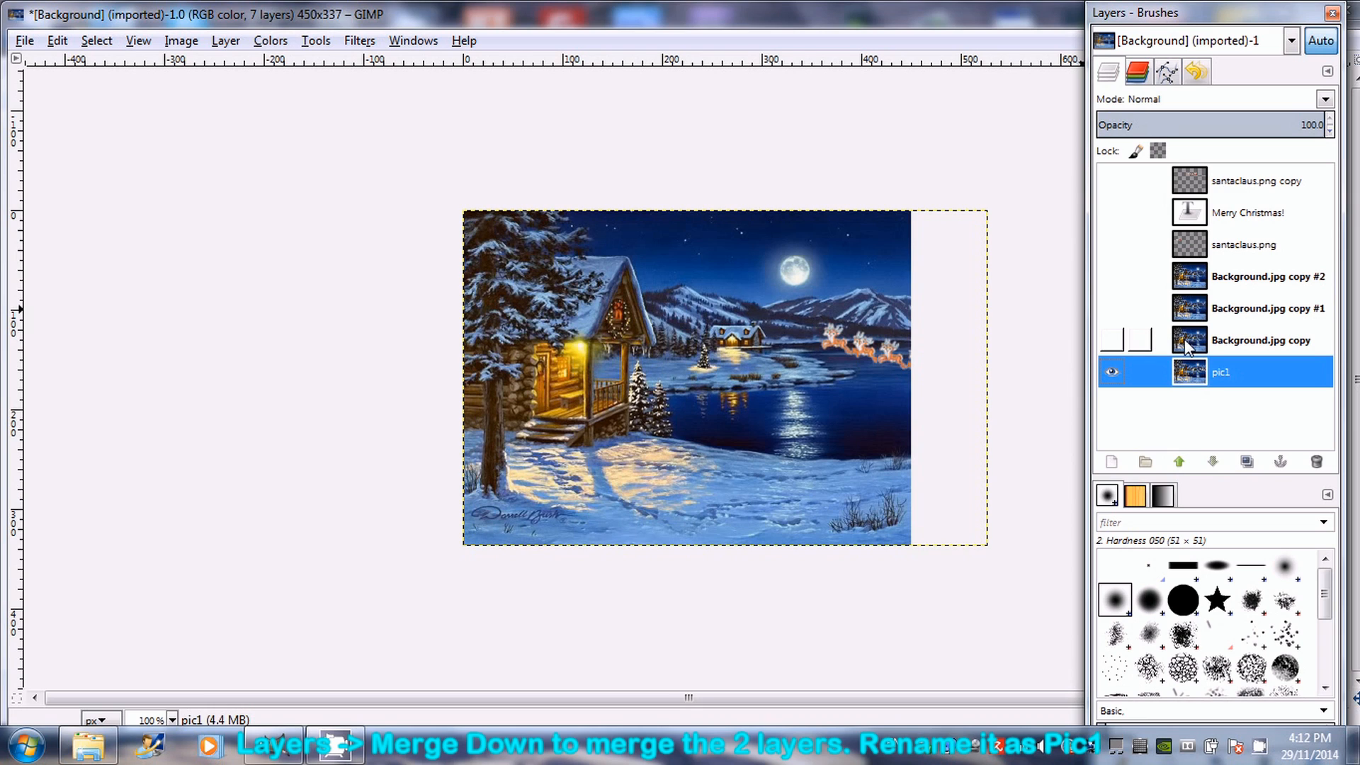
{"action": "left_click", "coordinate": [1260, 340]}
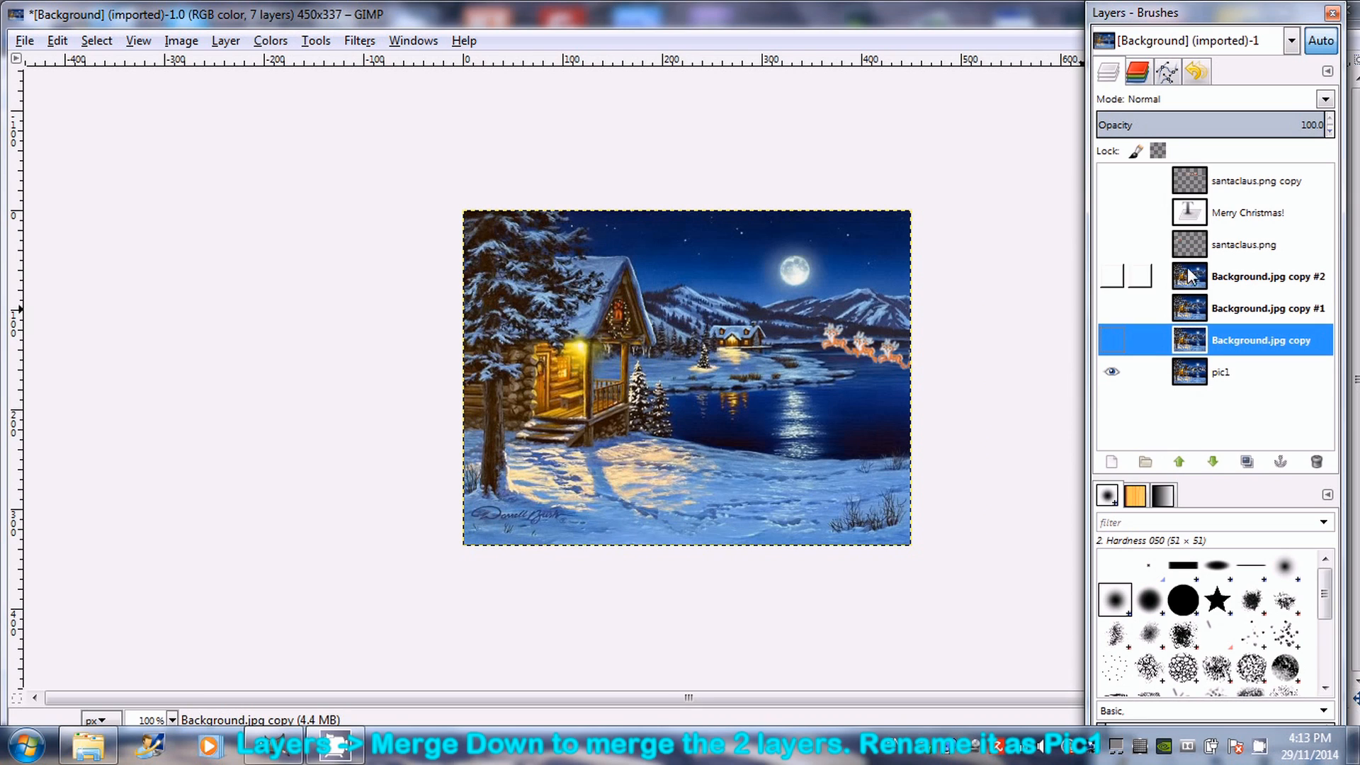
{"action": "left_click", "coordinate": [1257, 180]}
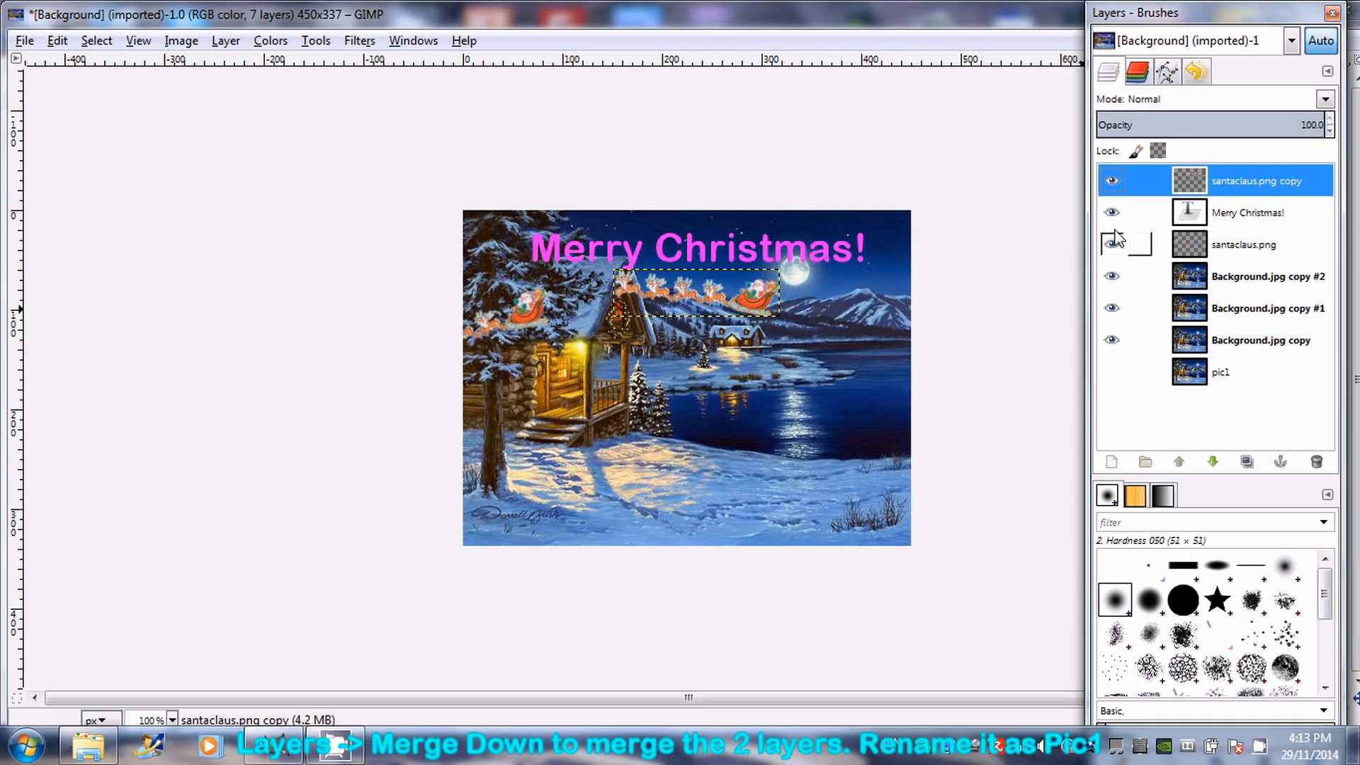
{"action": "left_click", "coordinate": [1111, 212]}
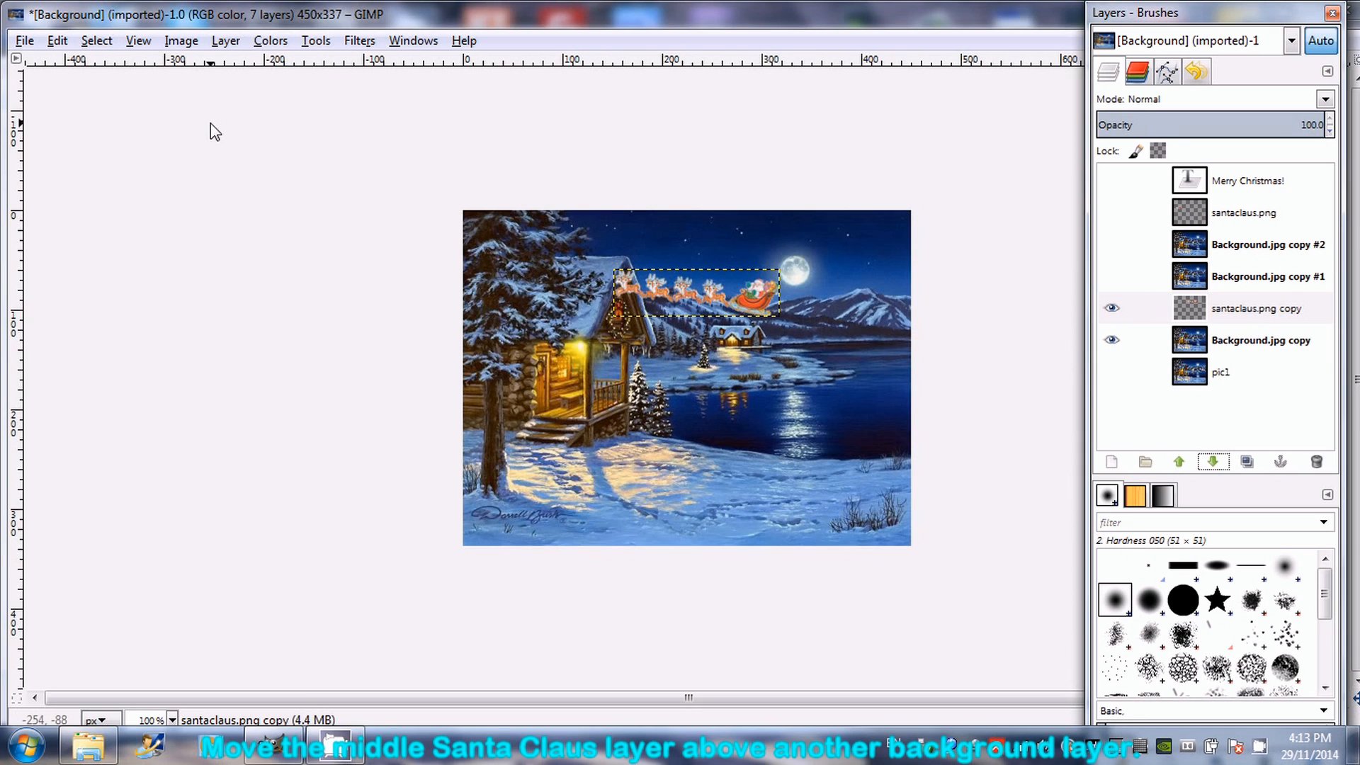
Merge santaclaus.png copy down into Background.jpg copy and name the result pic2.
{"action": "left_click", "coordinate": [225, 40]}
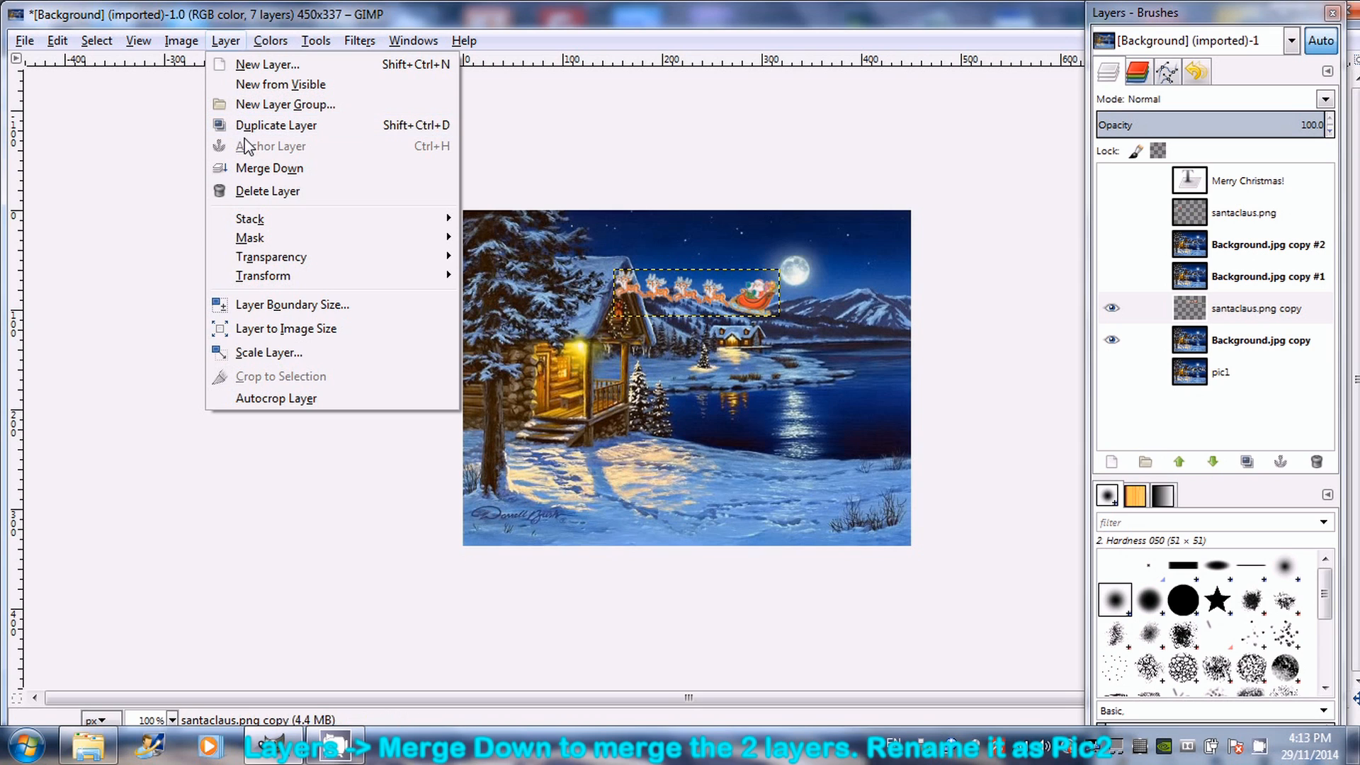
{"action": "left_click", "coordinate": [268, 168]}
{"action": "type", "text": "pic2"}
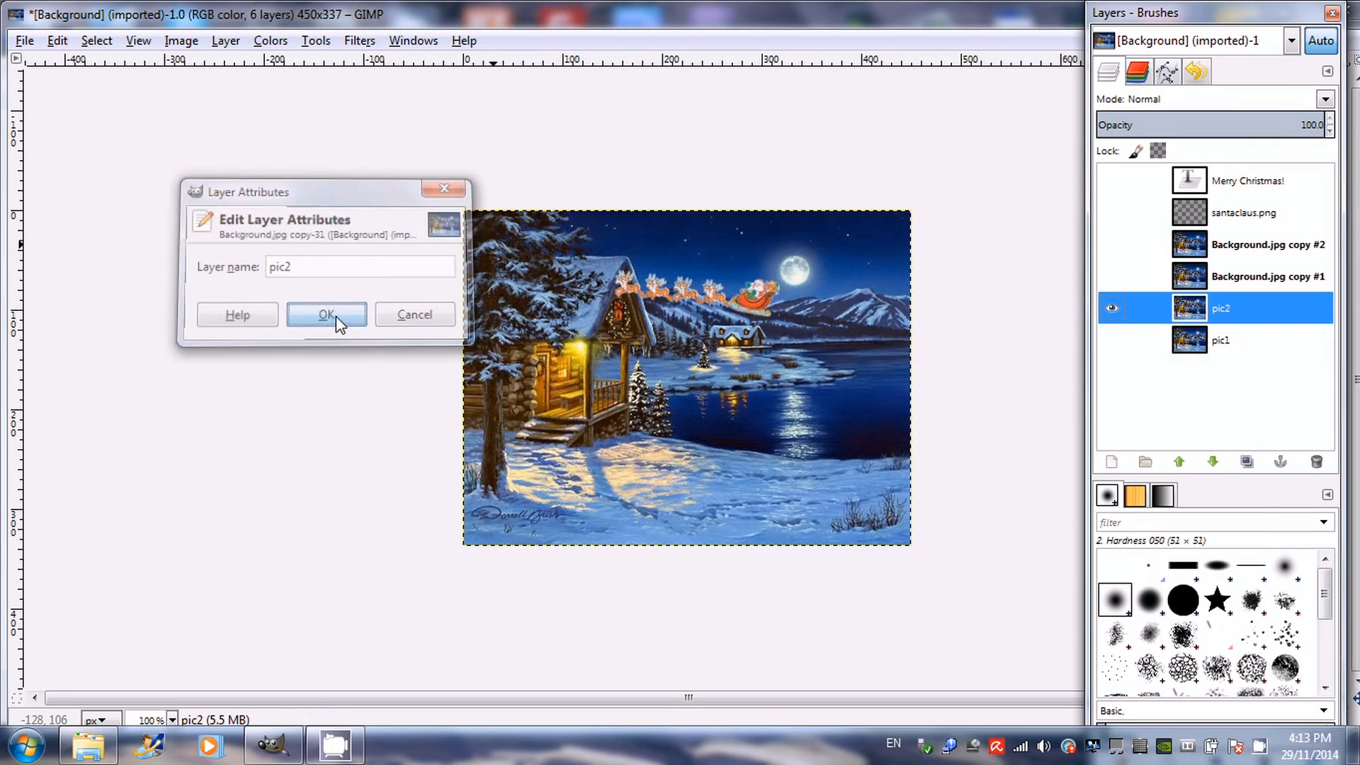
{"action": "left_click", "coordinate": [325, 315]}
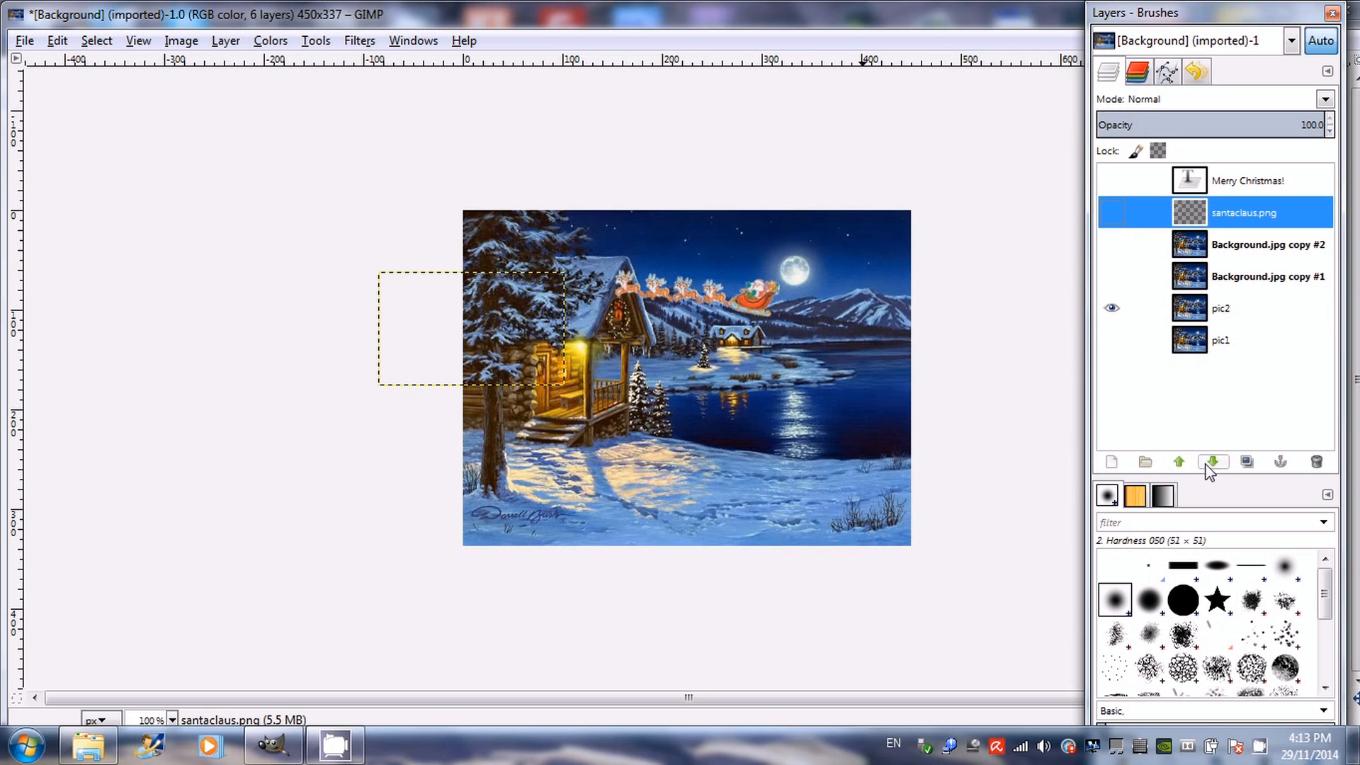
Lower the left santaclaus.png layer and merge it down into Background.jpg copy #1.
{"action": "left_click", "coordinate": [1212, 462]}
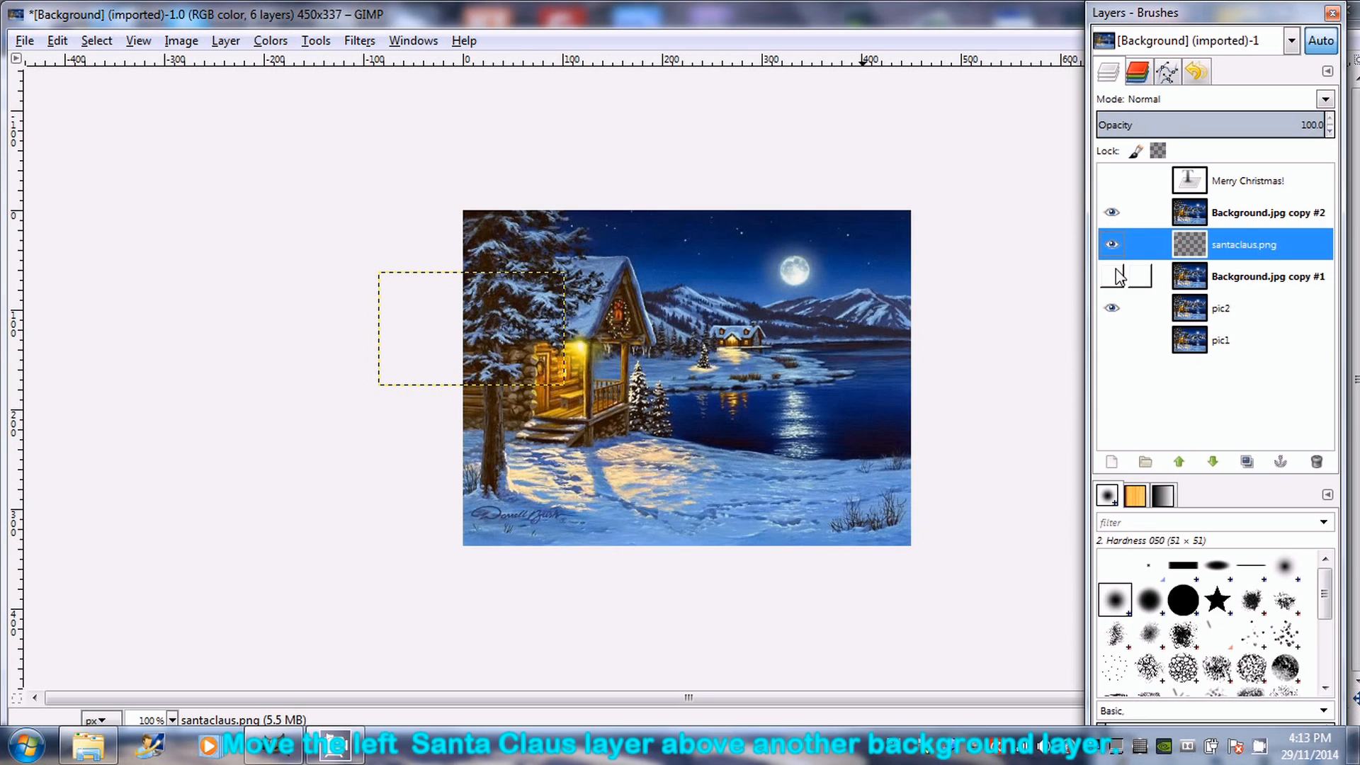
{"action": "left_click", "coordinate": [1111, 276]}
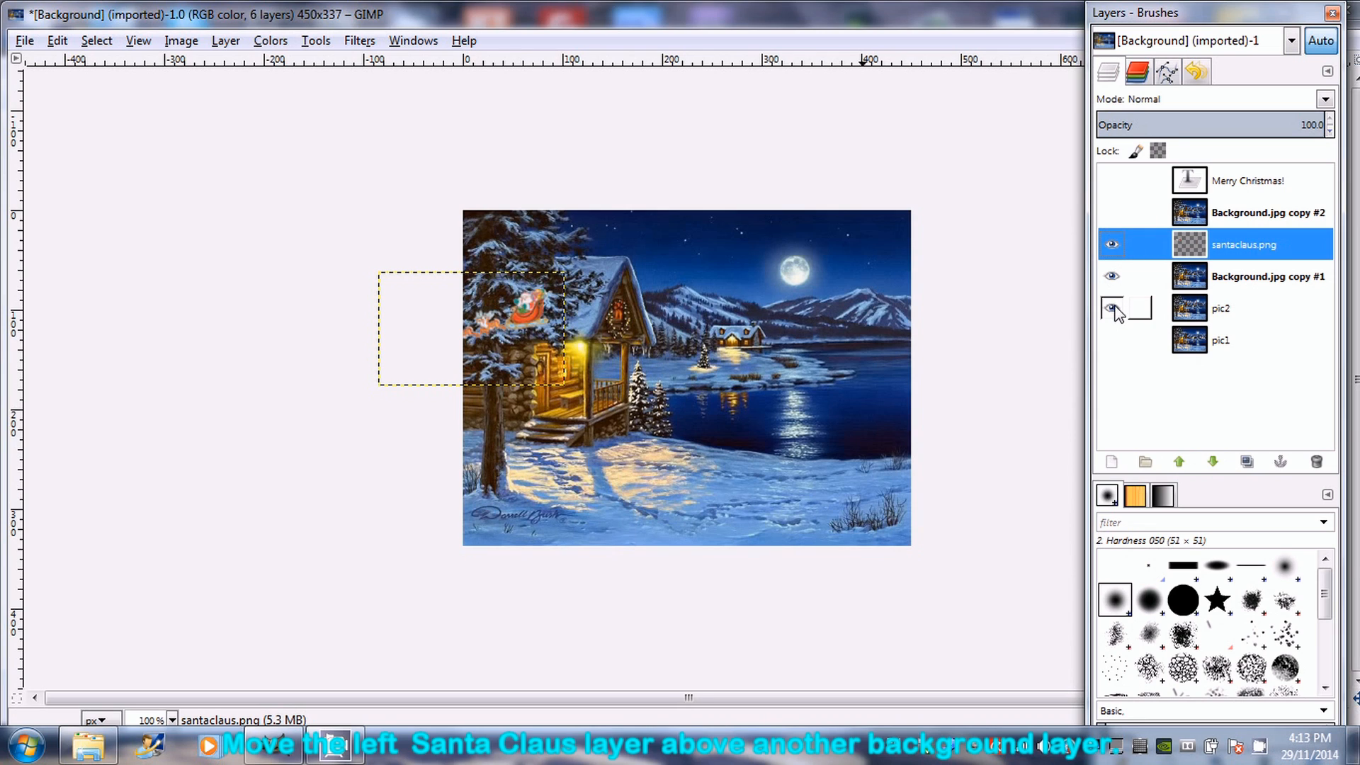
{"action": "left_click", "coordinate": [1112, 308]}
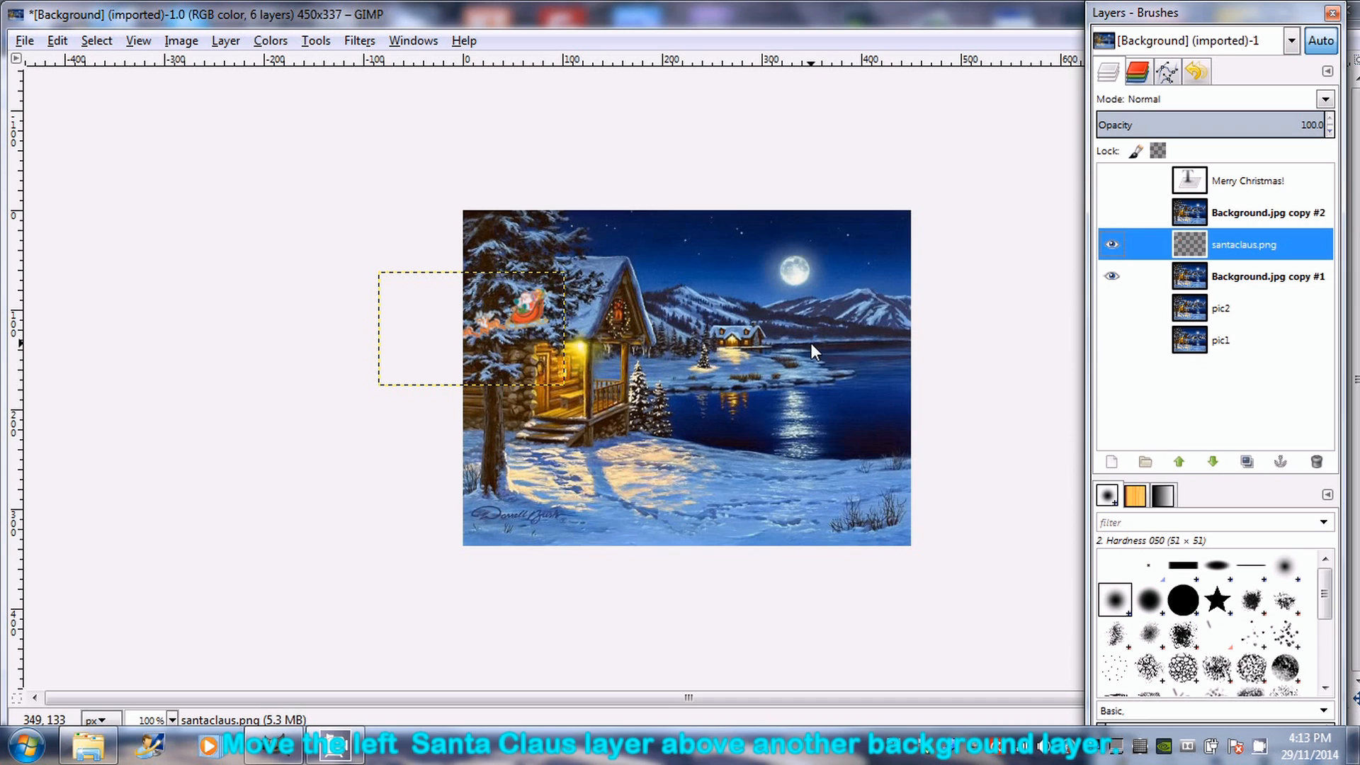
{"action": "left_click", "coordinate": [225, 40]}
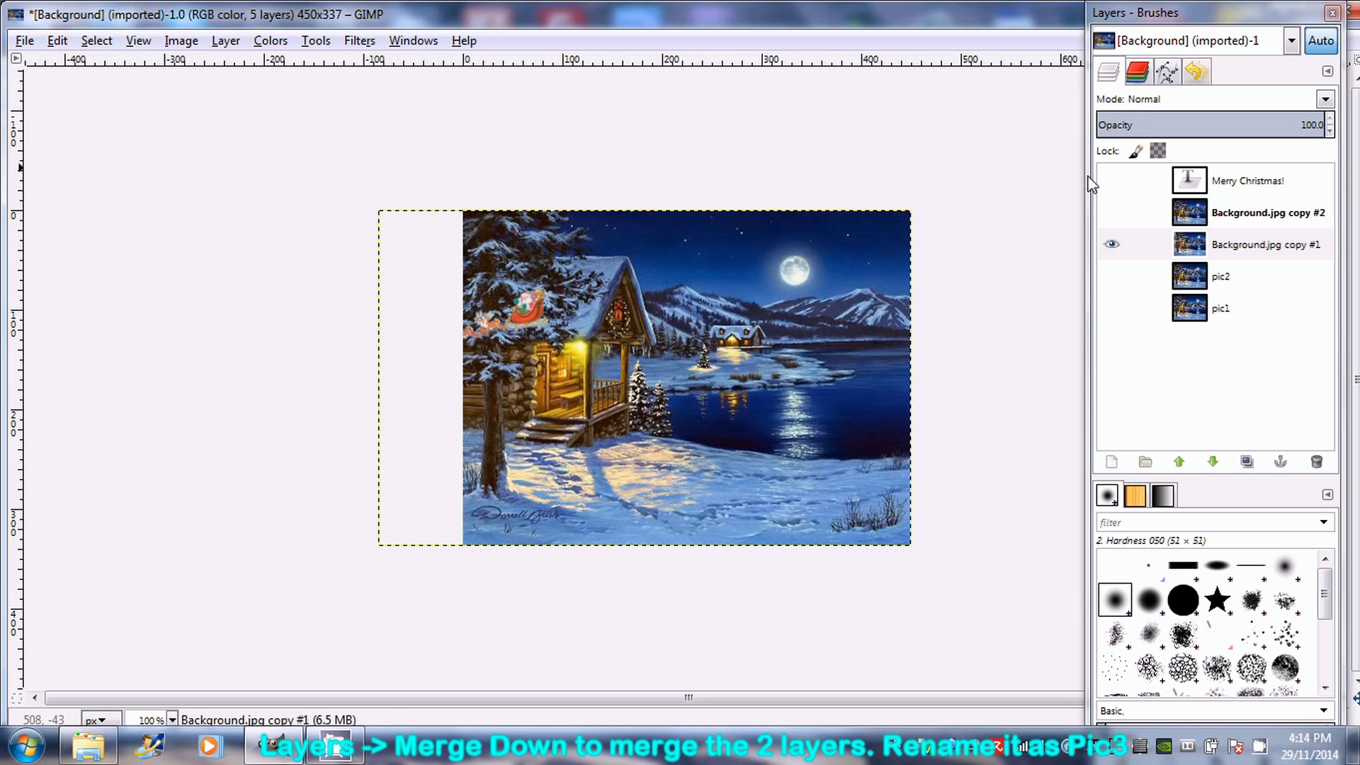
Rename the merged layer to pic4.
{"action": "double_click", "coordinate": [1267, 244]}
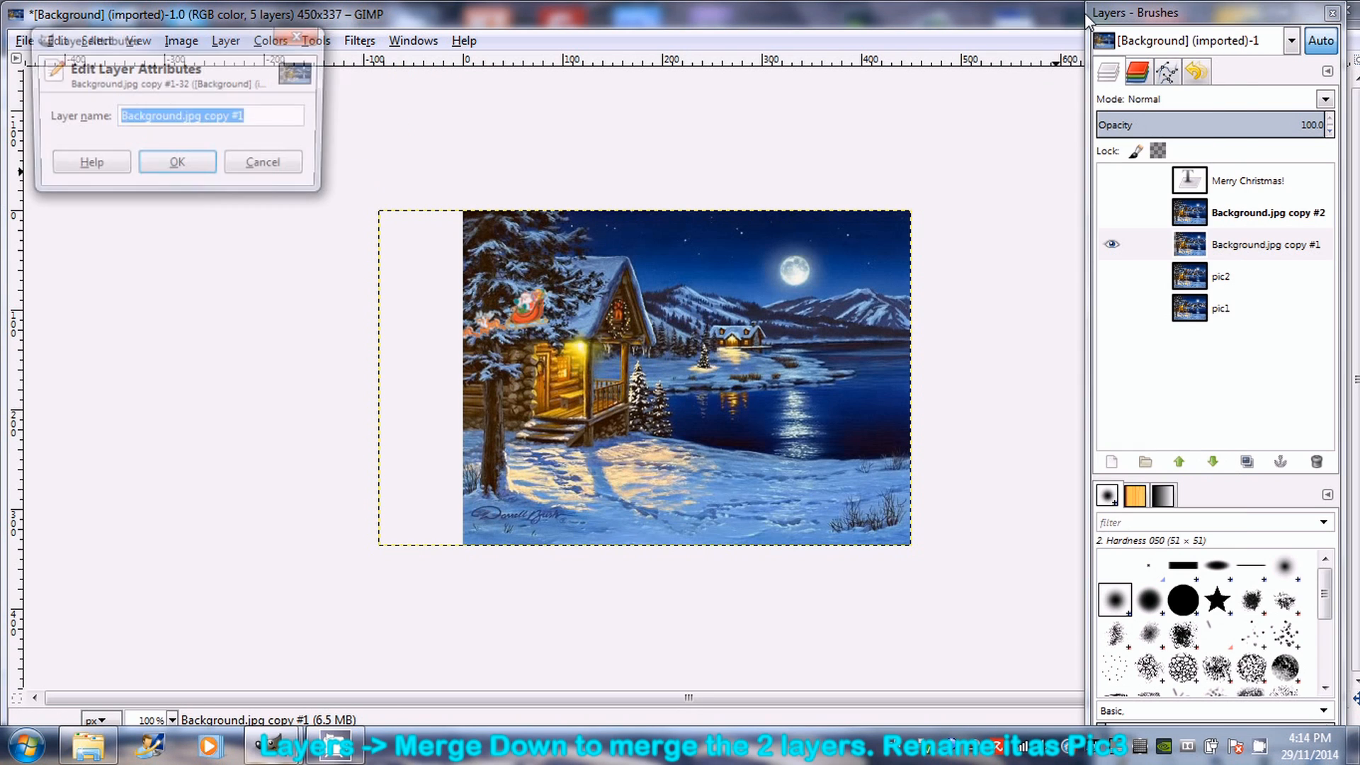
{"action": "type", "text": "pic4"}
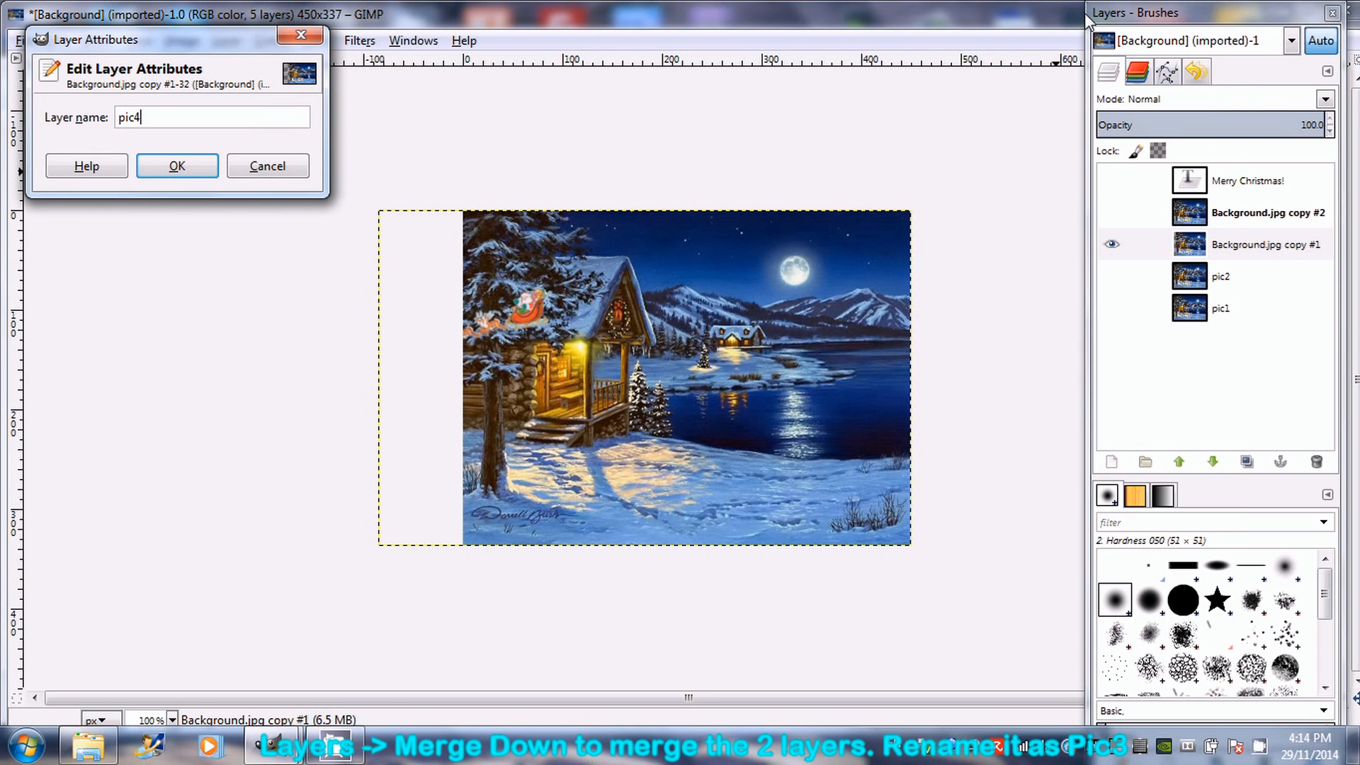
{"action": "left_click", "coordinate": [178, 166]}
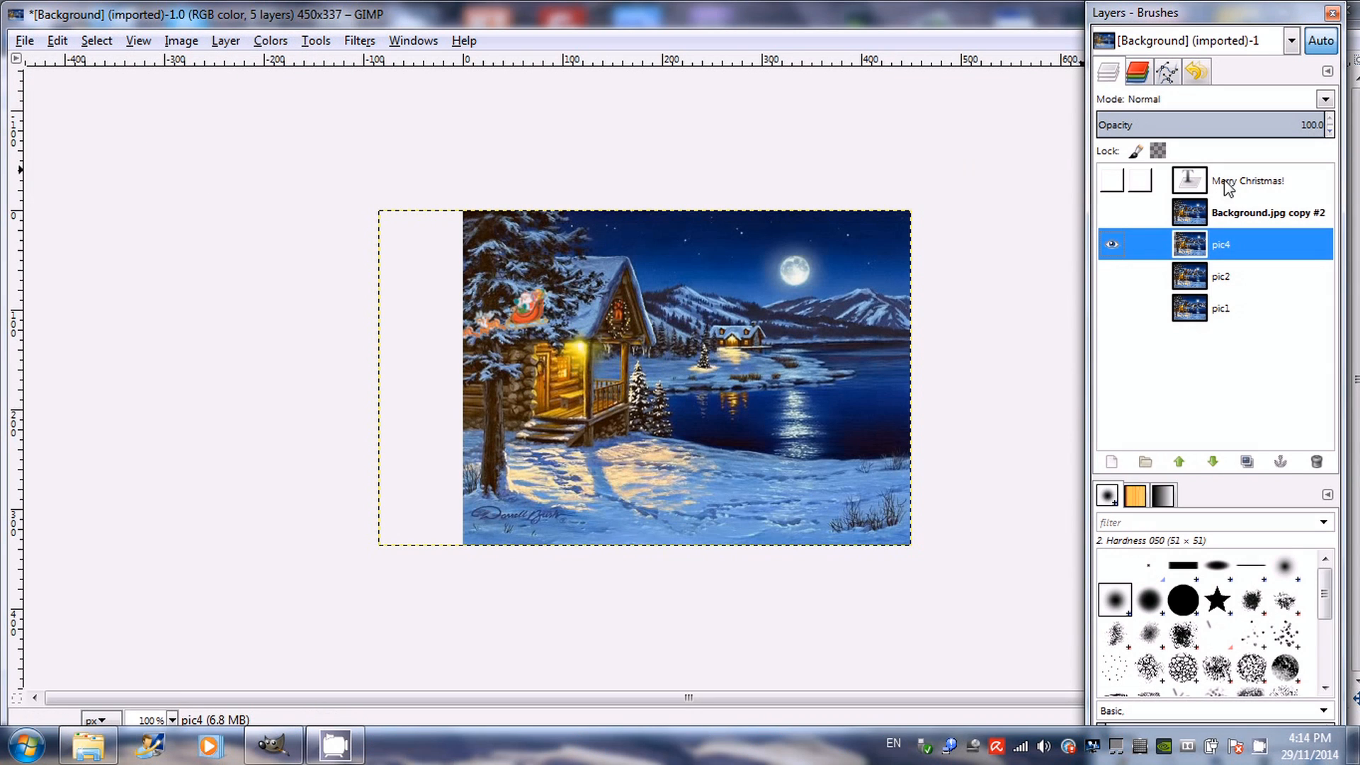
{"action": "left_click", "coordinate": [1111, 180]}
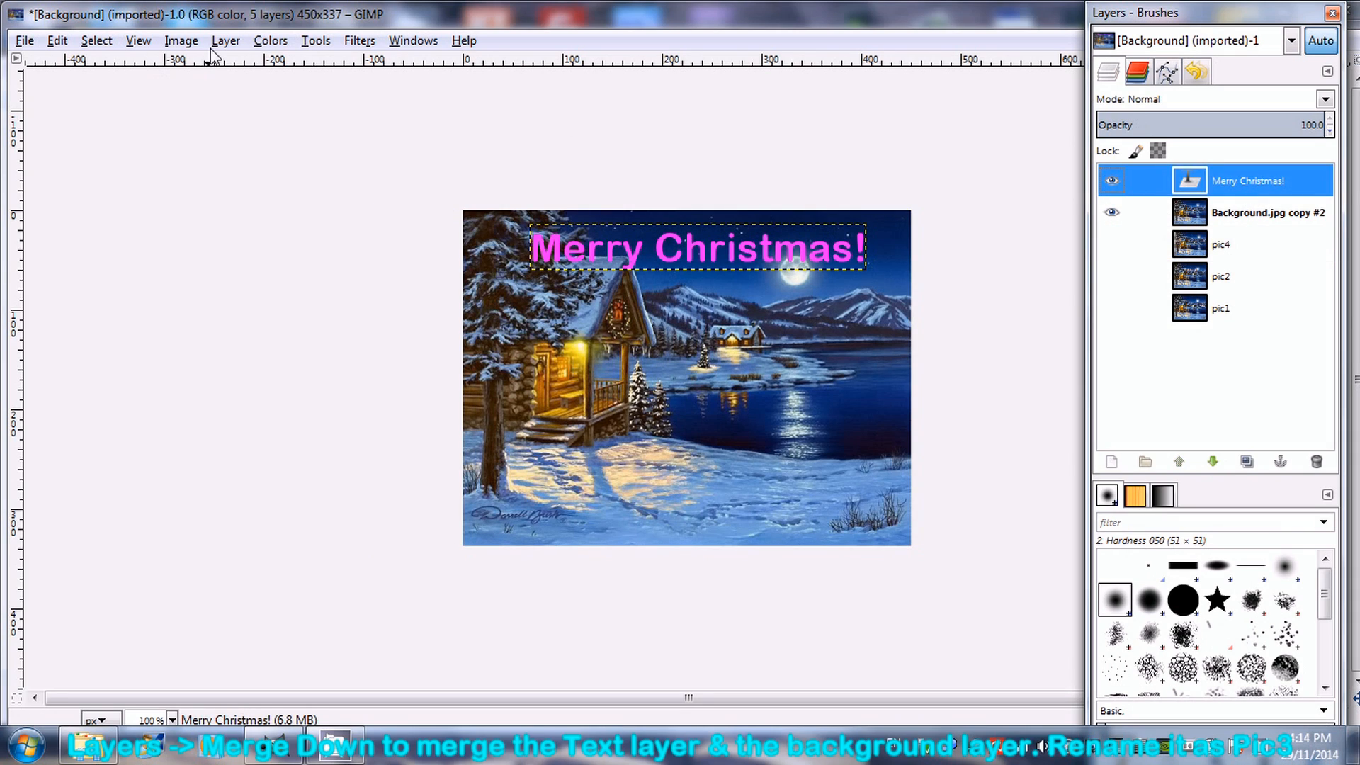
Merge the Merry Christmas! text layer down into Background.jpg copy #2.
{"action": "left_click", "coordinate": [225, 40]}
{"action": "type", "text": "pic4"}
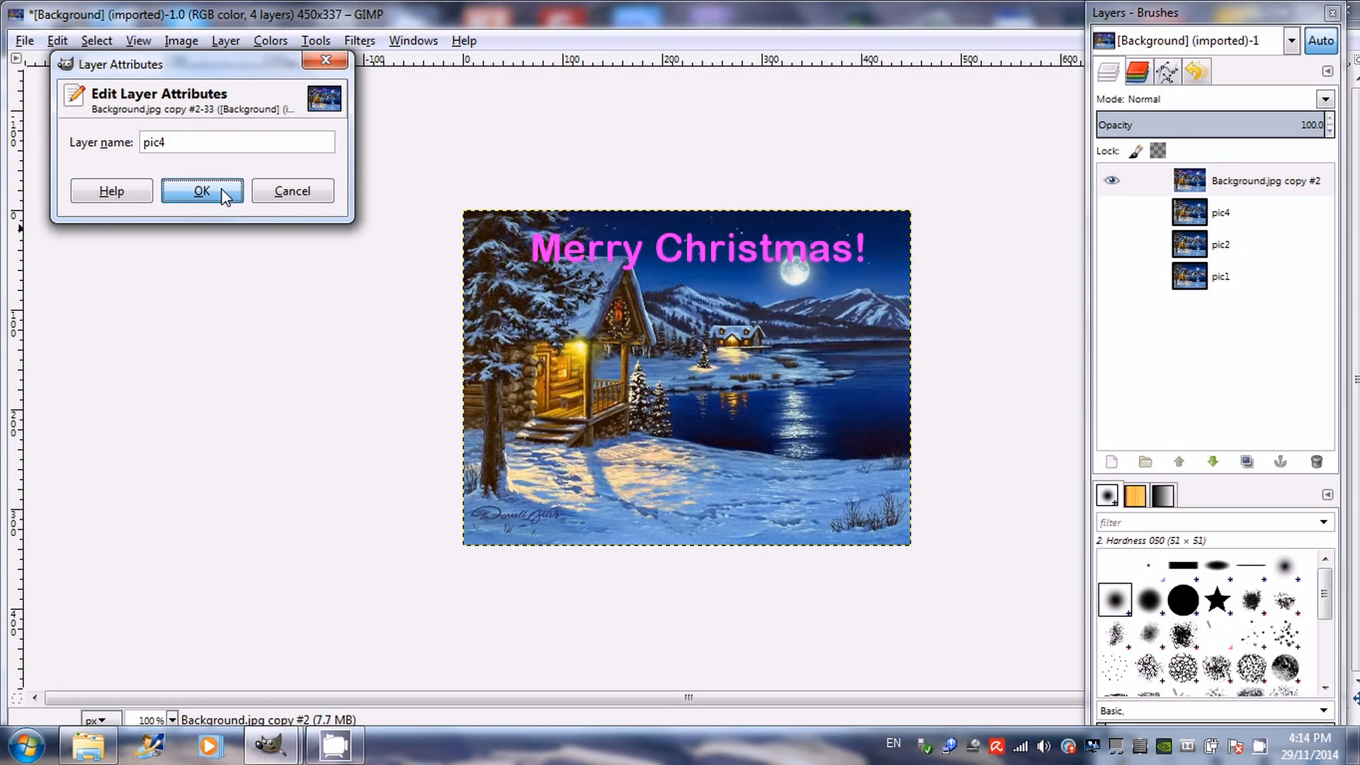
Confirm the text layer name pic4 #1 and run Optimize (for GIF) into a new image.
{"action": "left_click", "coordinate": [201, 192]}
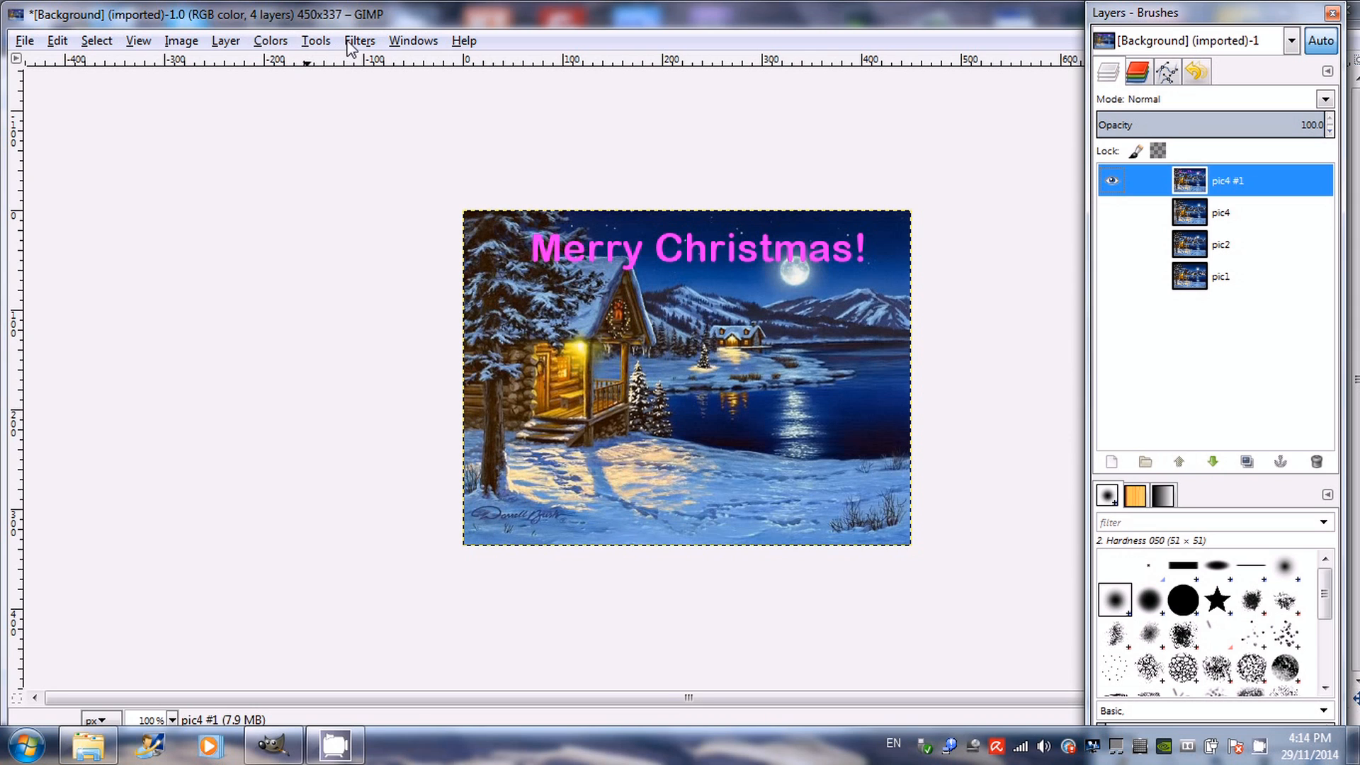
{"action": "left_click", "coordinate": [360, 41]}
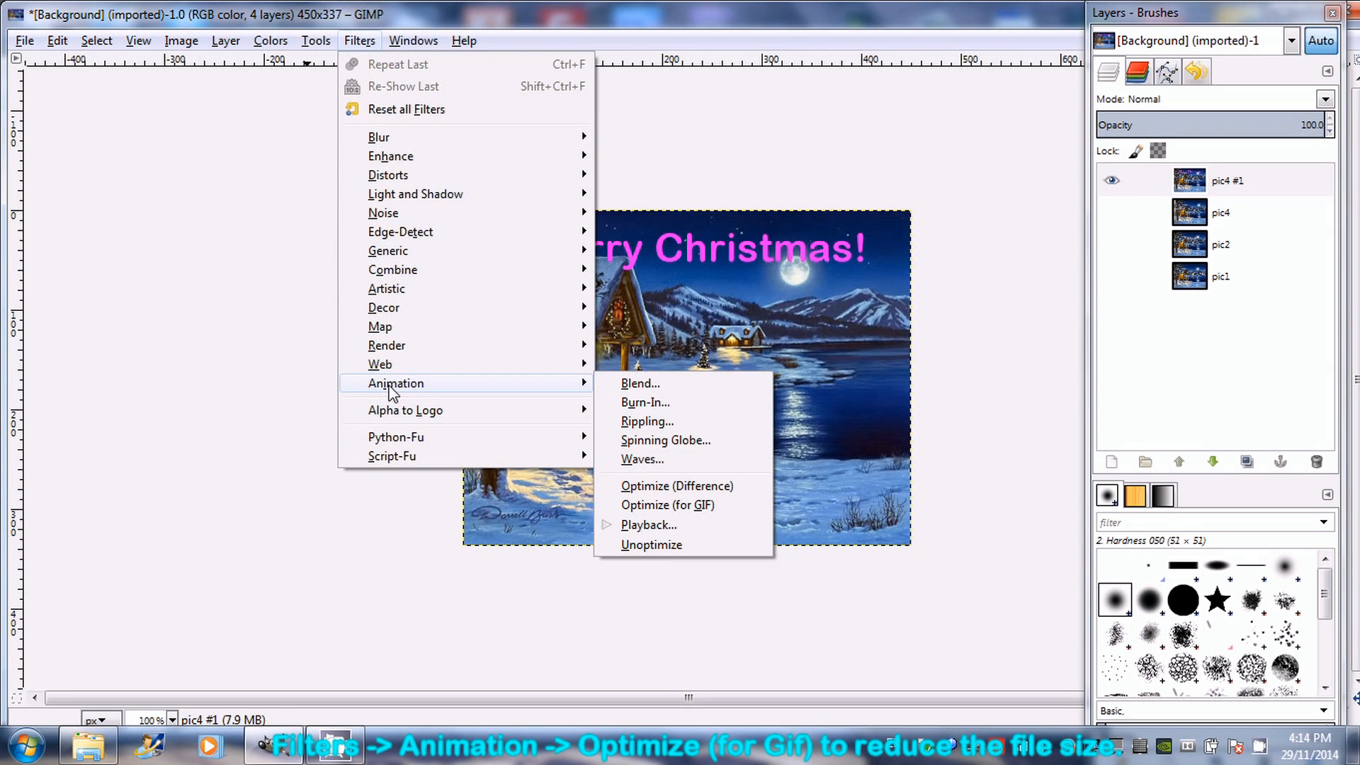
{"action": "mouse_move", "coordinate": [642, 515]}
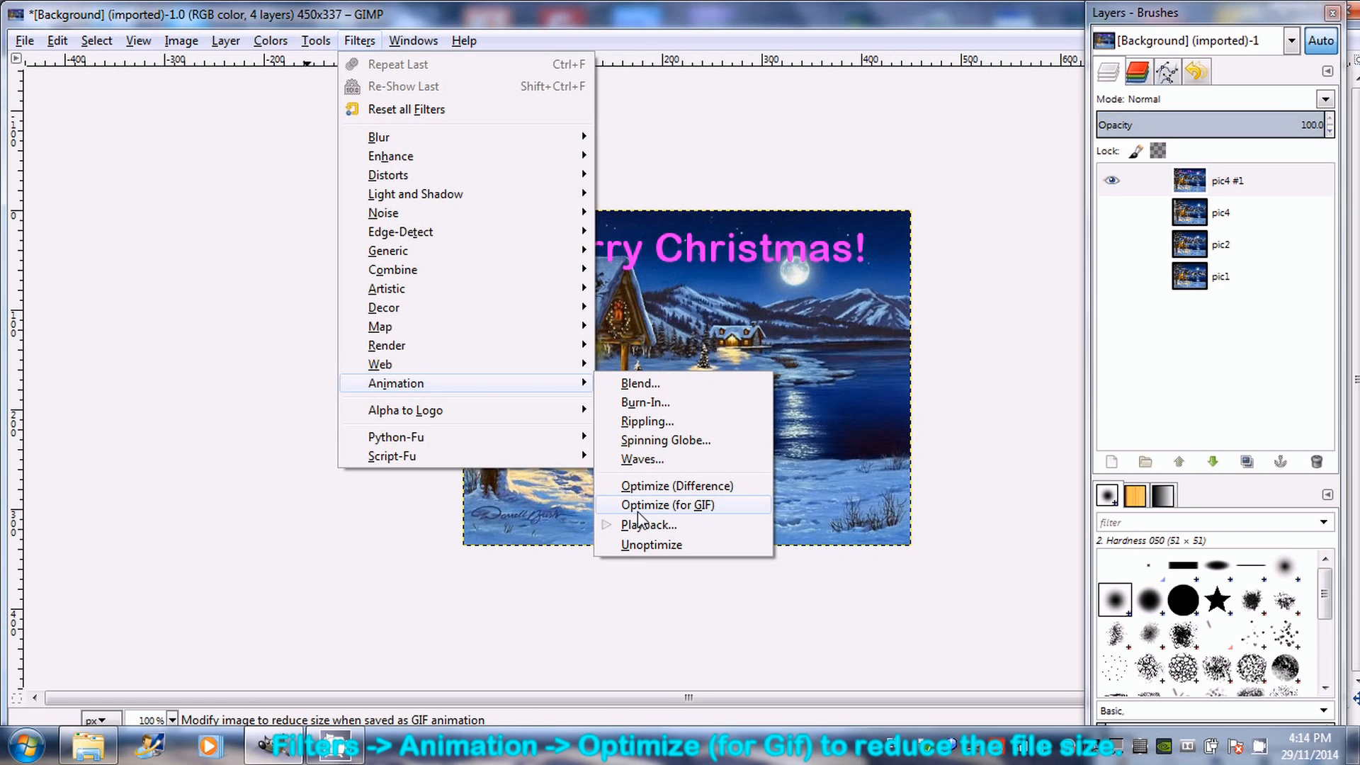
{"action": "left_click", "coordinate": [667, 504]}
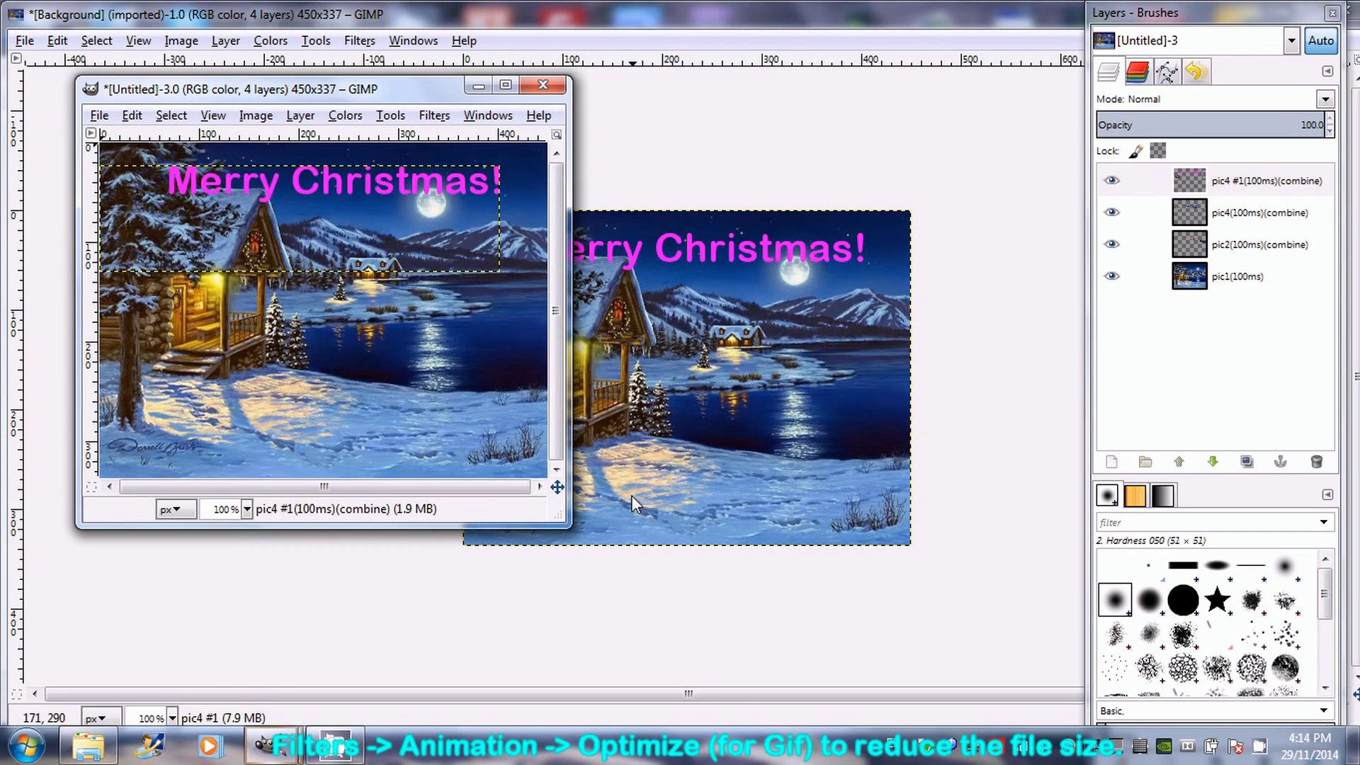
{"action": "mouse_move", "coordinate": [434, 126]}
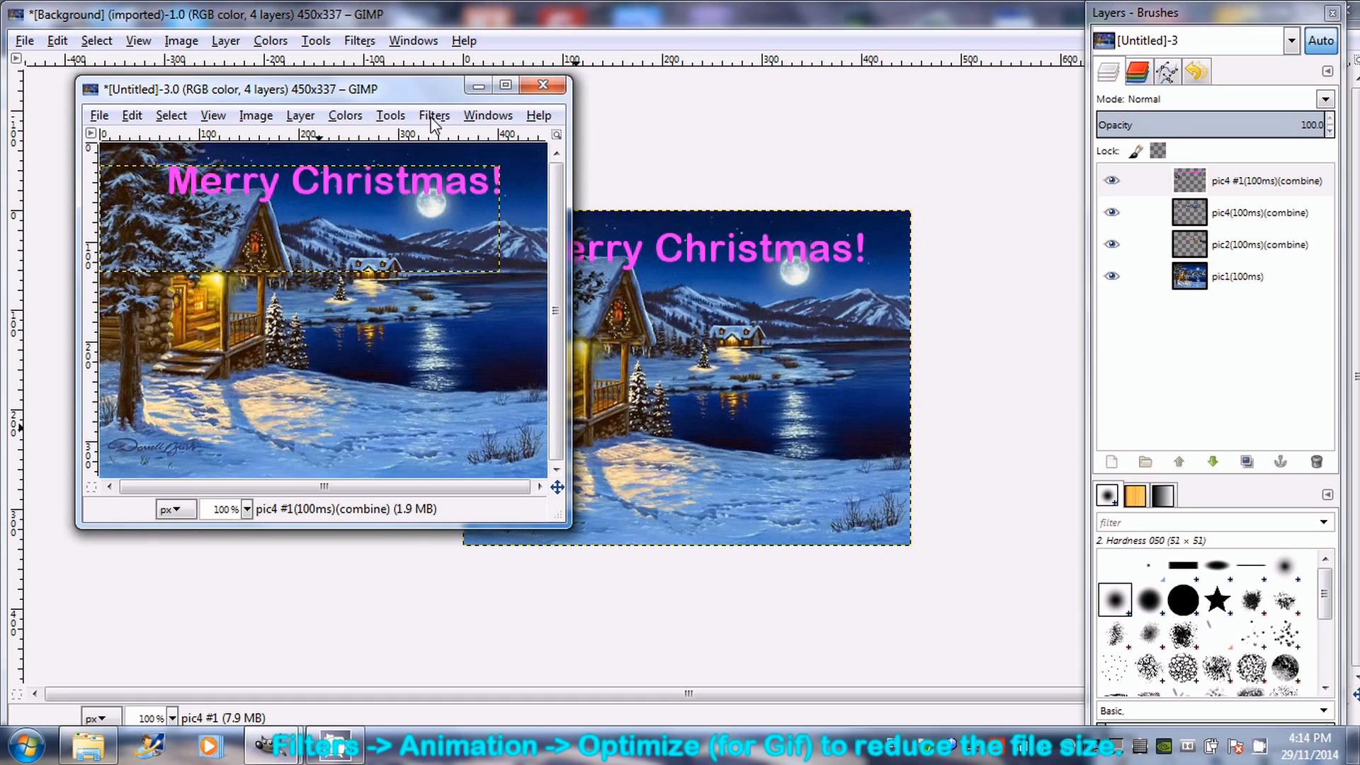
Play the optimized four-frame animation in Animation Playback, then stop it.
{"action": "left_click", "coordinate": [434, 115]}
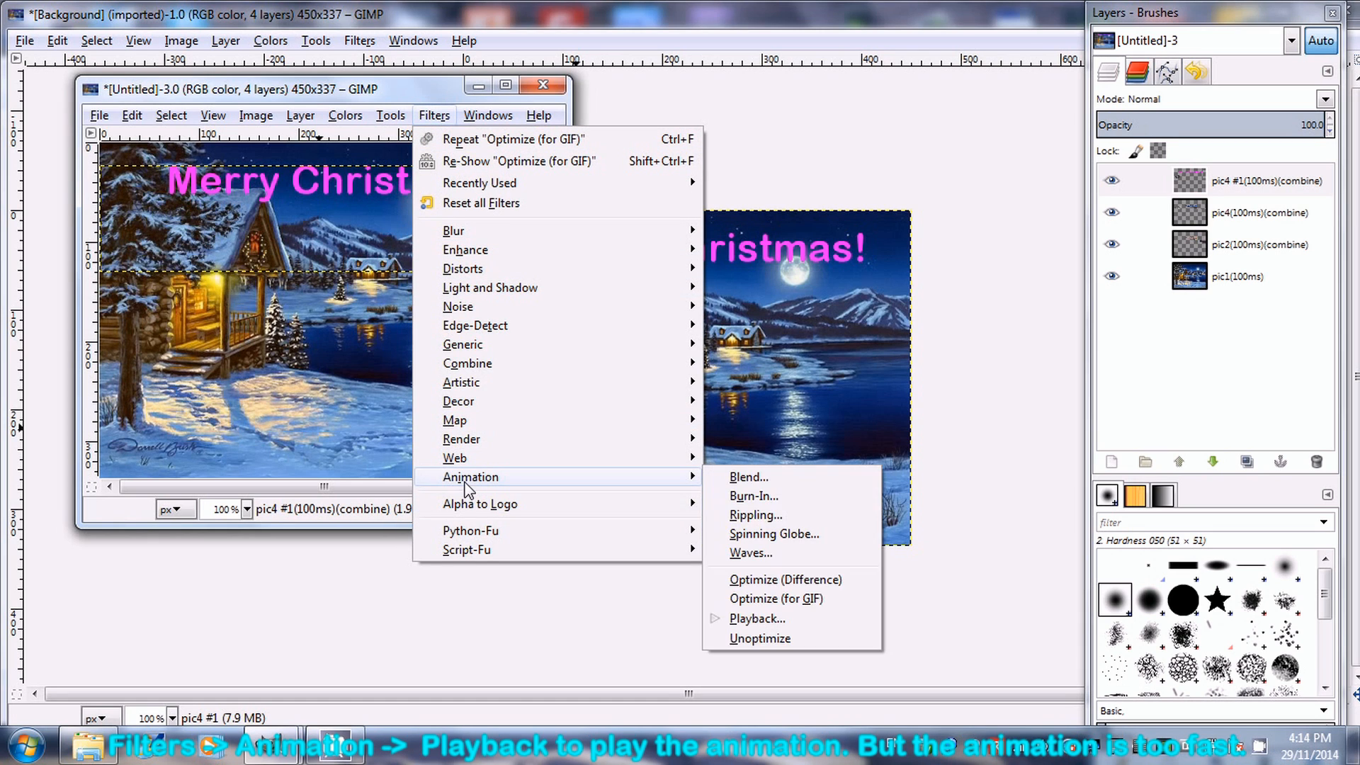
{"action": "mouse_move", "coordinate": [757, 618]}
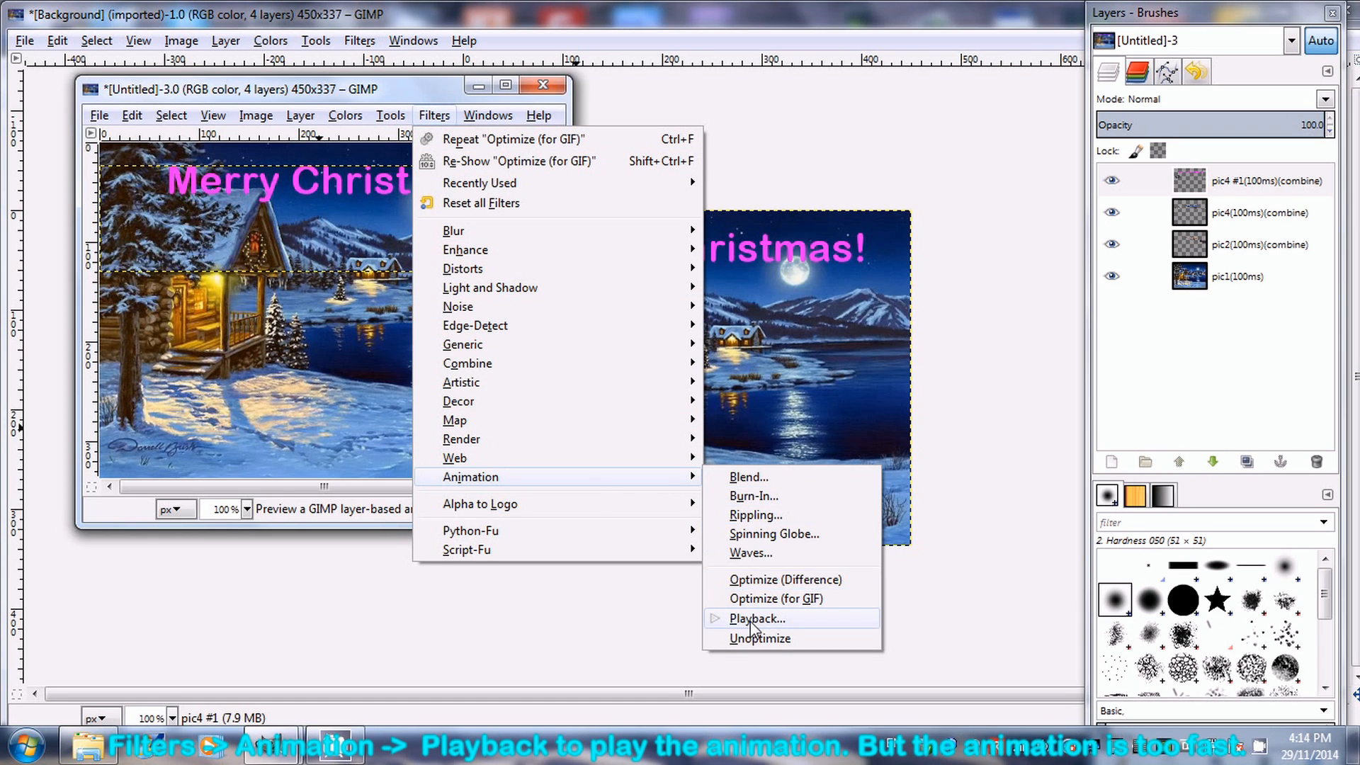
{"action": "left_click", "coordinate": [756, 618]}
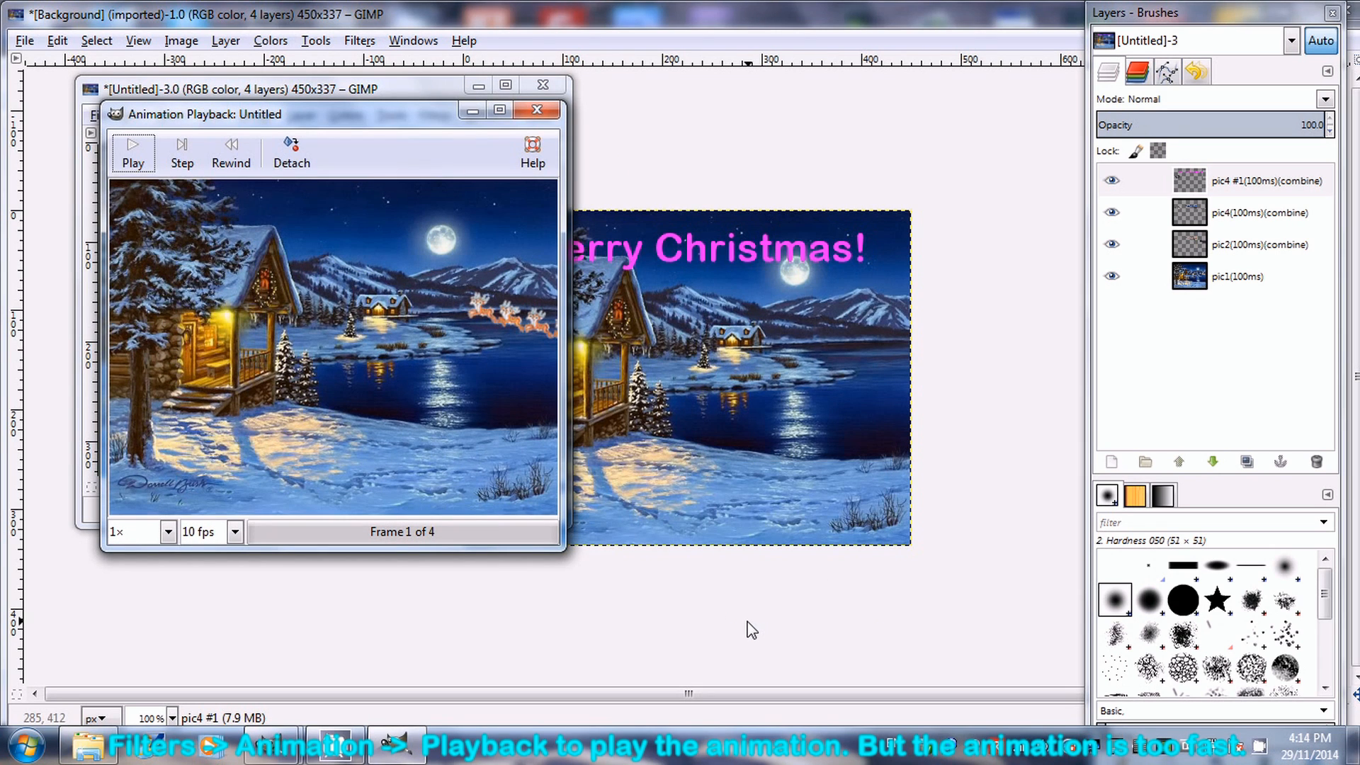
{"action": "left_click", "coordinate": [134, 149]}
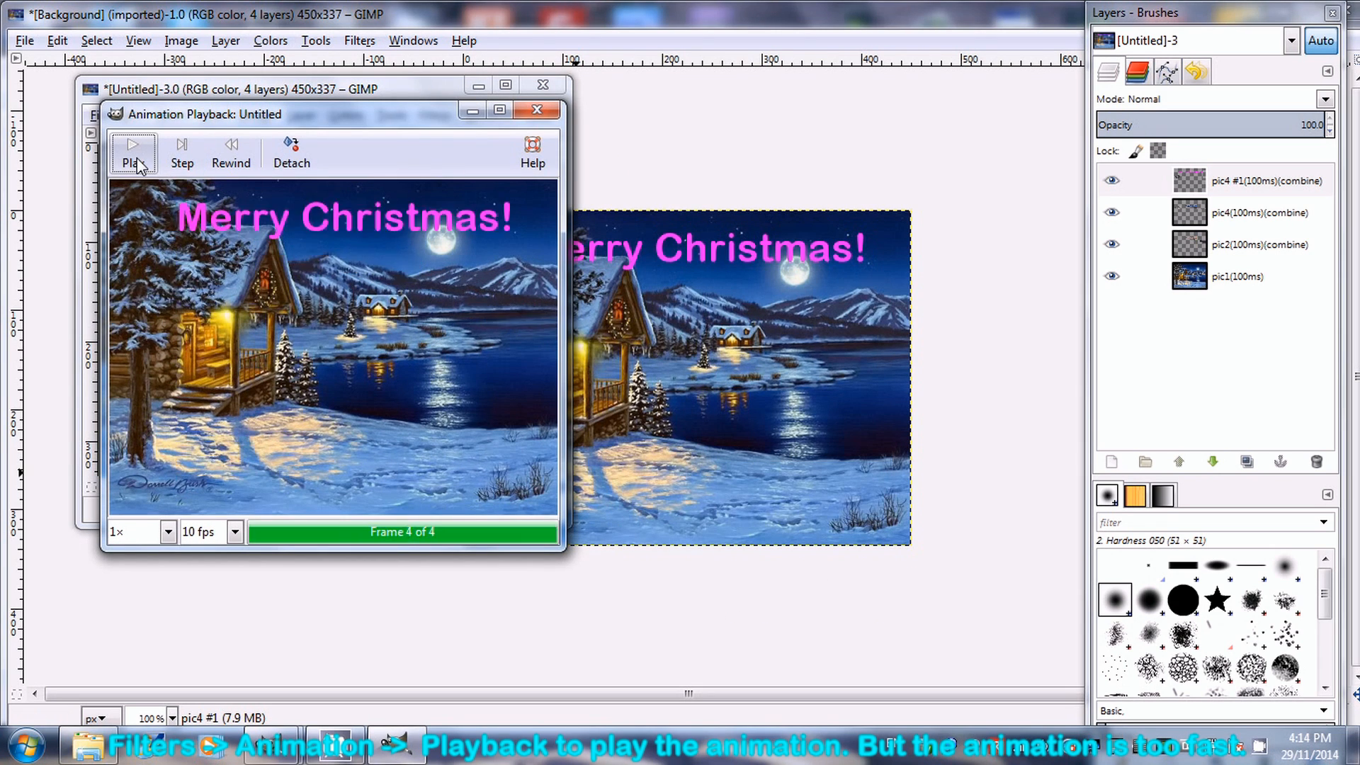
{"action": "left_click", "coordinate": [134, 149]}
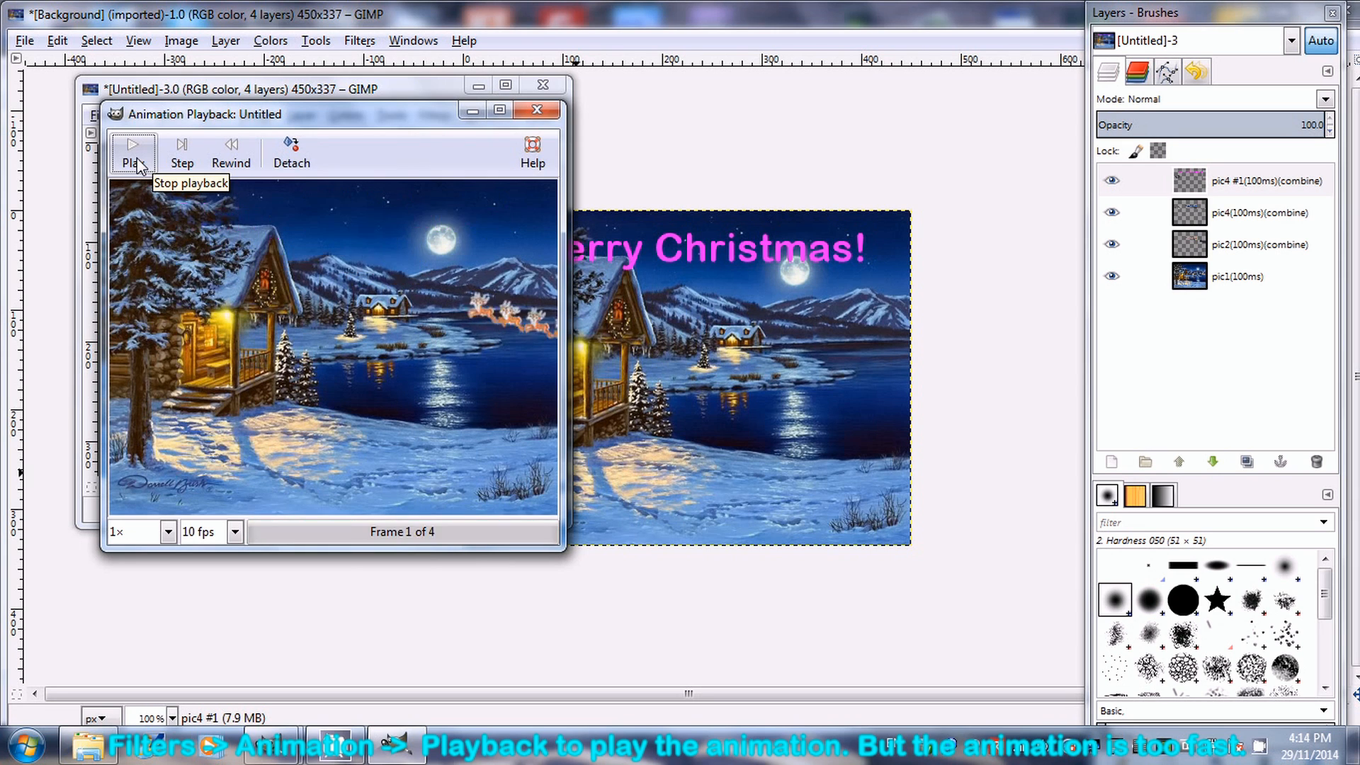
Close the preview and set the greeting text frame's duration to 1000ms in its layer name.
{"action": "left_click", "coordinate": [537, 110]}
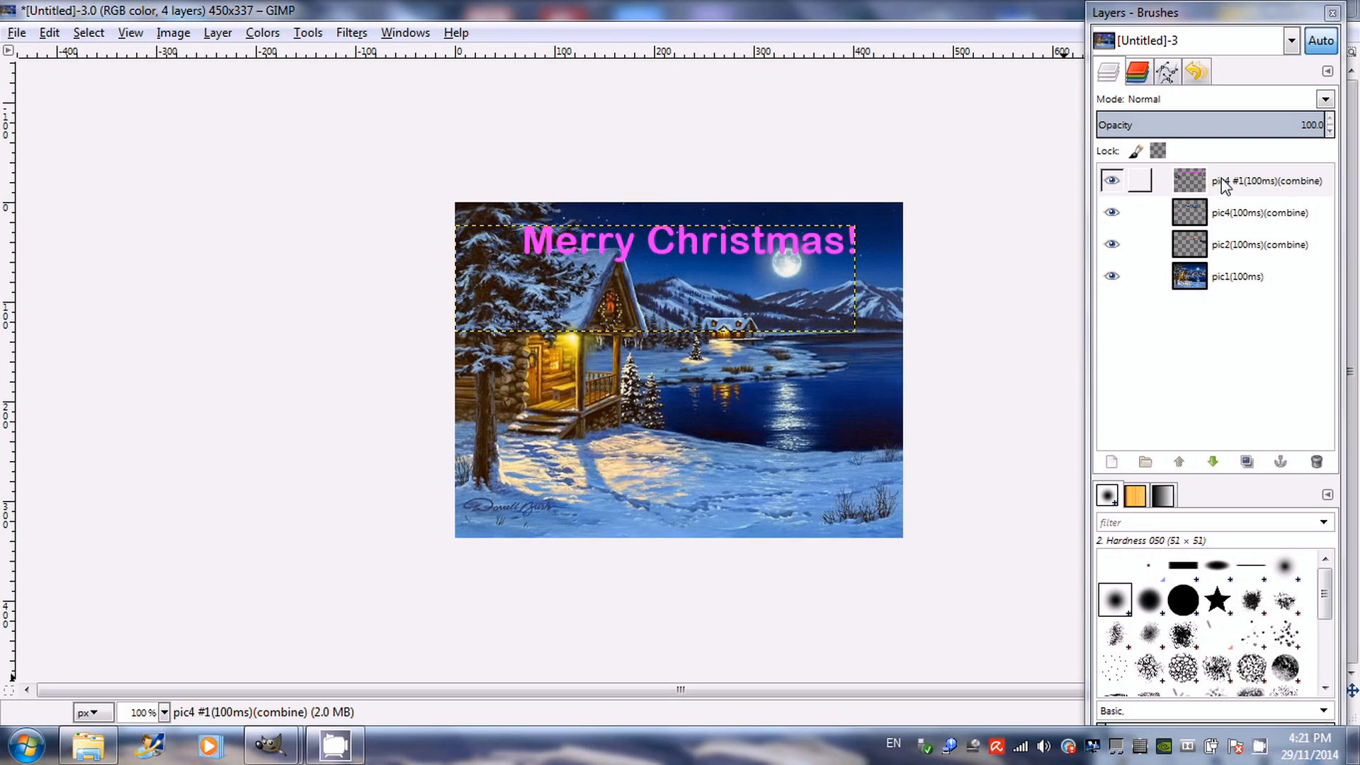
{"action": "double_click", "coordinate": [1266, 181]}
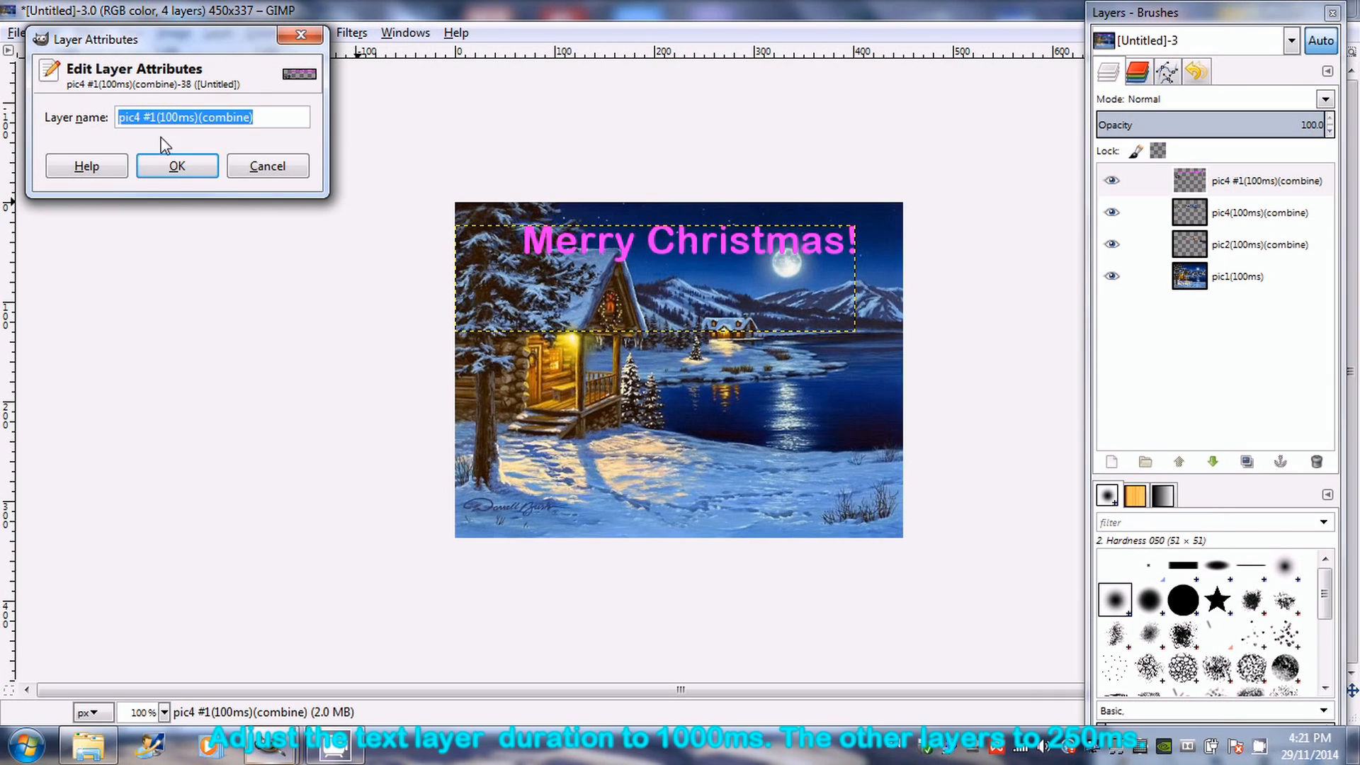
{"action": "left_click", "coordinate": [206, 117]}
{"action": "type", "text": "0"}
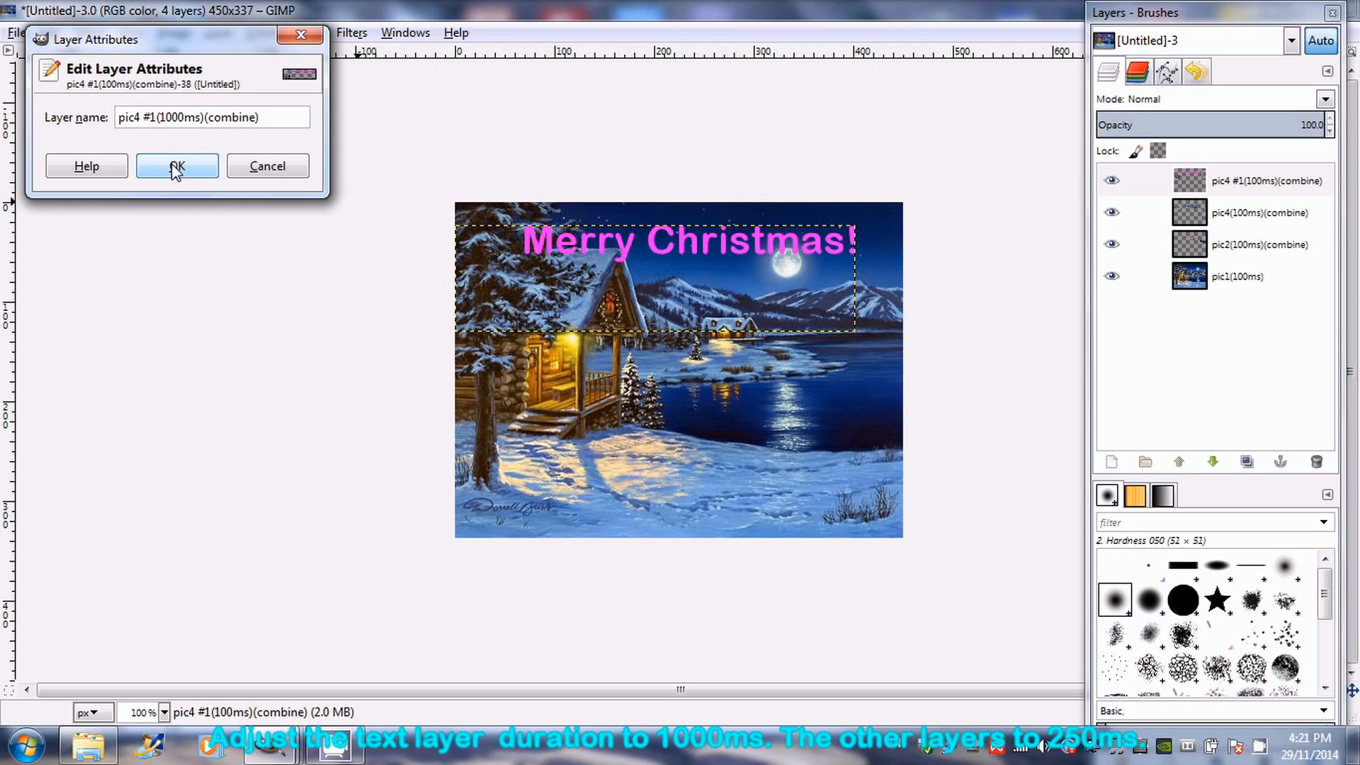
{"action": "left_click", "coordinate": [176, 166]}
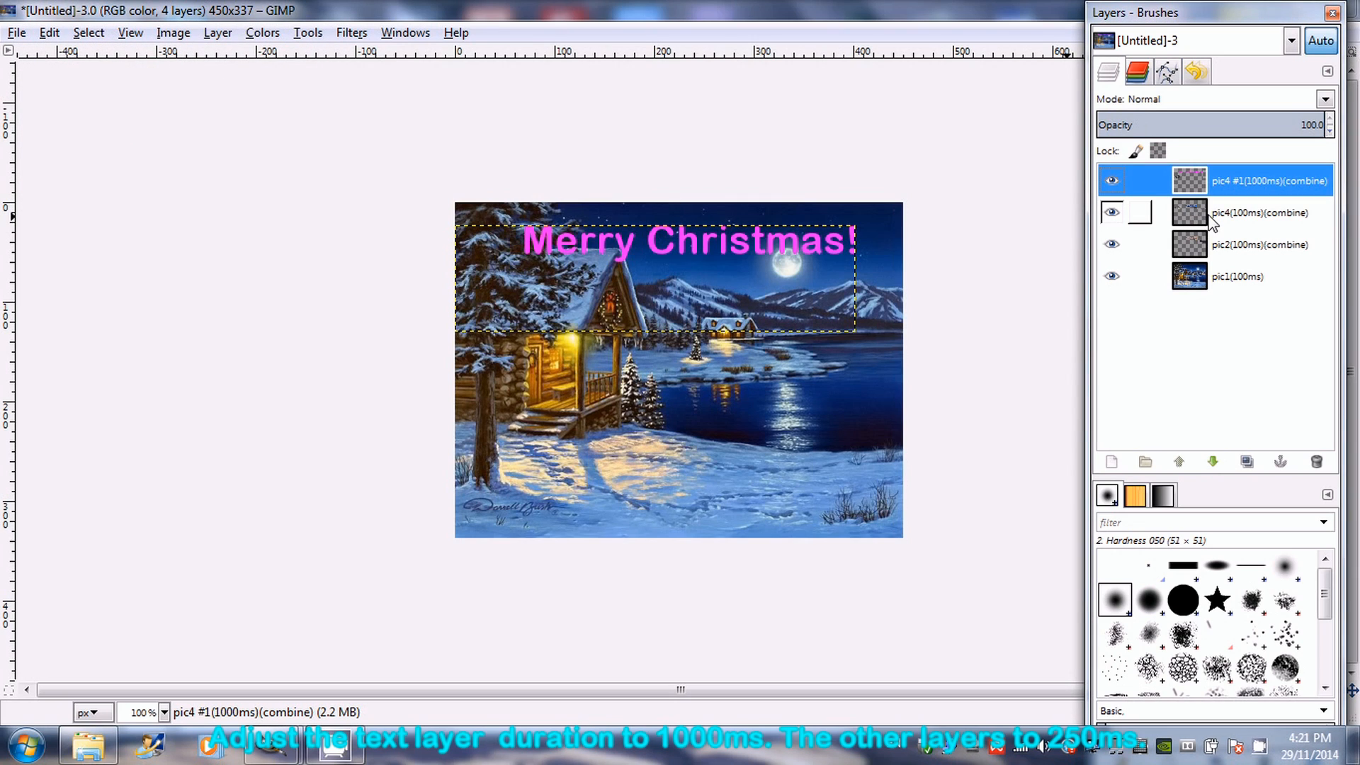
{"action": "left_click", "coordinate": [1111, 180]}
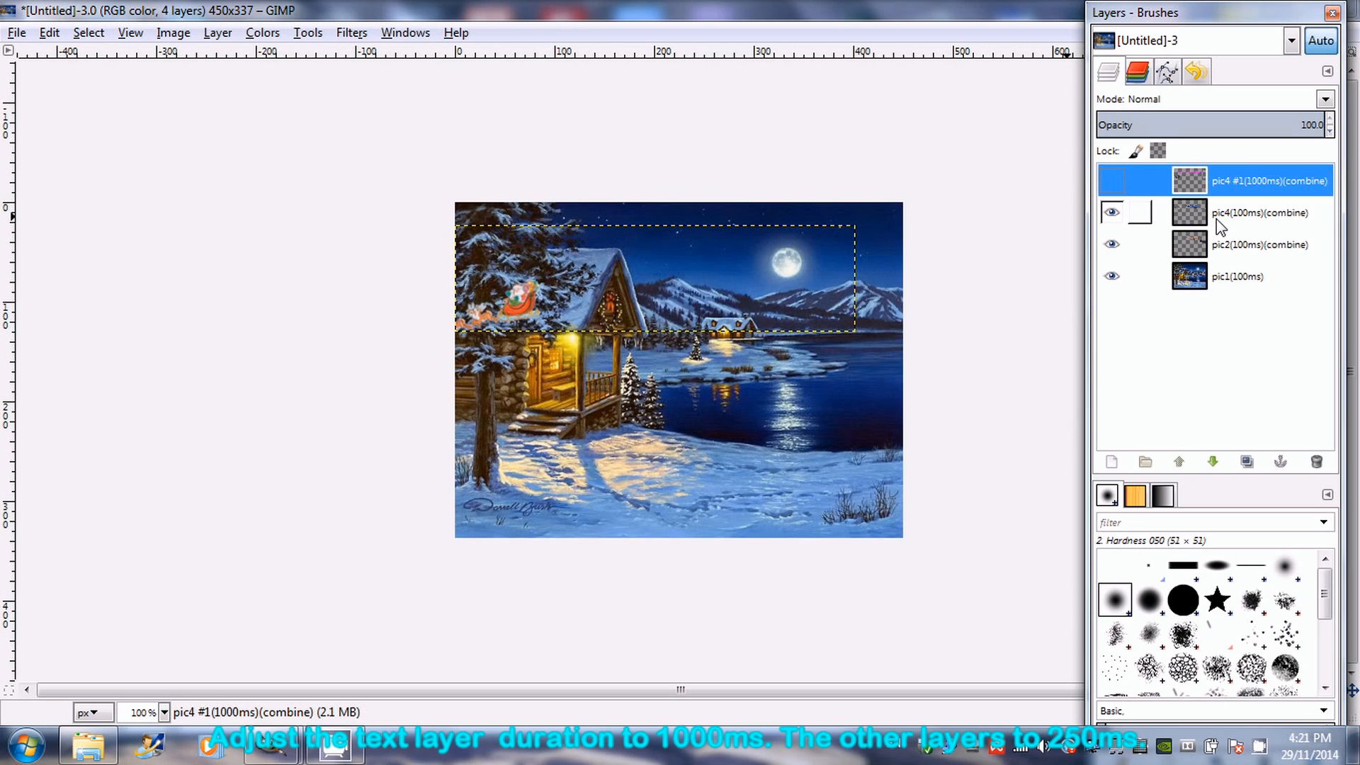
Retime frames pic4, pic2 and pic1 to 250ms by editing their layer names.
{"action": "double_click", "coordinate": [1260, 212]}
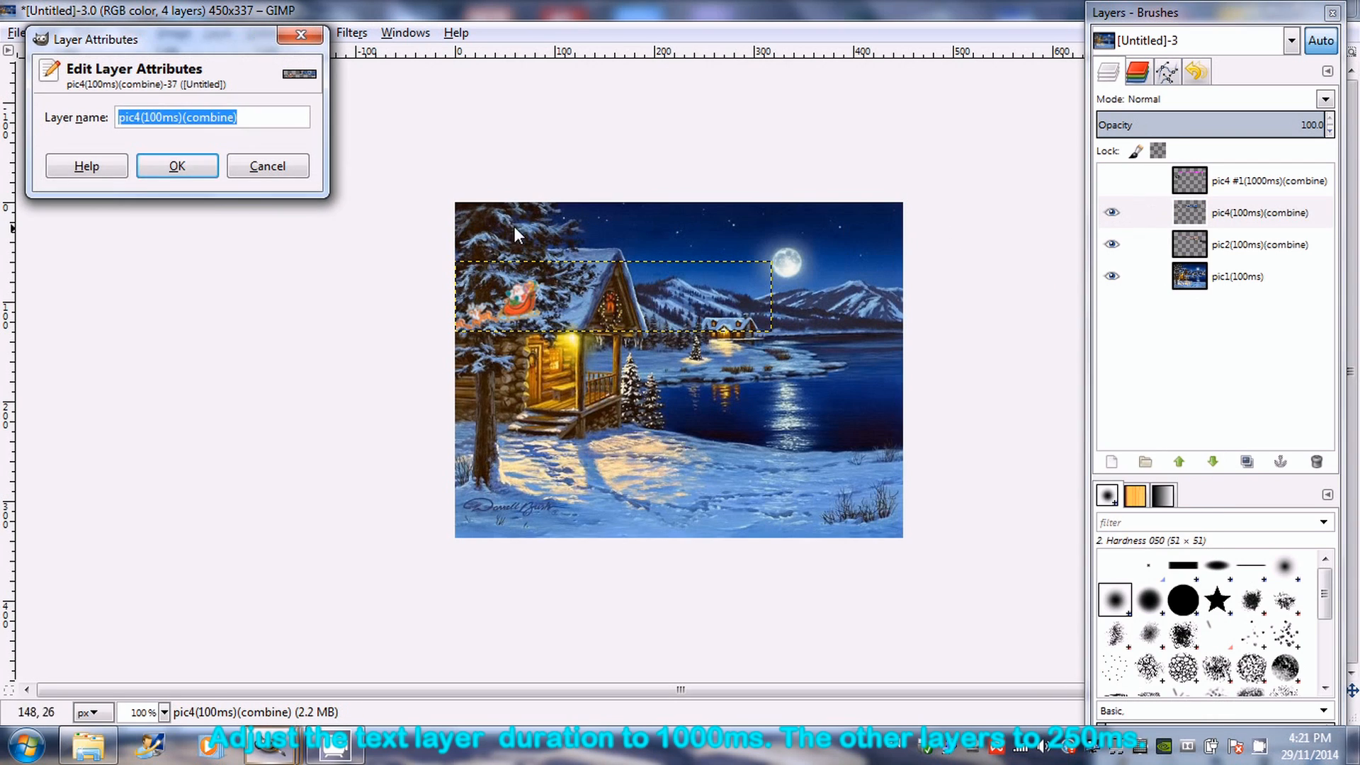
{"action": "left_click", "coordinate": [171, 118]}
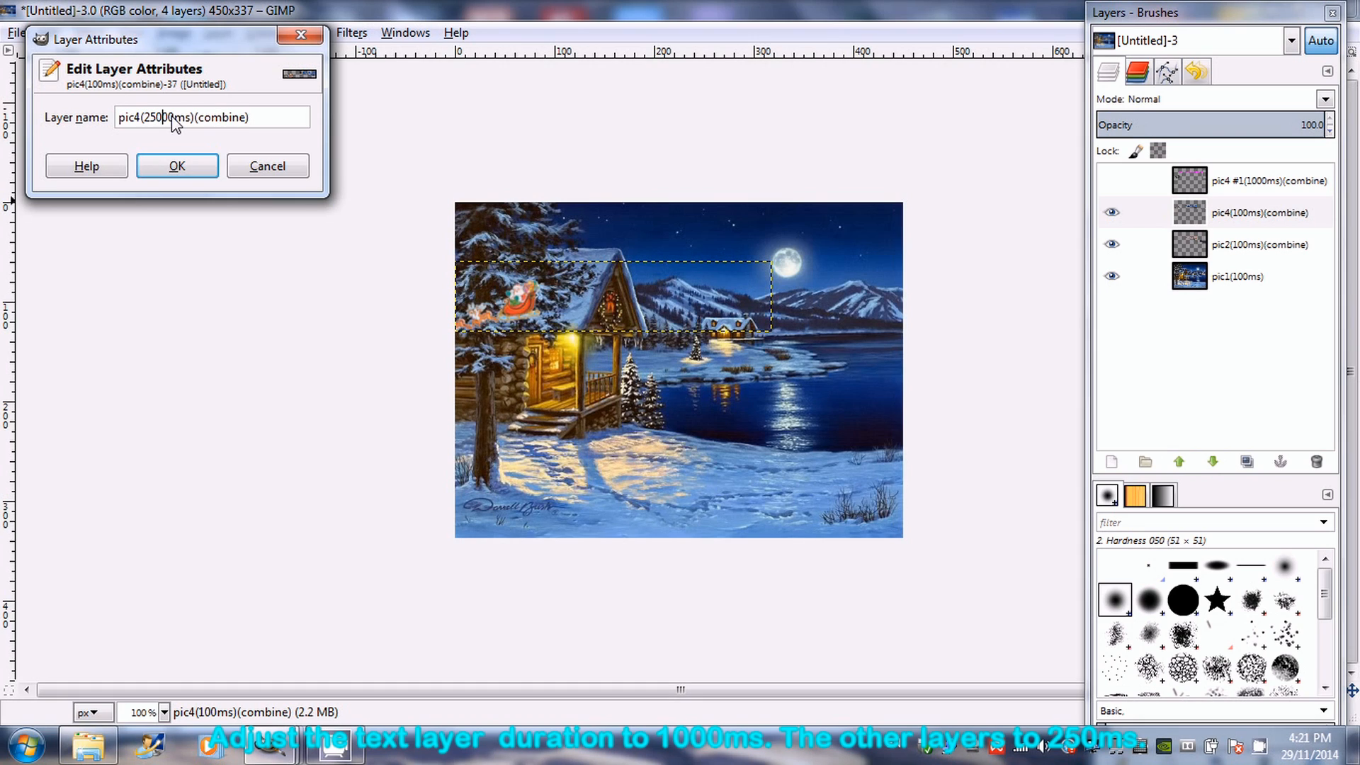
{"action": "key", "text": "BackSpace"}
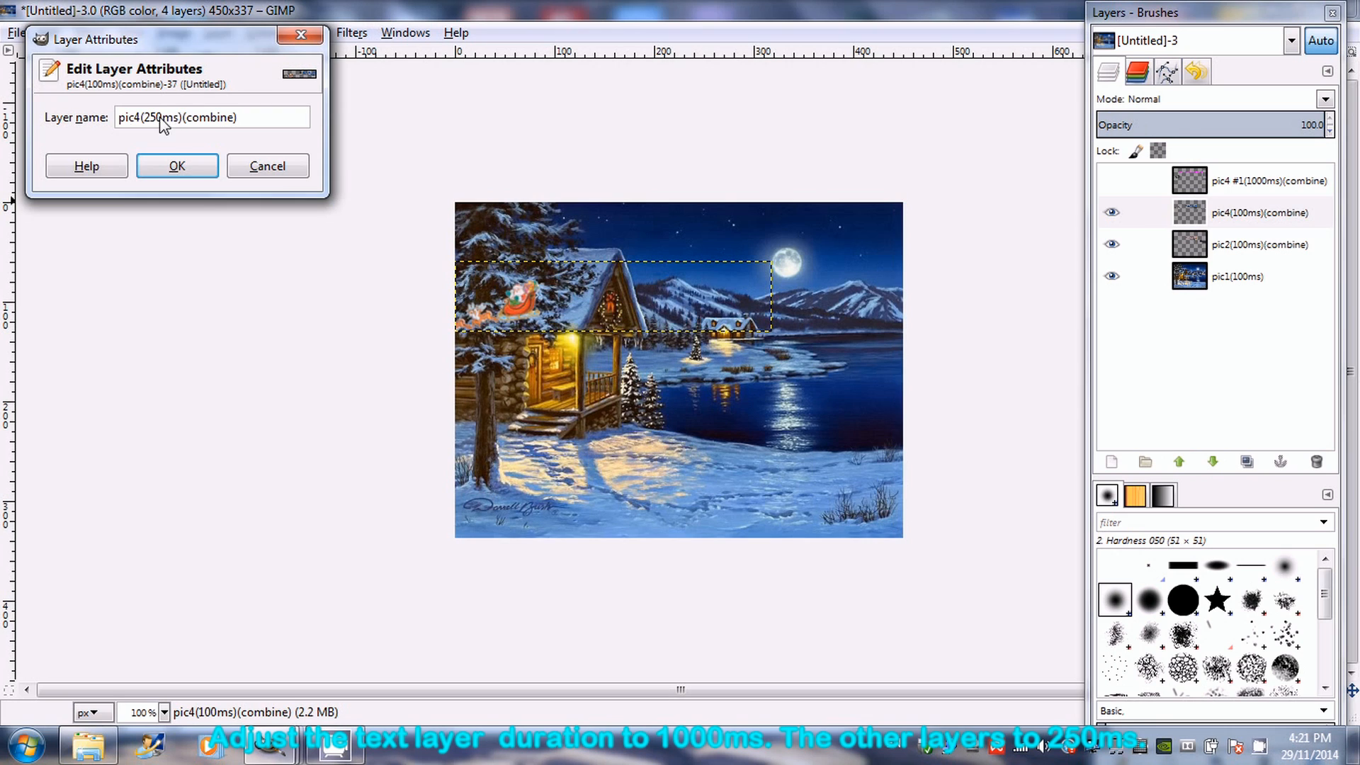
{"action": "left_click", "coordinate": [177, 166]}
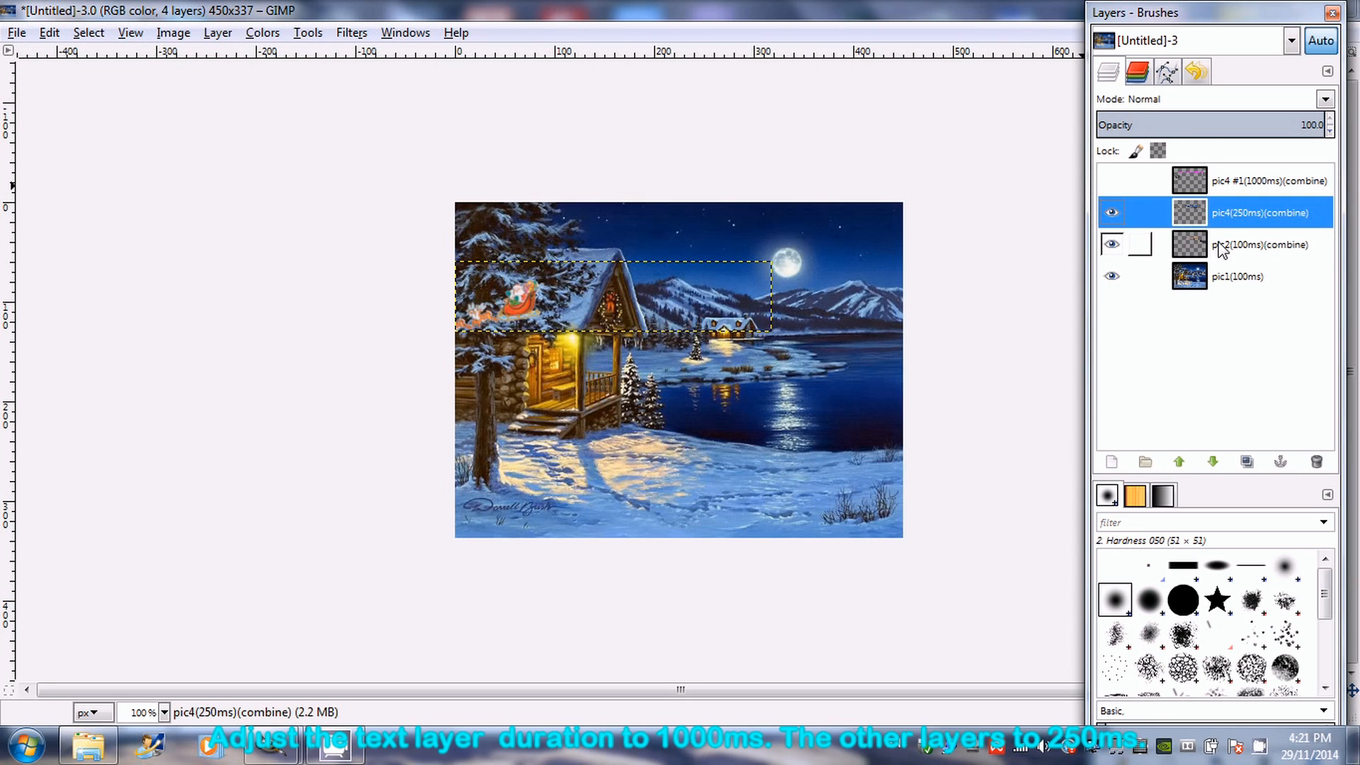
{"action": "double_click", "coordinate": [1263, 244]}
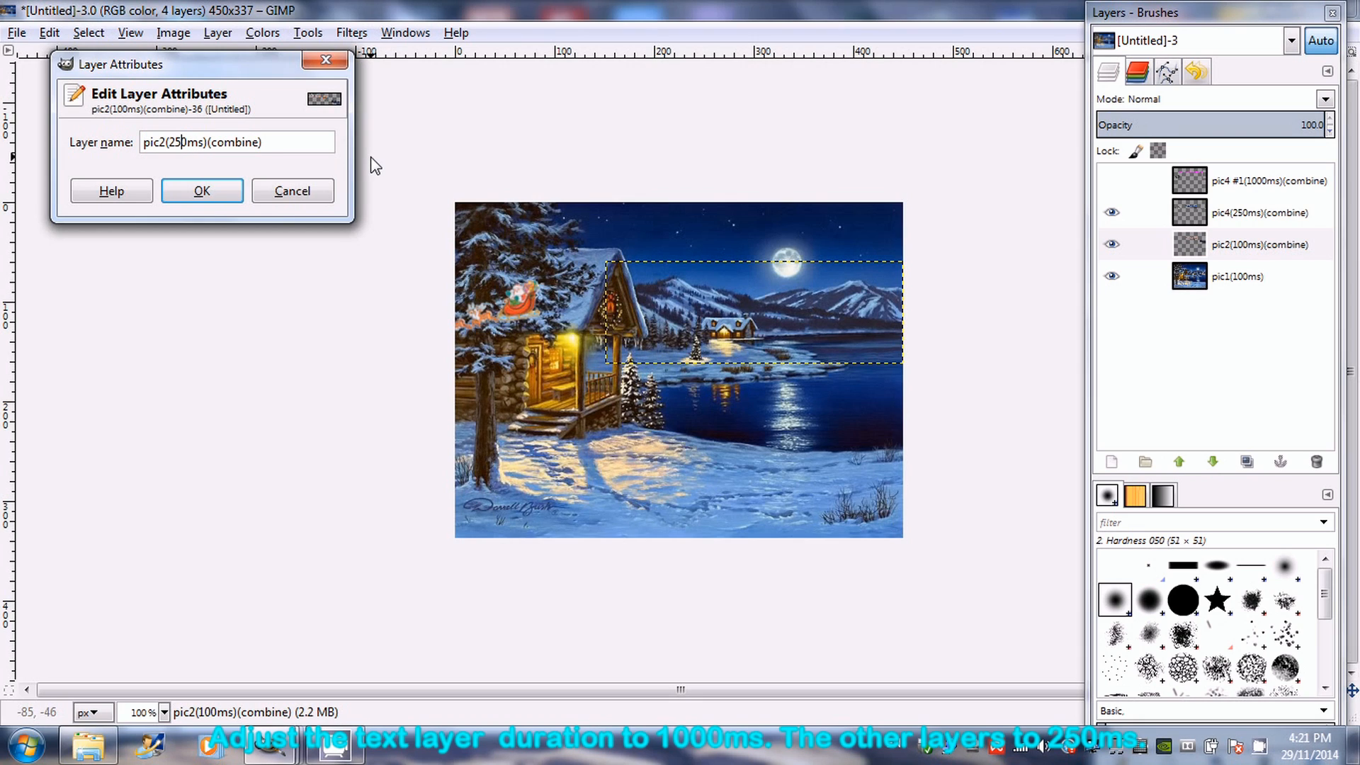
{"action": "left_click", "coordinate": [202, 191]}
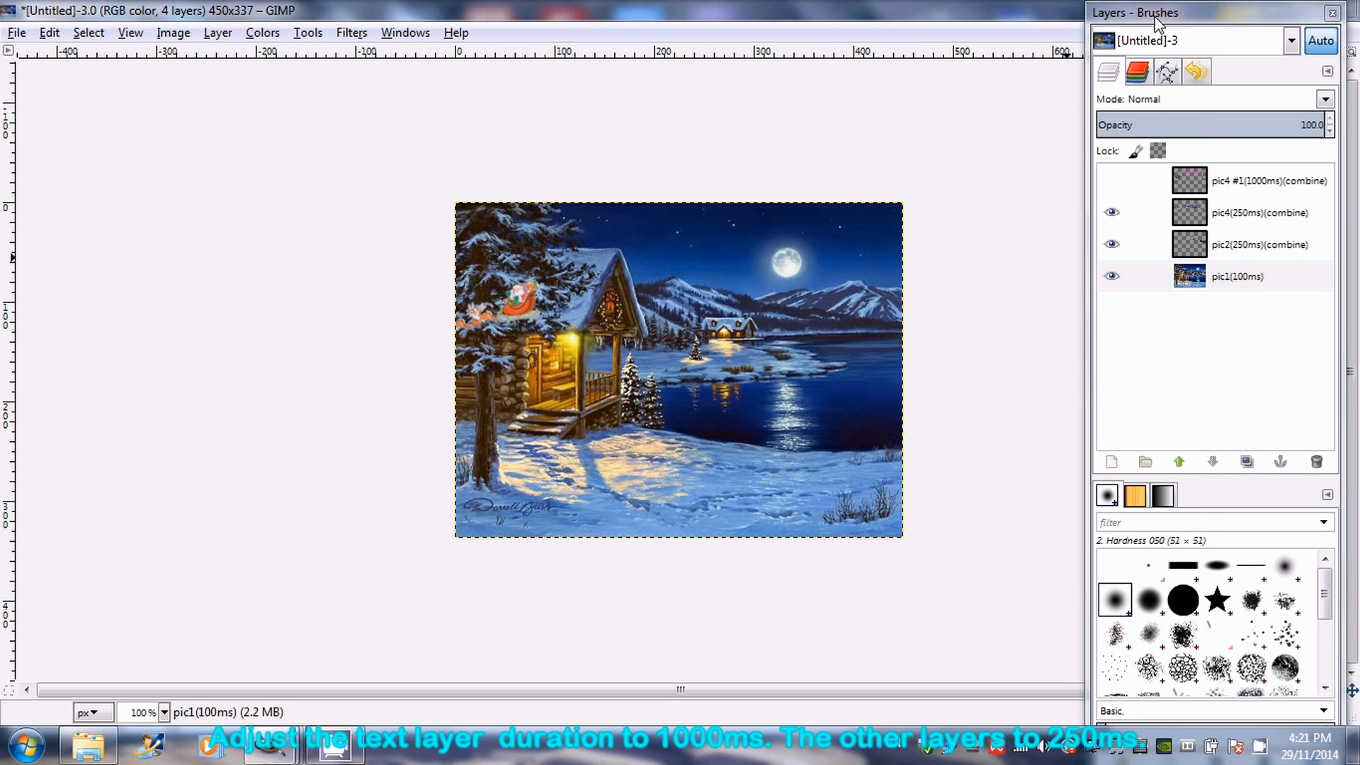
{"action": "double_click", "coordinate": [1237, 276]}
{"action": "type", "text": "pic1(20ms)"}
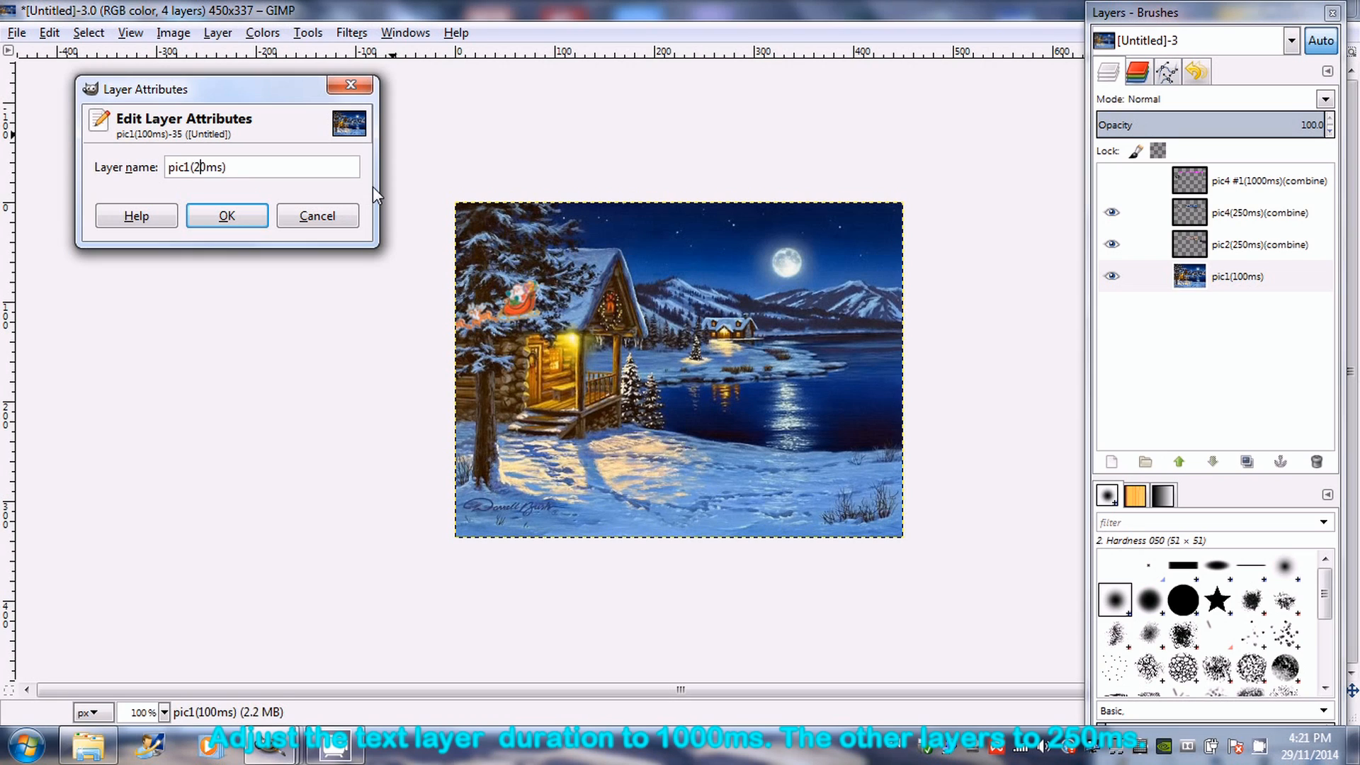
{"action": "left_click", "coordinate": [226, 216]}
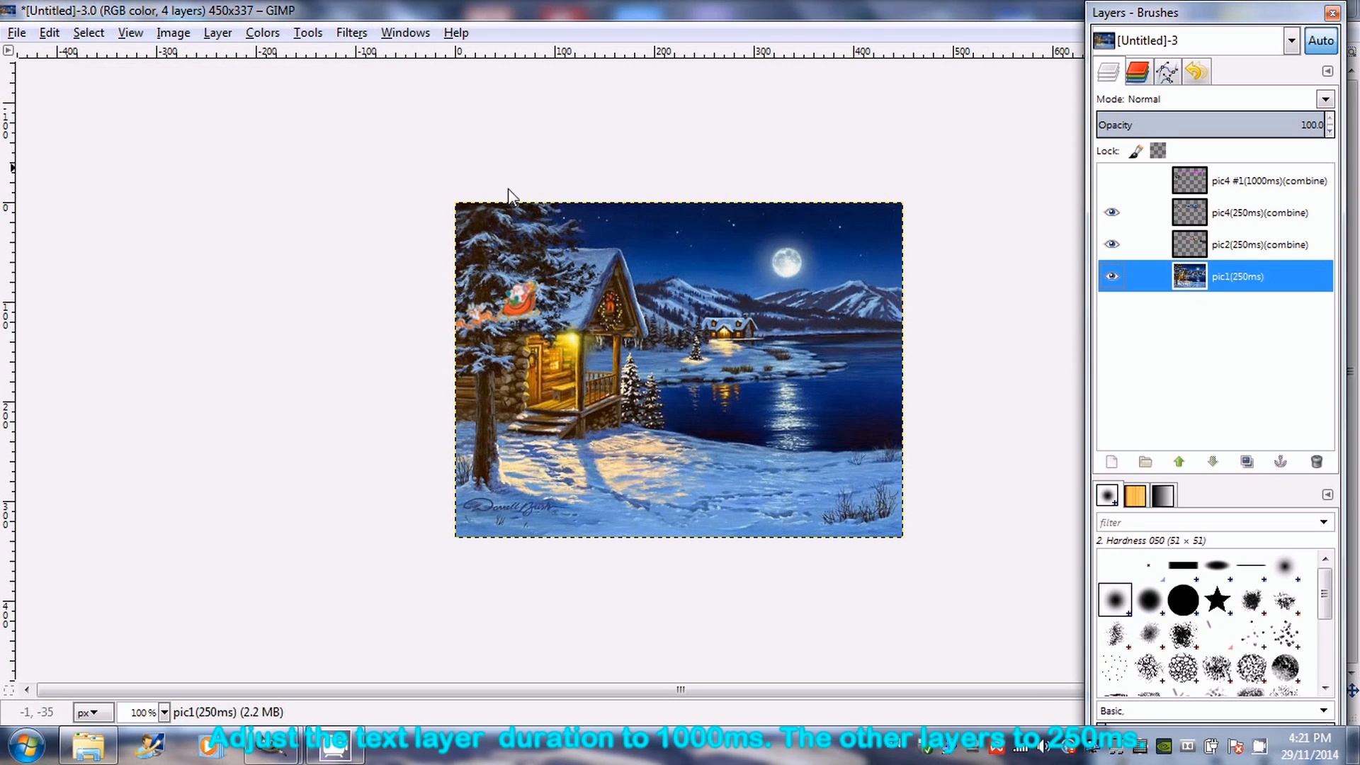
{"action": "mouse_move", "coordinate": [717, 286]}
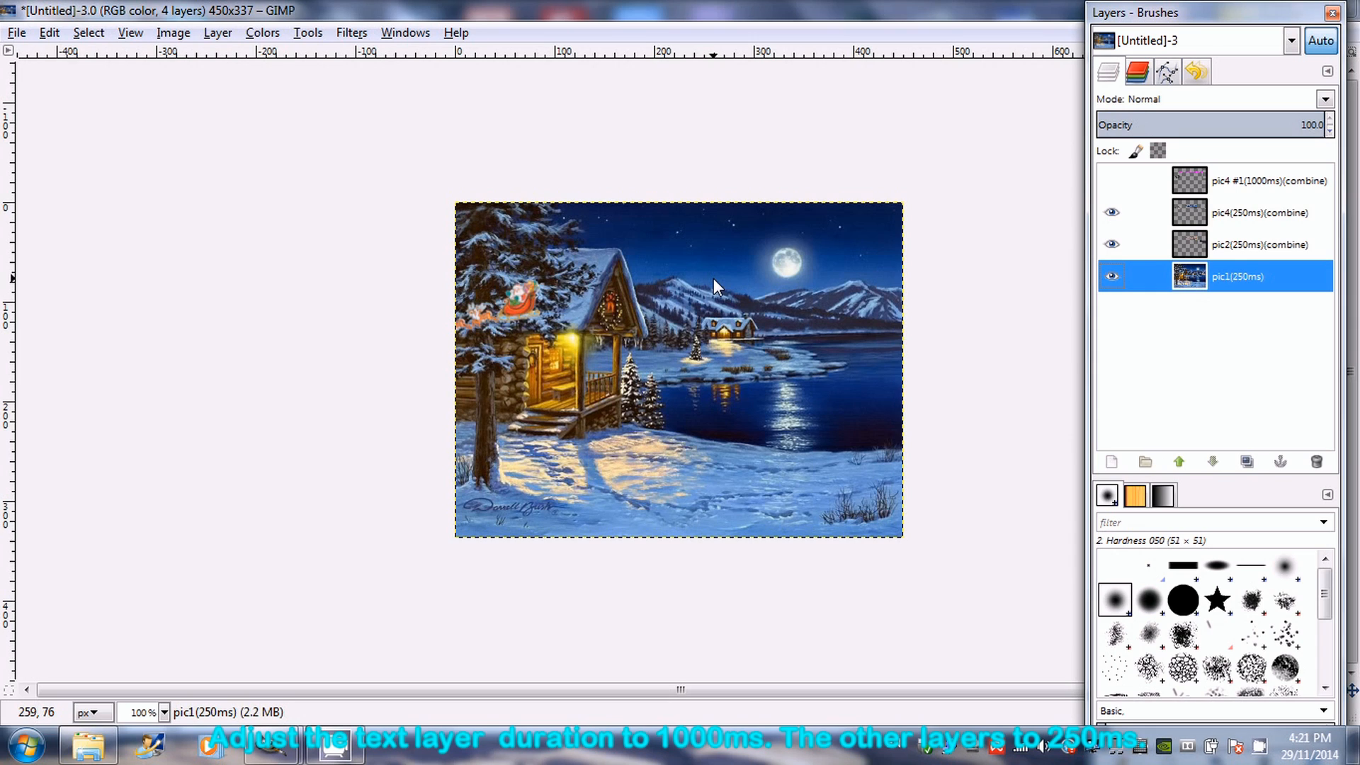
{"action": "mouse_move", "coordinate": [363, 42]}
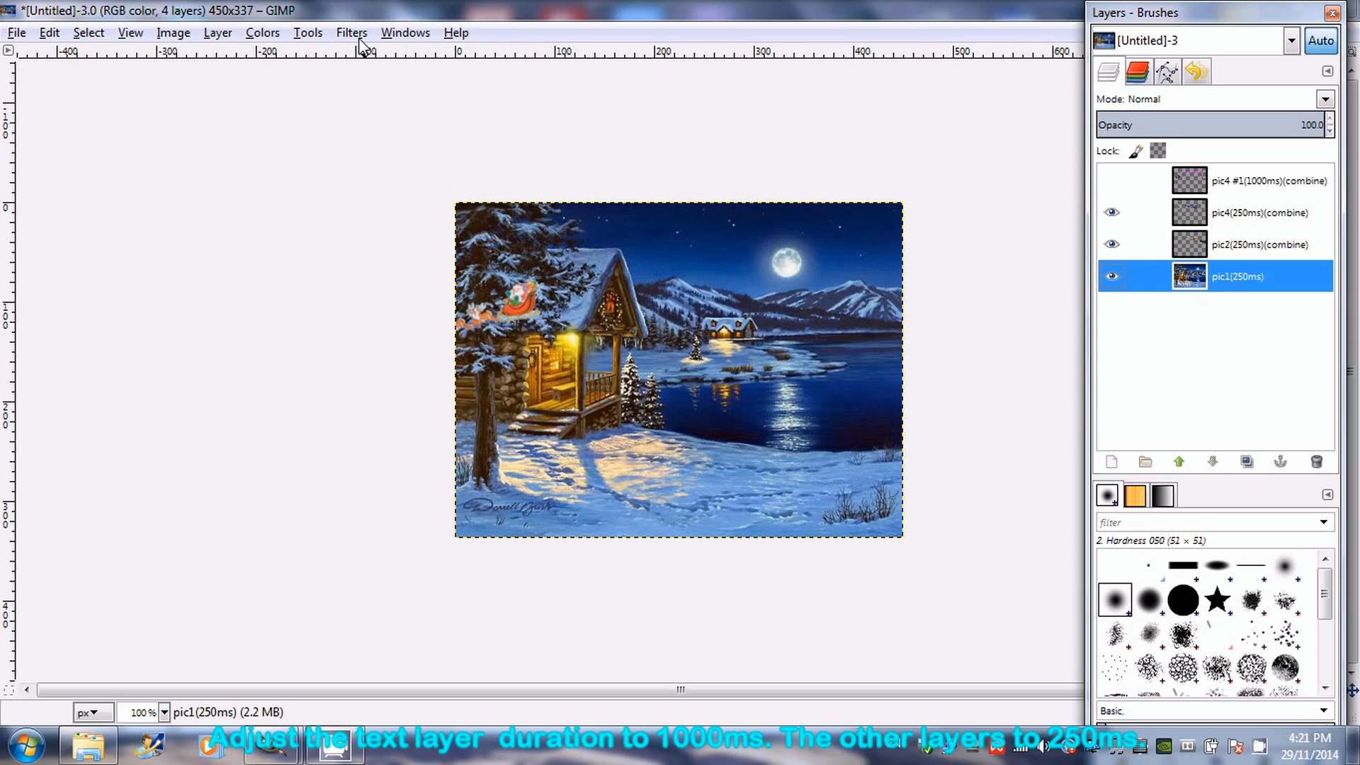
Optimize the retimed animation for GIF, play it maximized in Animation Playback, then close it.
{"action": "left_click", "coordinate": [352, 32]}
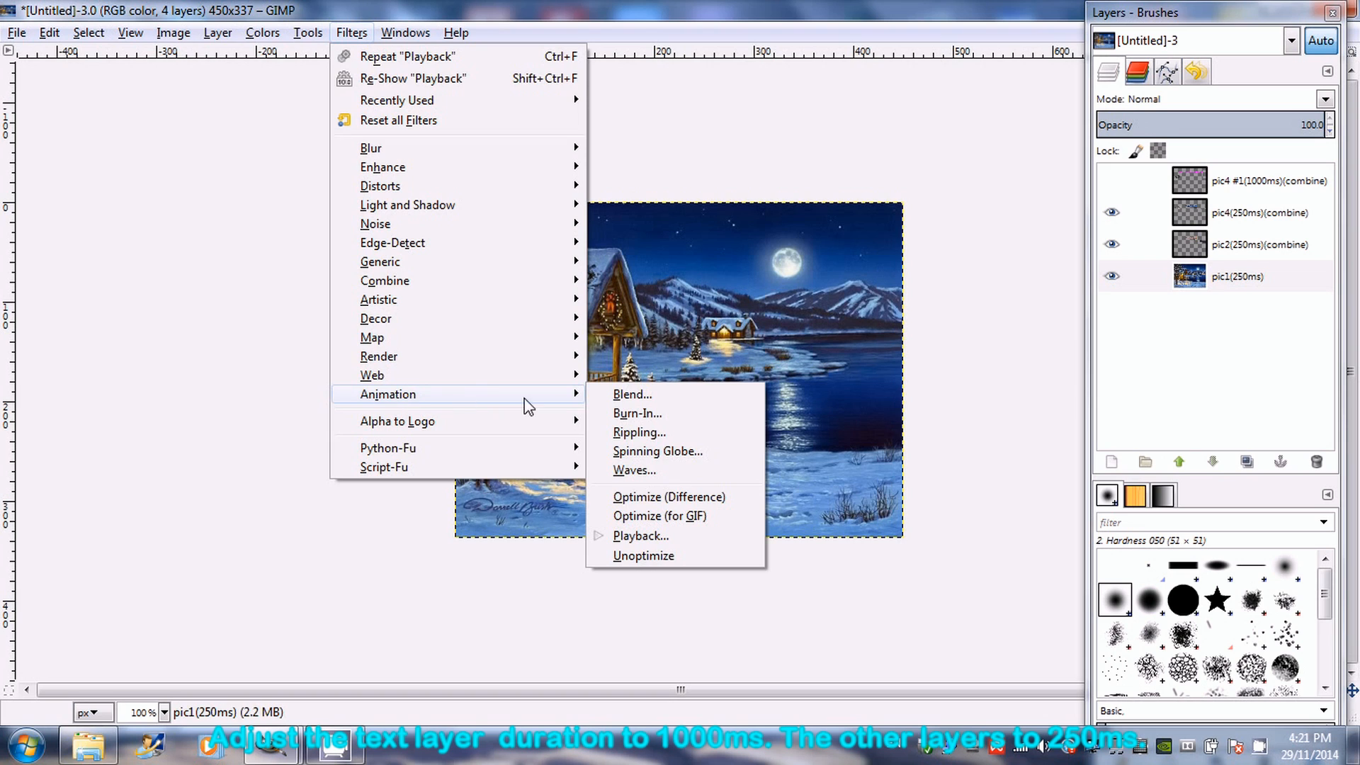
{"action": "left_click", "coordinate": [640, 535]}
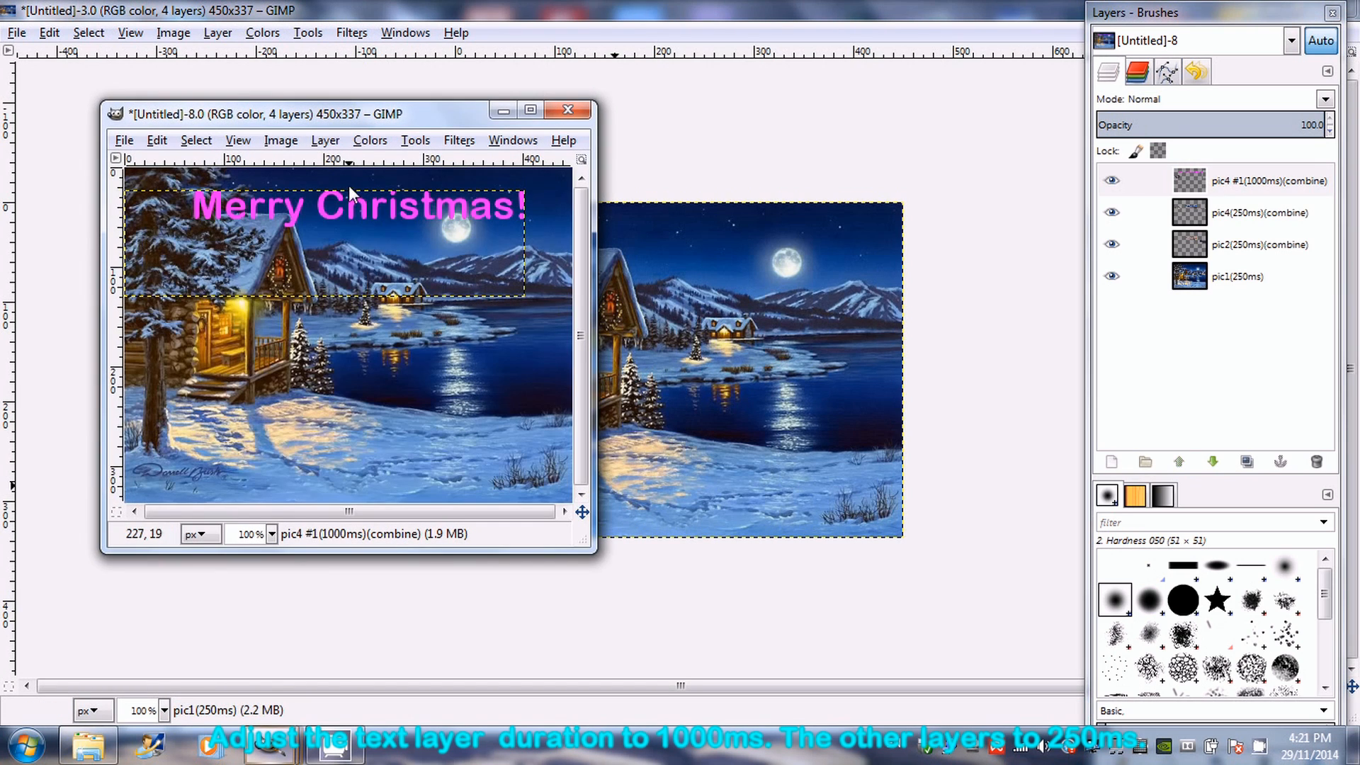
{"action": "left_click", "coordinate": [459, 140]}
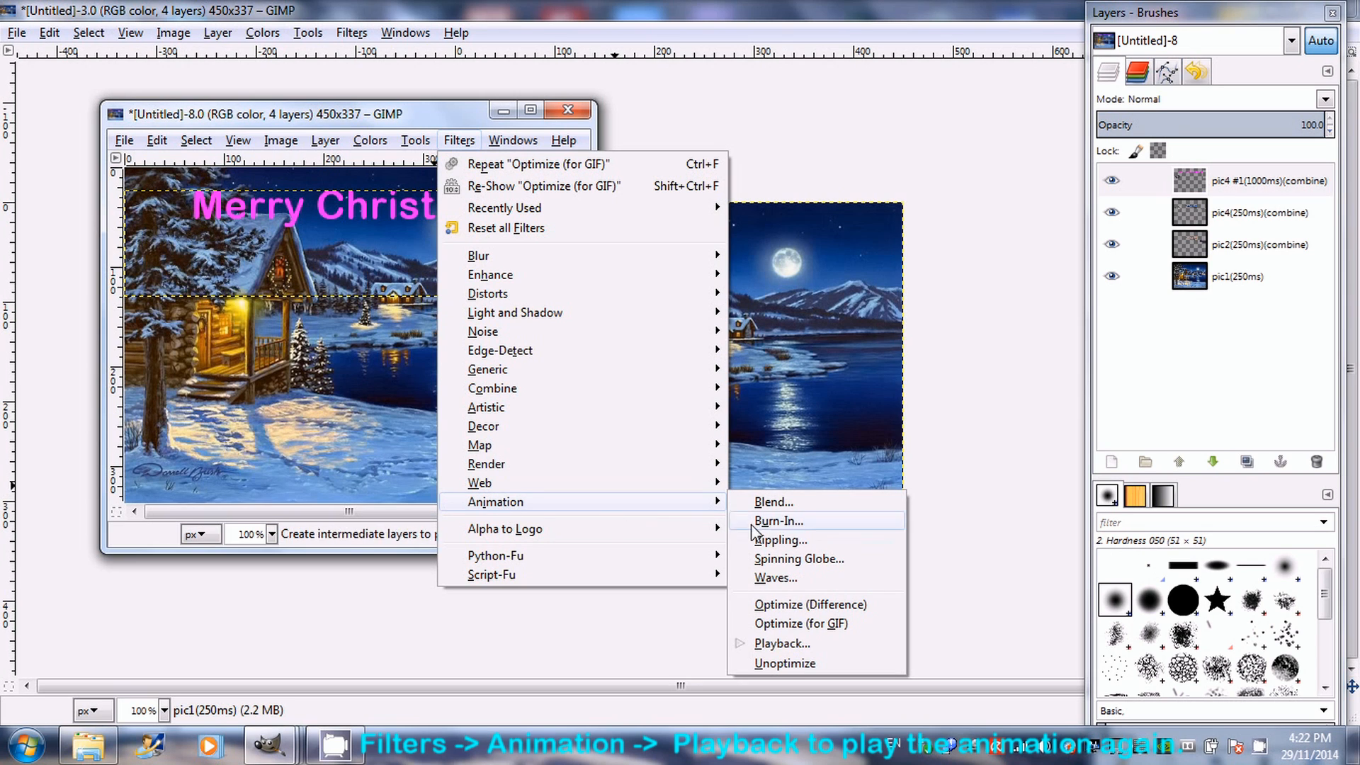
{"action": "left_click", "coordinate": [782, 644]}
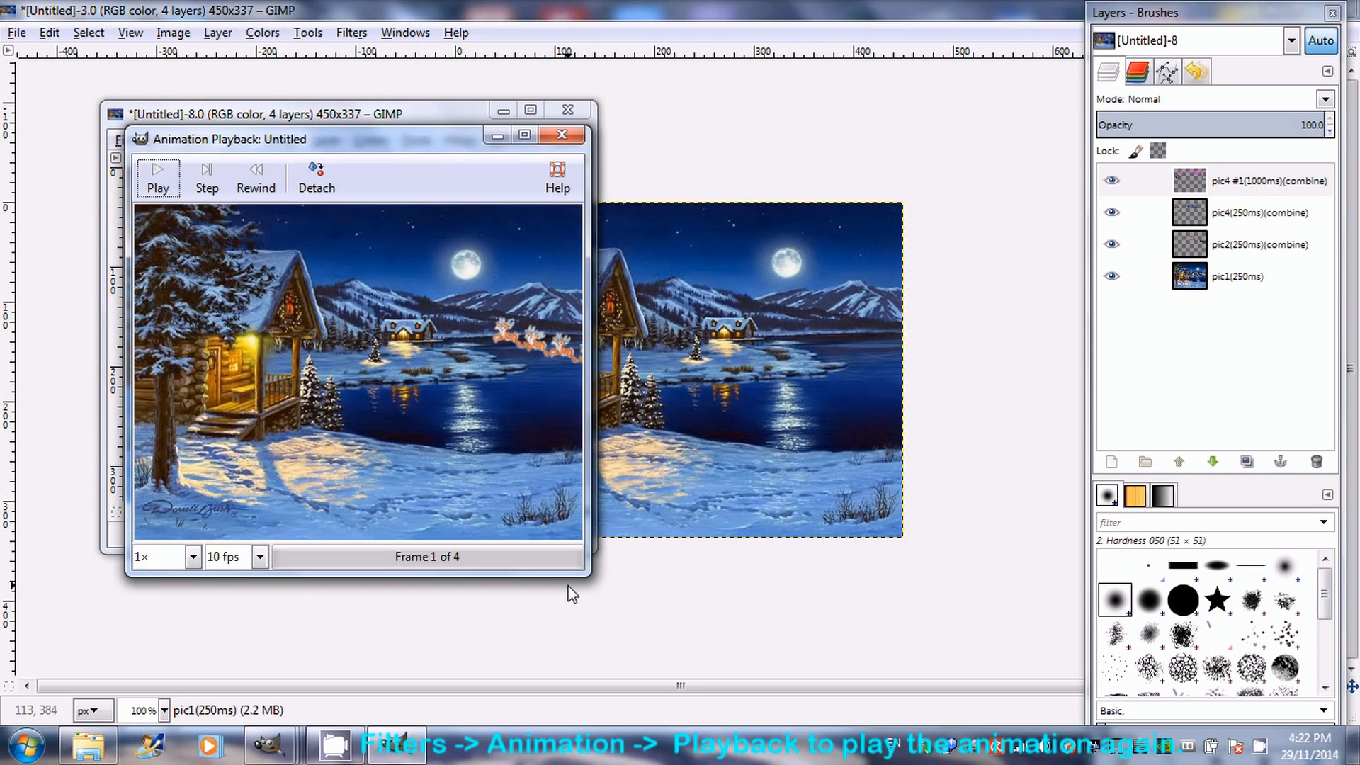
{"action": "left_click", "coordinate": [158, 176]}
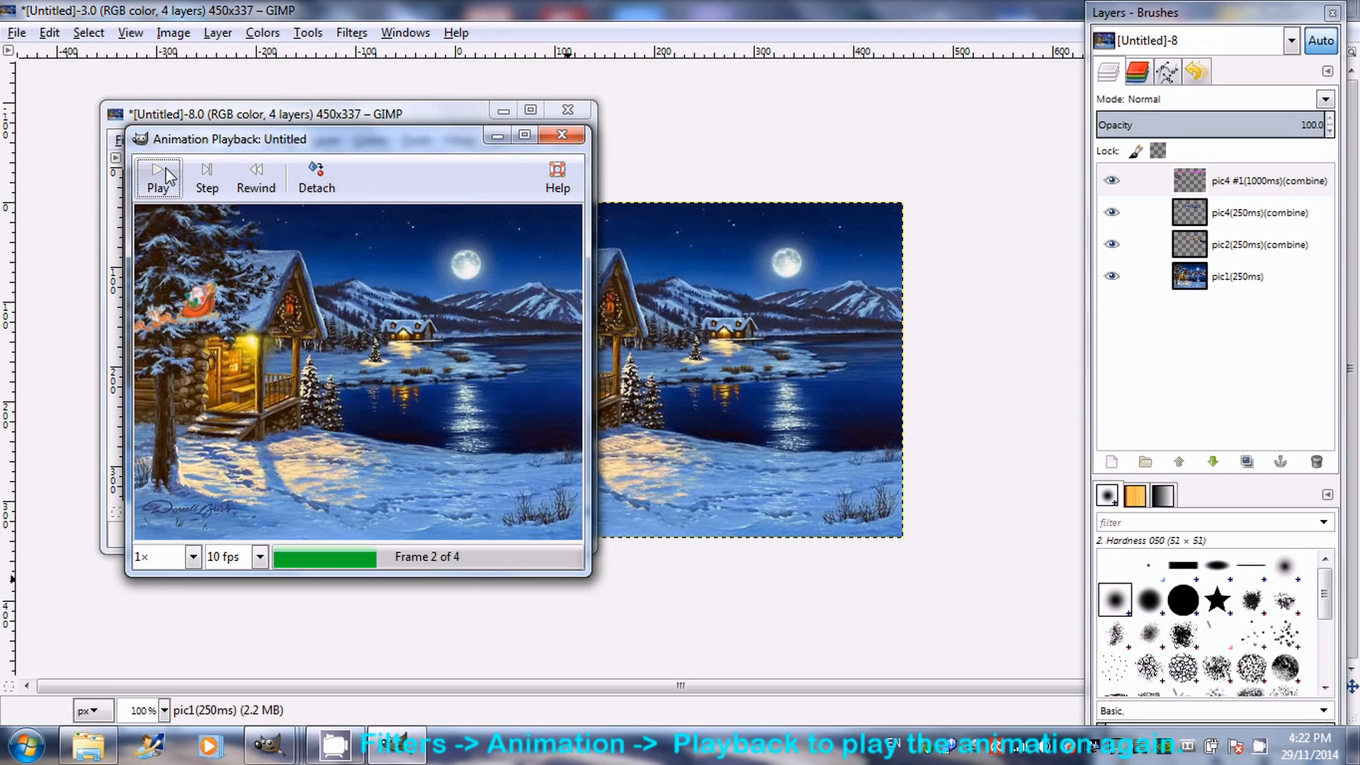
{"action": "left_click", "coordinate": [158, 172]}
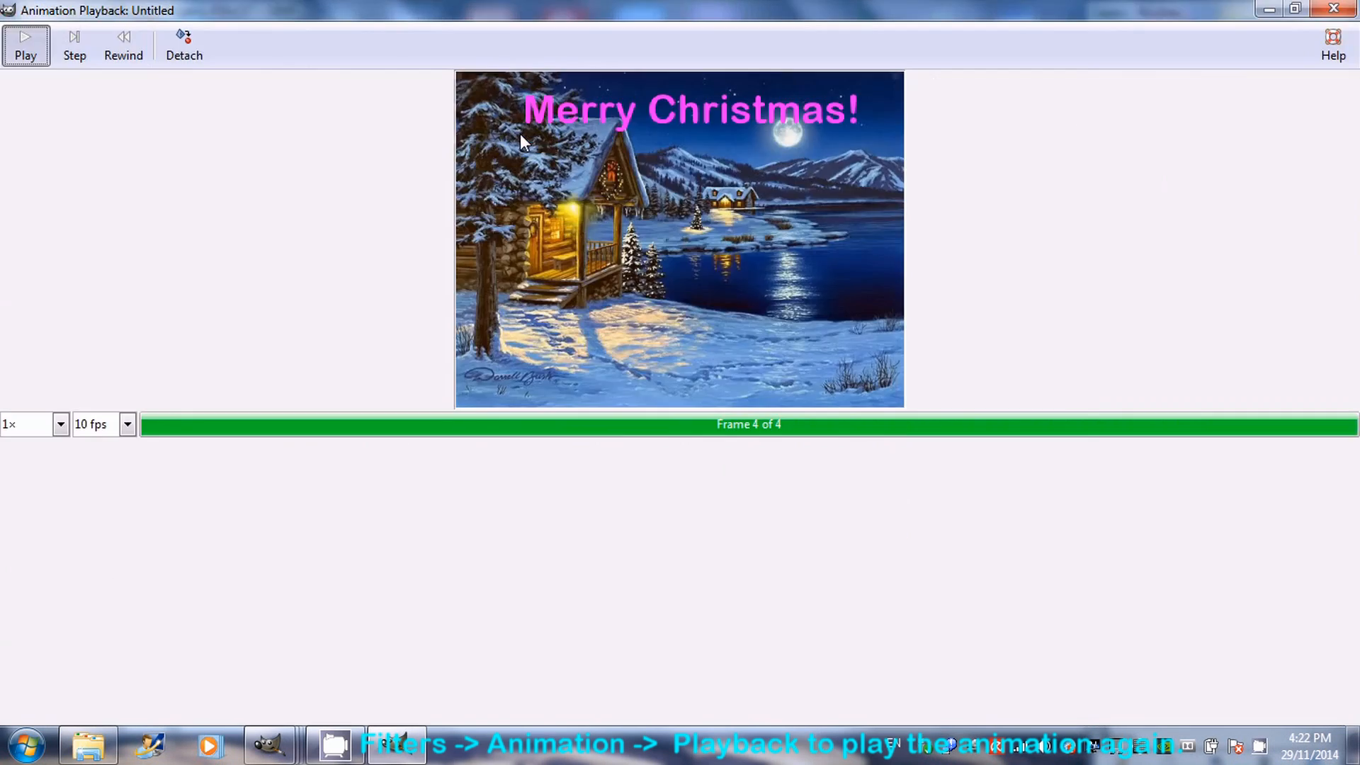
{"action": "mouse_move", "coordinate": [425, 145]}
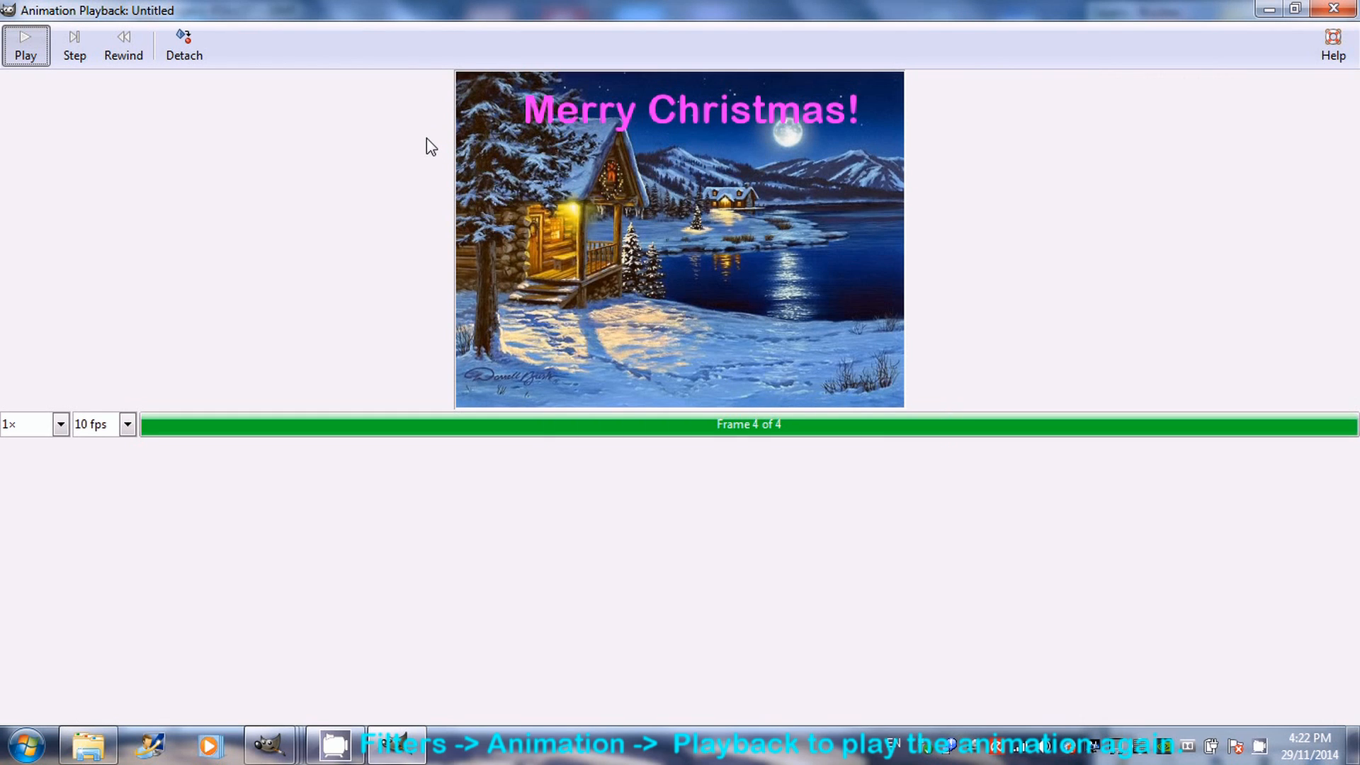
{"action": "mouse_move", "coordinate": [1182, 108]}
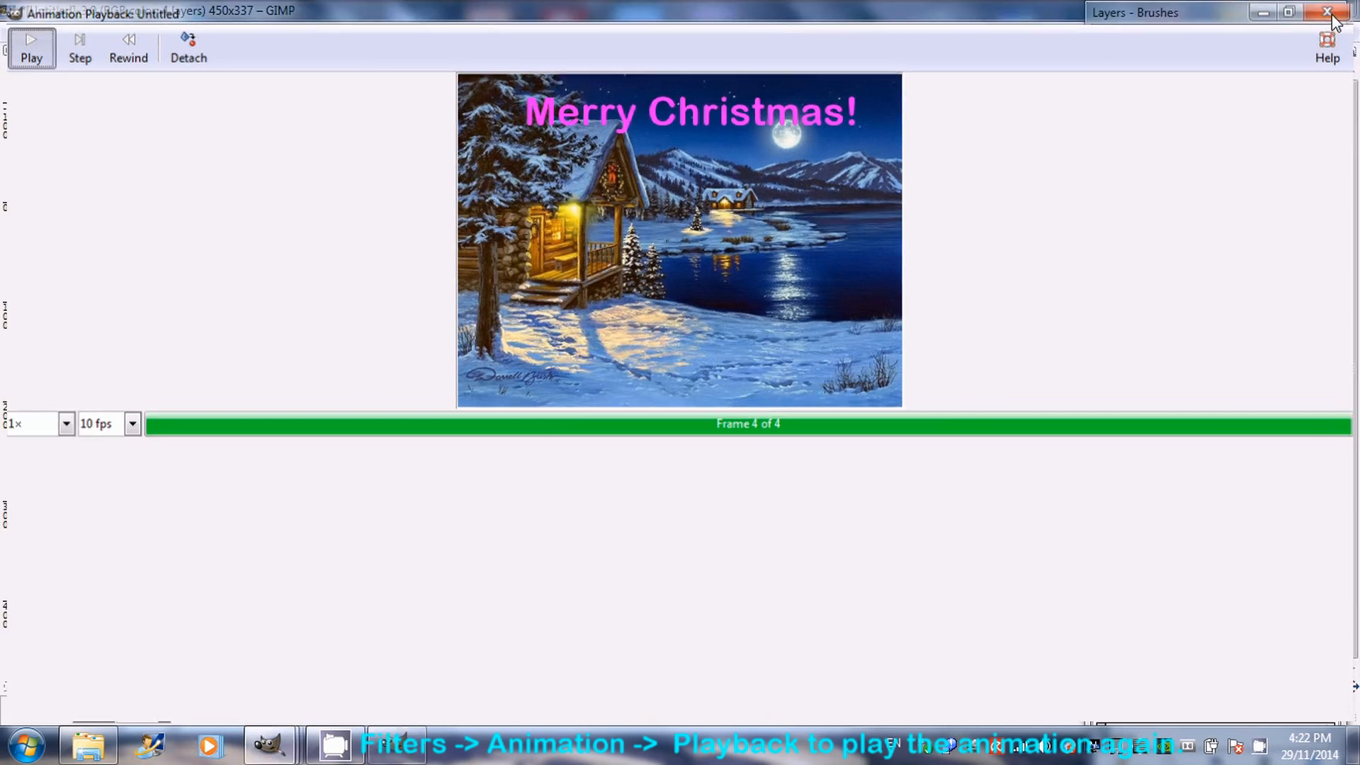
{"action": "left_click", "coordinate": [1322, 12]}
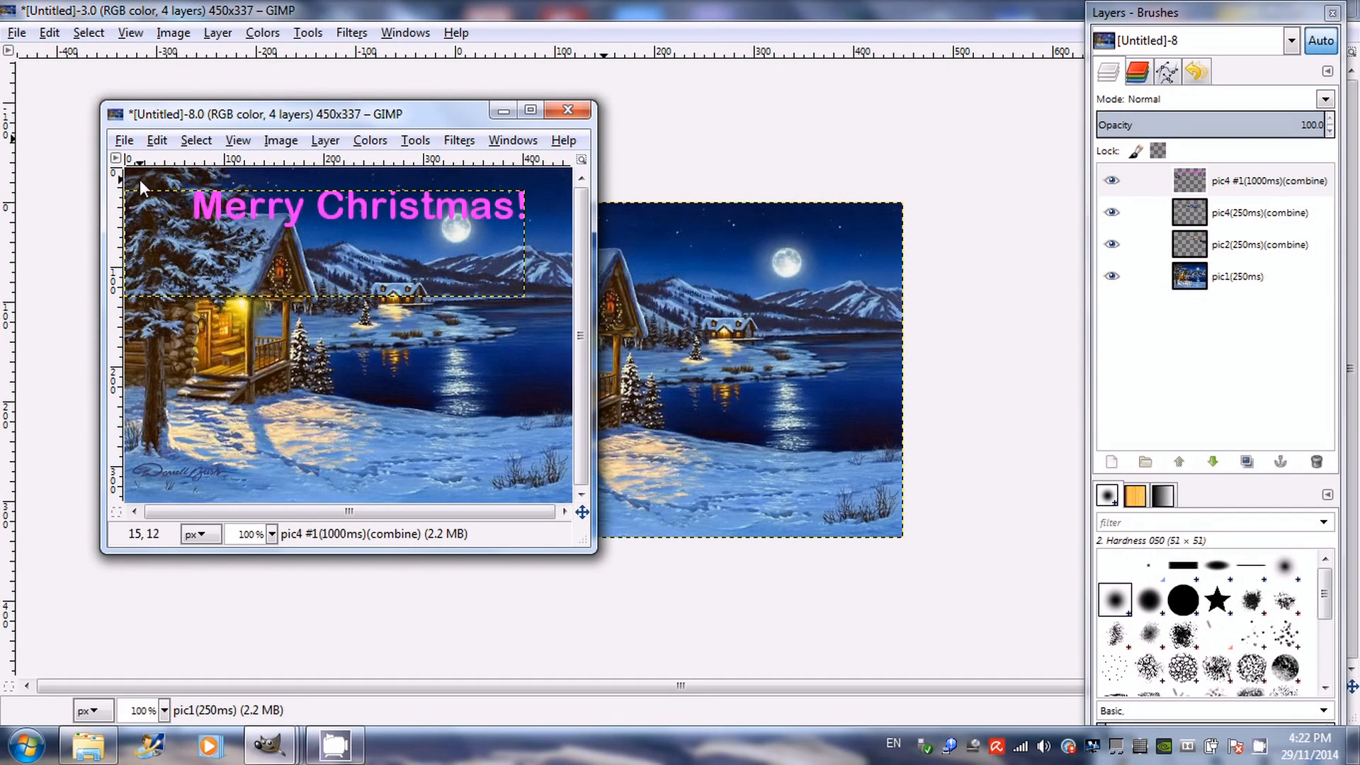
Export the optimized animation as christmas2.gif with 'As animation' and 'Loop forever' enabled.
{"action": "left_click", "coordinate": [124, 140]}
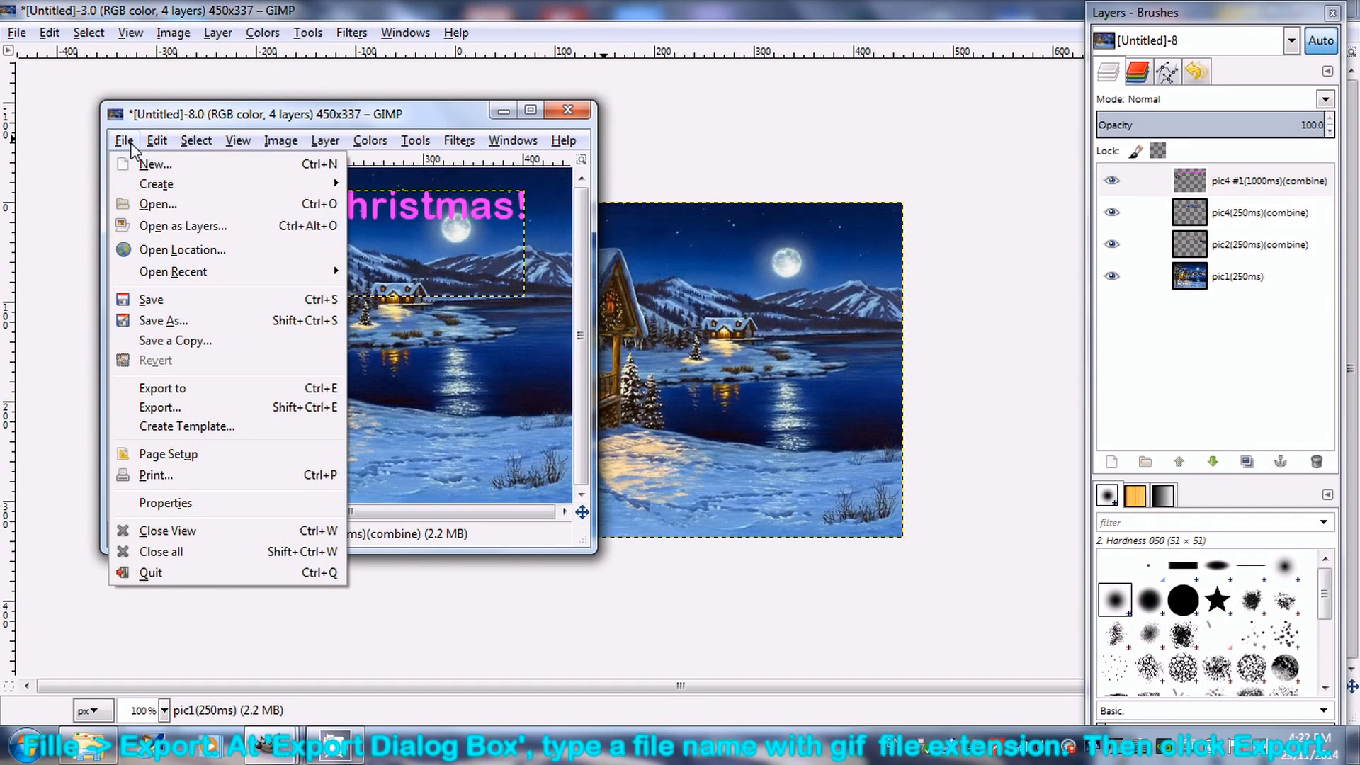
{"action": "mouse_move", "coordinate": [163, 321]}
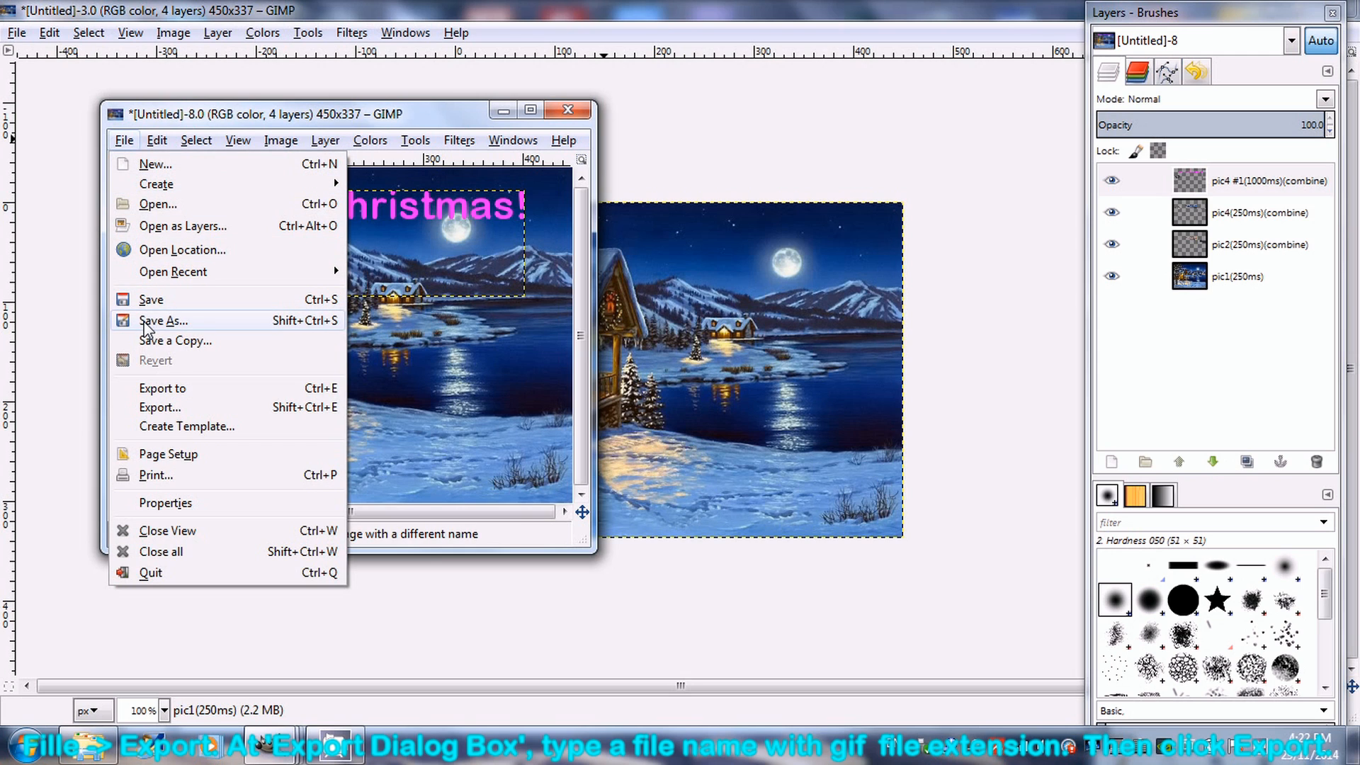
{"action": "left_click", "coordinate": [162, 388]}
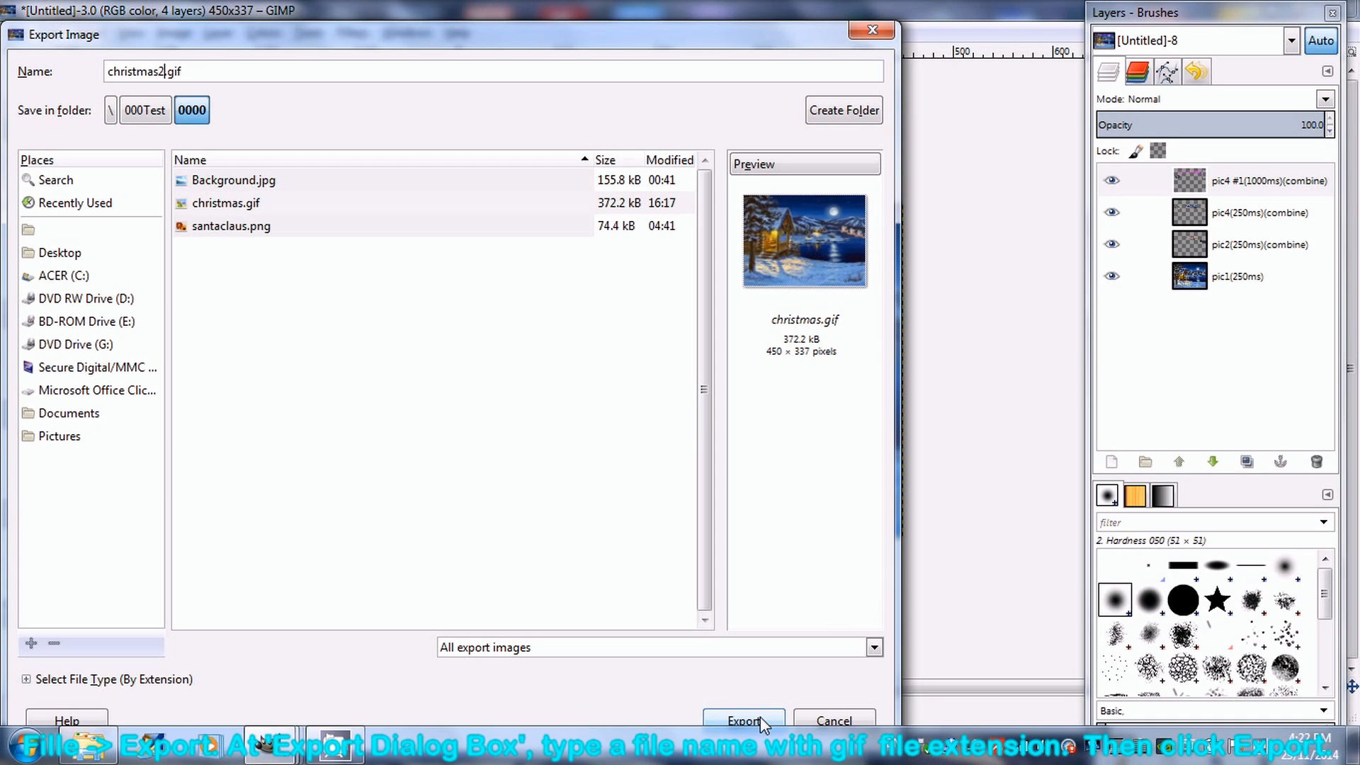
{"action": "left_click", "coordinate": [744, 721]}
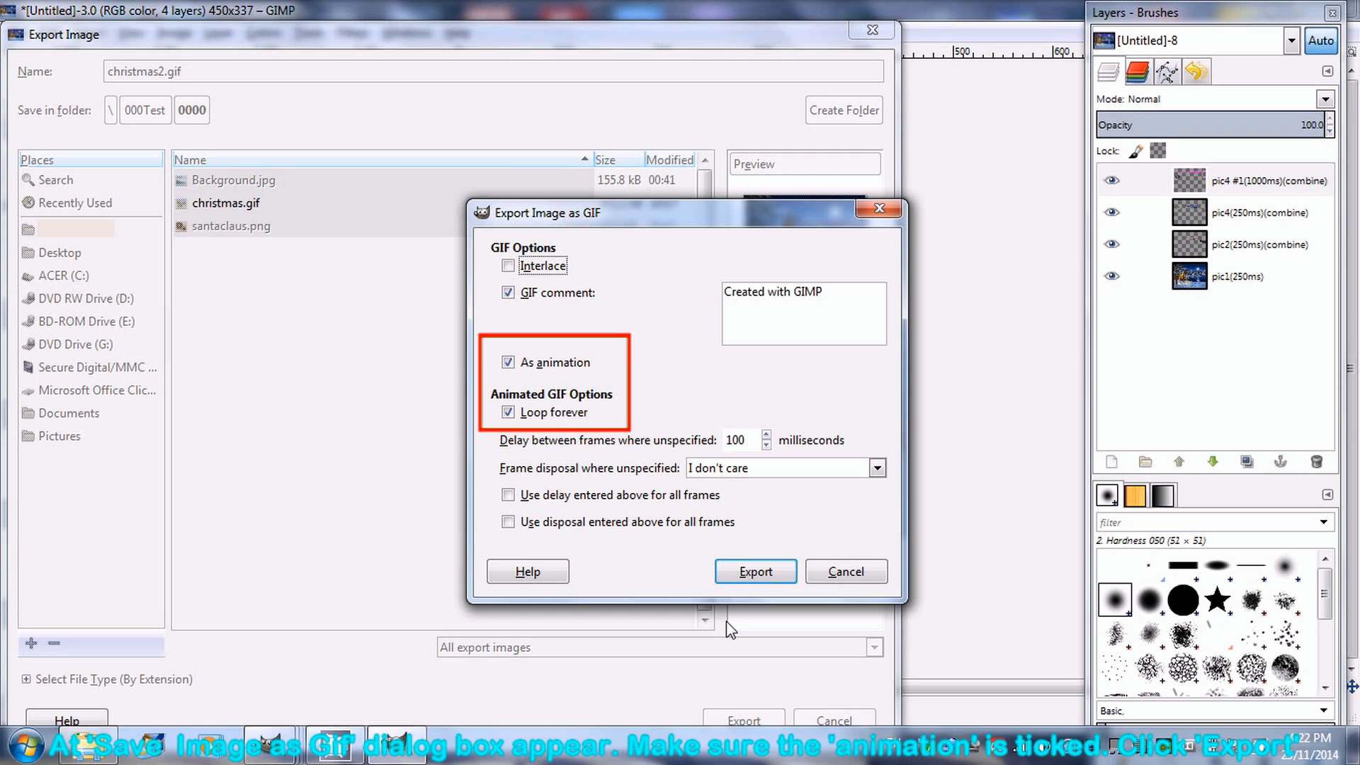
{"action": "mouse_move", "coordinate": [747, 575]}
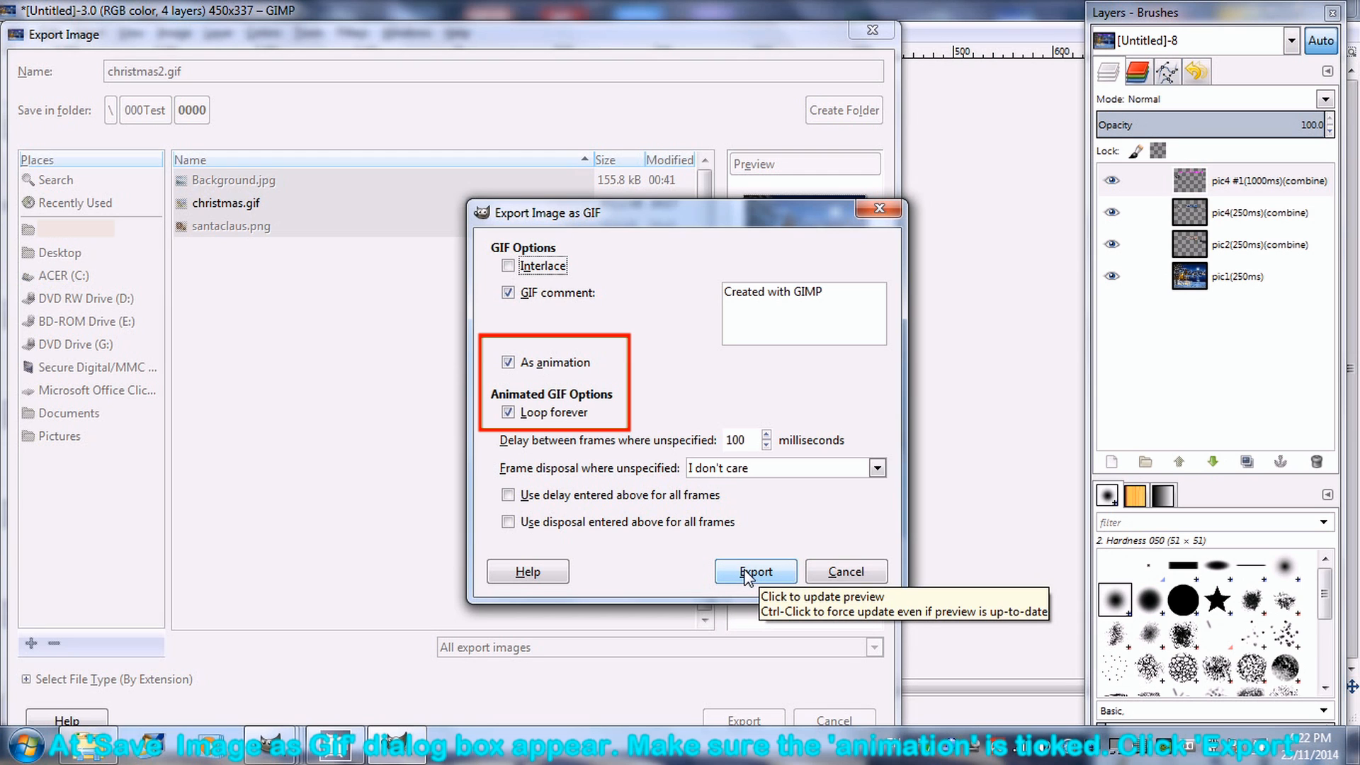
{"action": "left_click", "coordinate": [754, 571]}
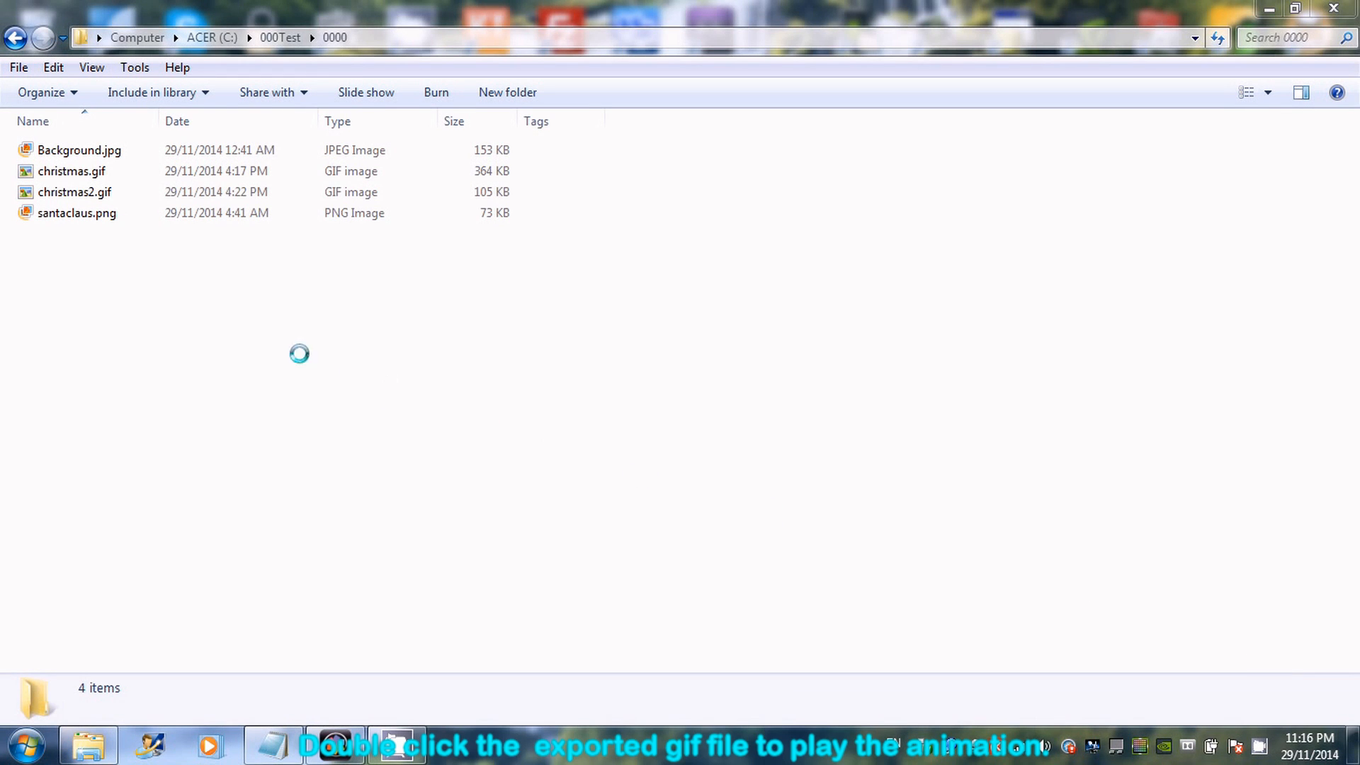
Open christmas2.gif from the 0000 folder to watch the animation.
{"action": "left_click", "coordinate": [73, 192]}
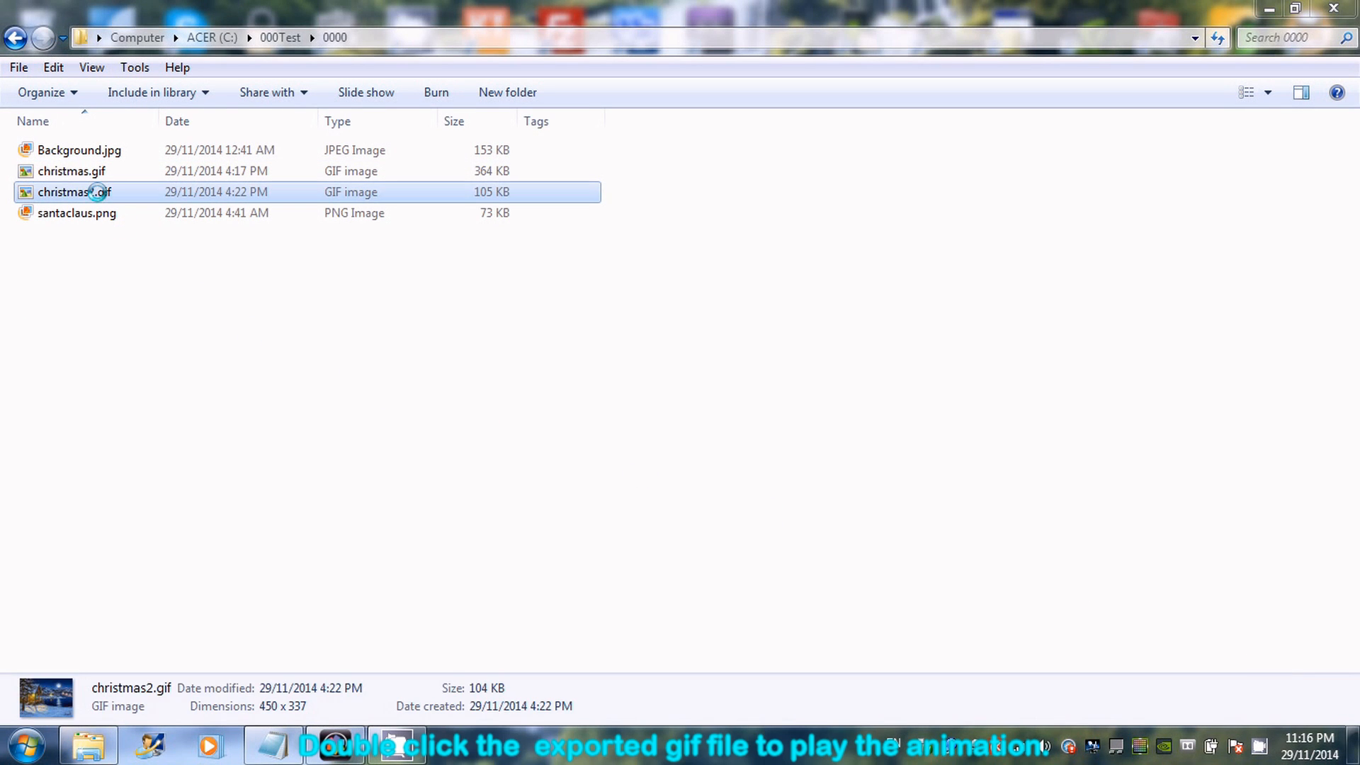
{"action": "double_click", "coordinate": [74, 191]}
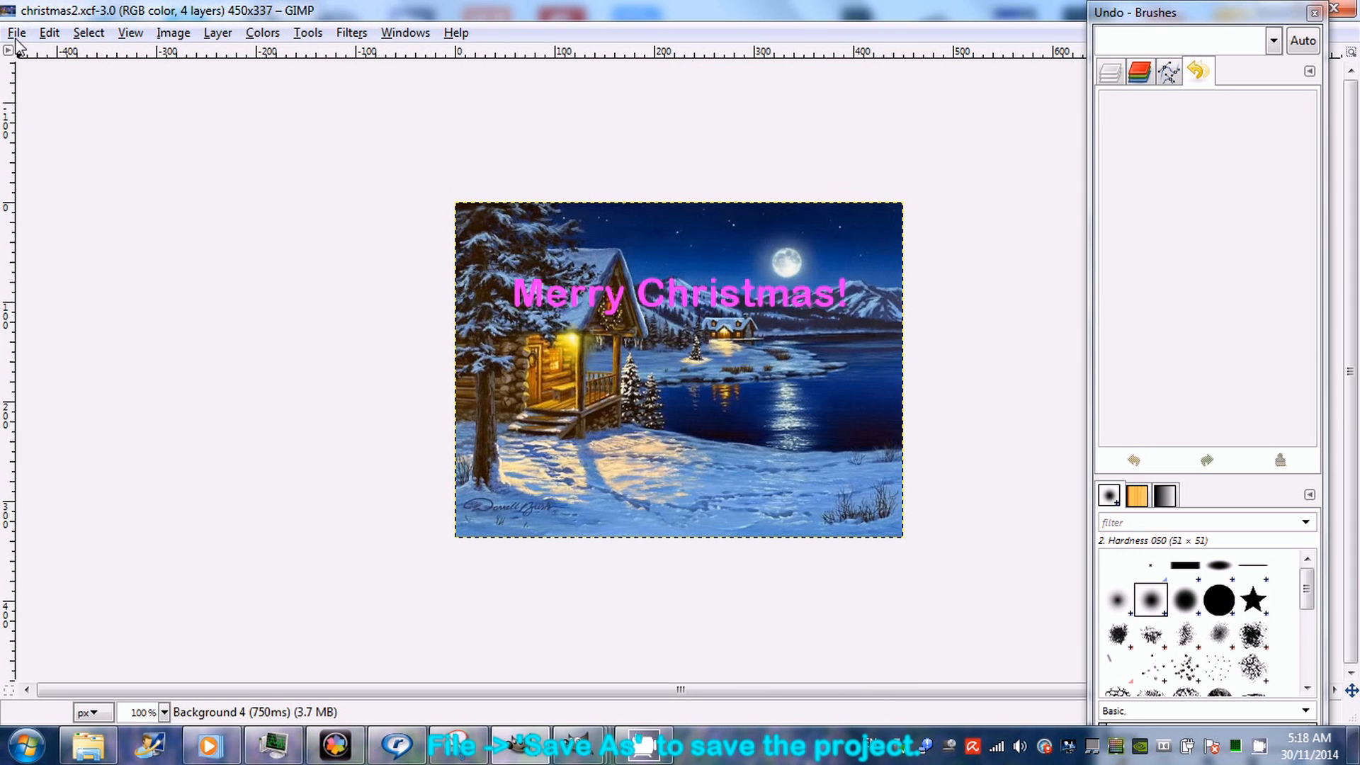
Save the project as christmas2.xcf in C:\000Test\0000.
{"action": "left_click", "coordinate": [19, 33]}
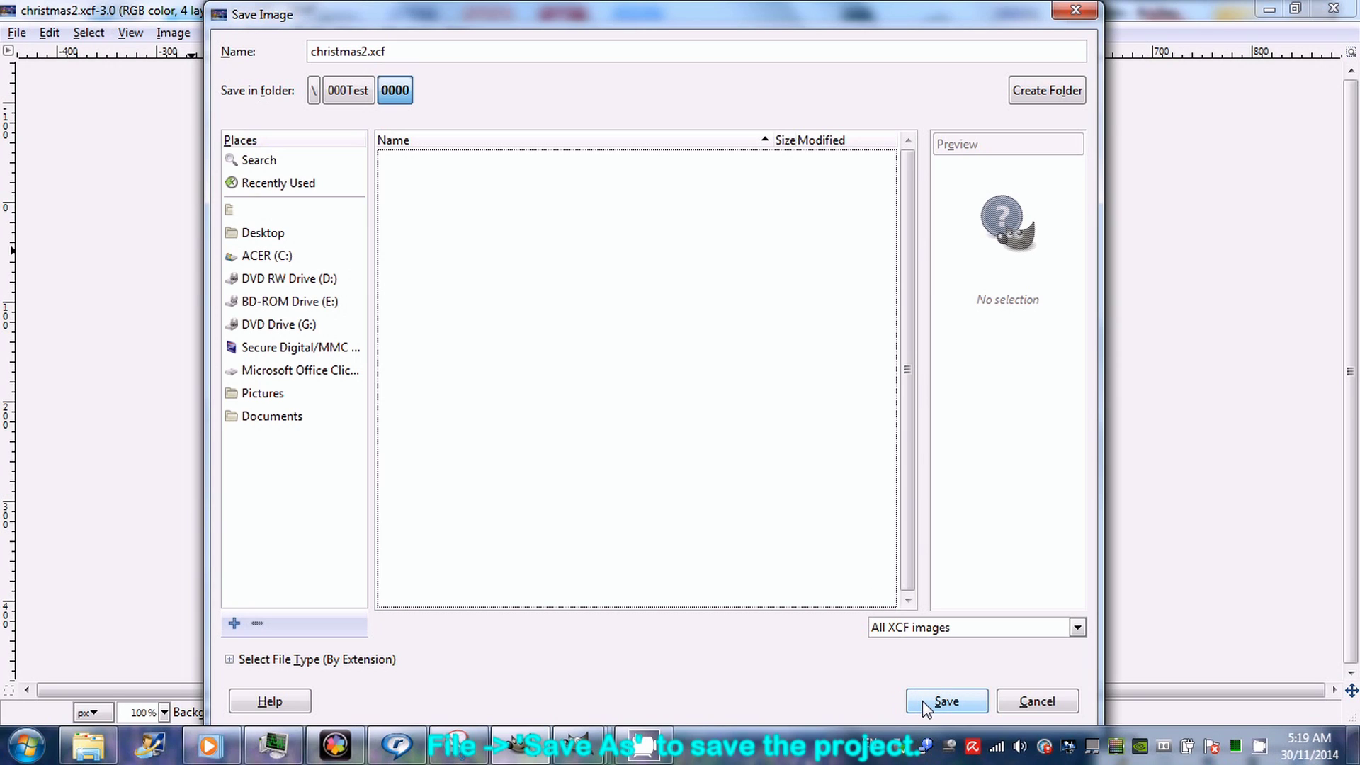
{"action": "left_click", "coordinate": [946, 700]}
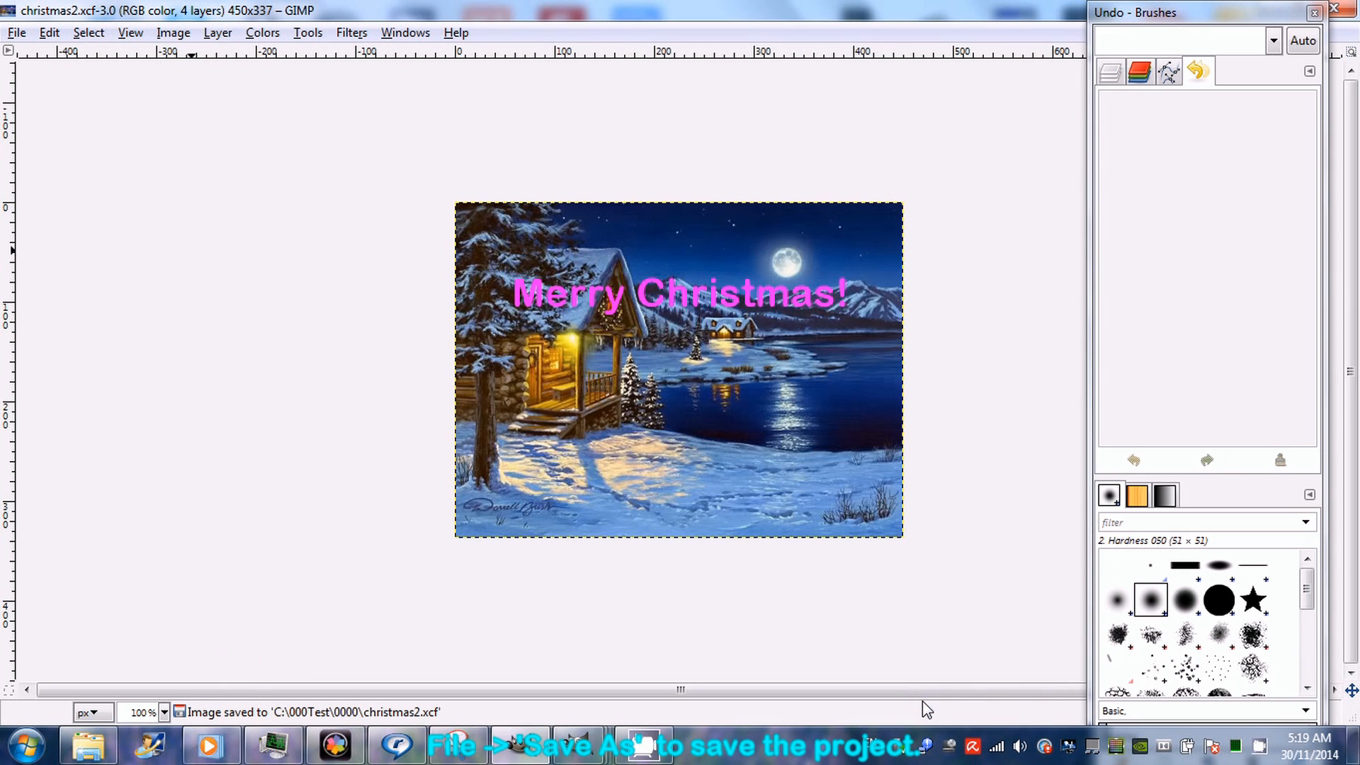